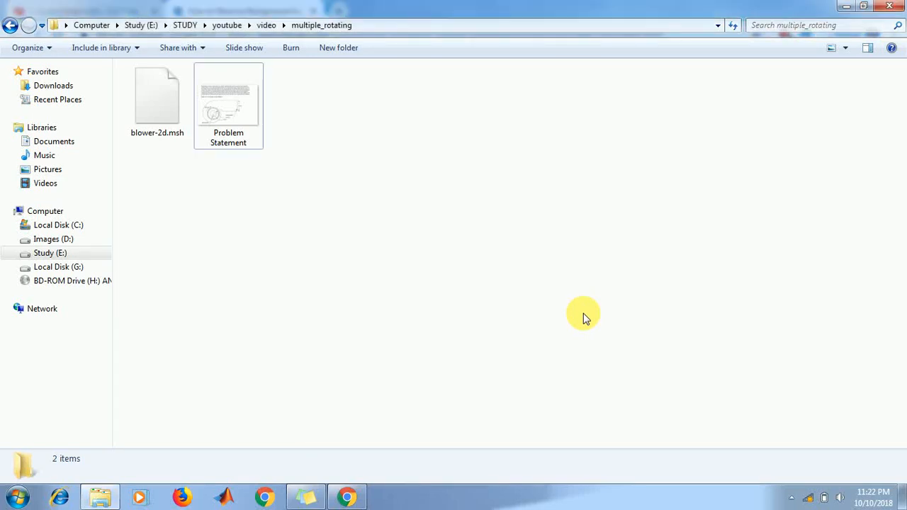
Step: Open the Problem Statement PNG from the multiple_rotating folder in Windows Photo Viewer
double_click(228, 99)
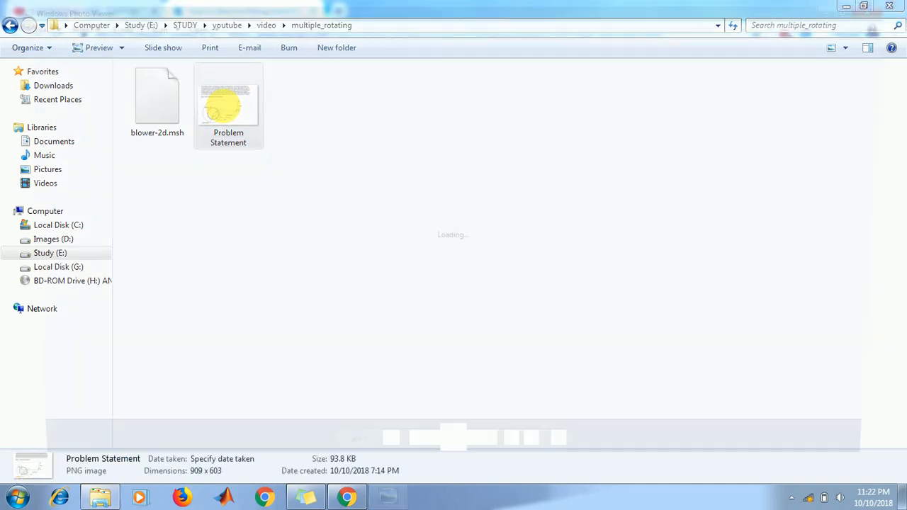
double_click(228, 99)
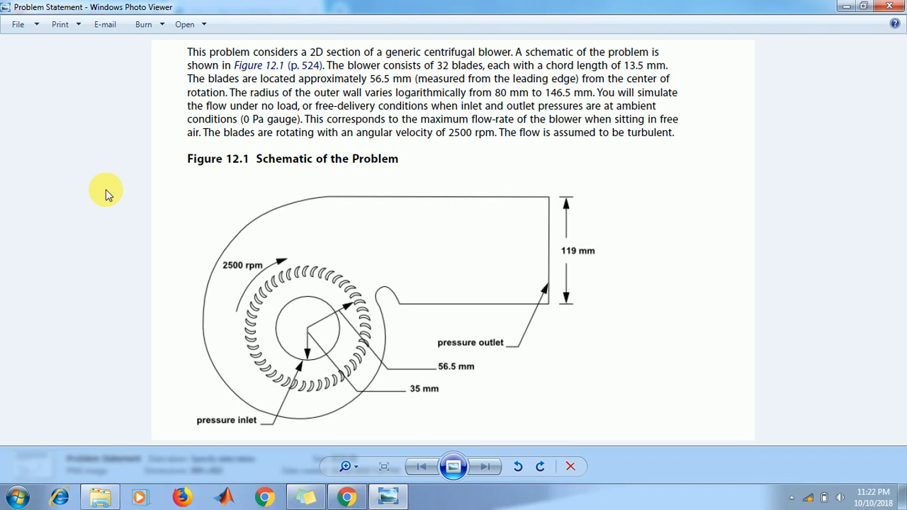
mouse_move(190, 215)
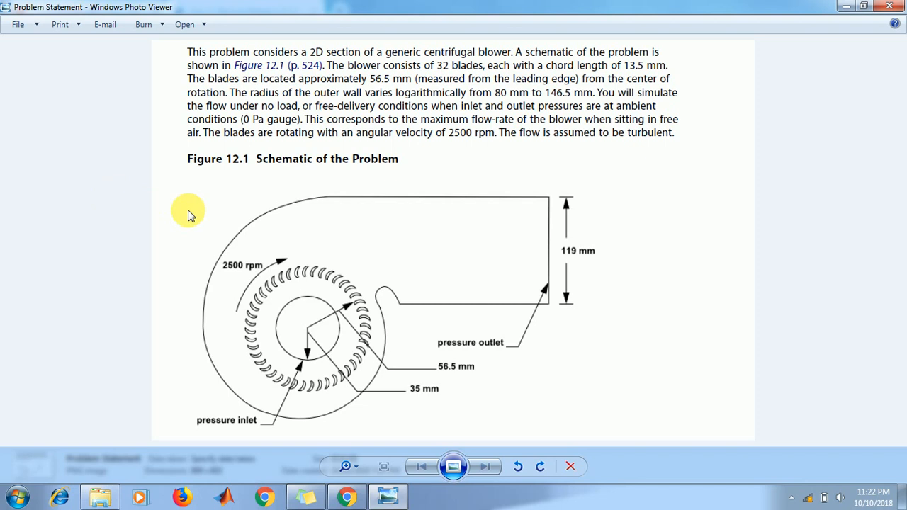
mouse_move(75, 112)
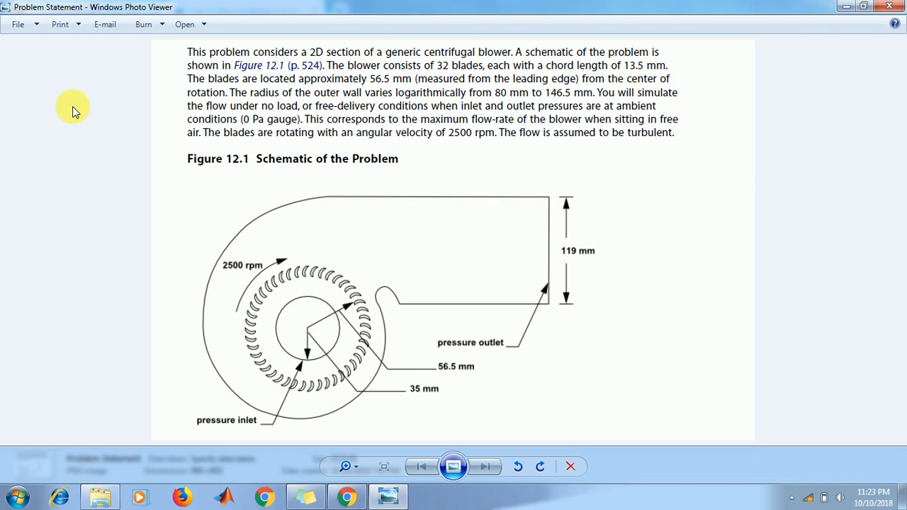
mouse_move(140, 225)
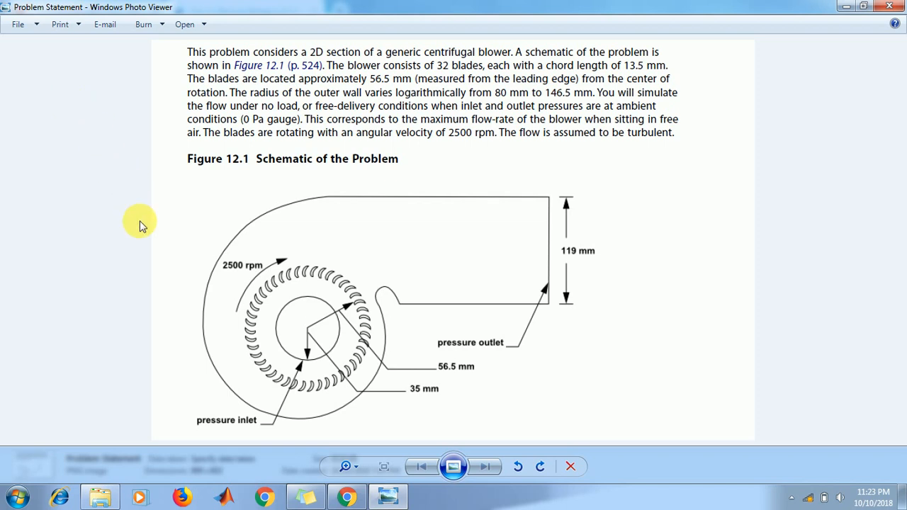
mouse_move(640, 269)
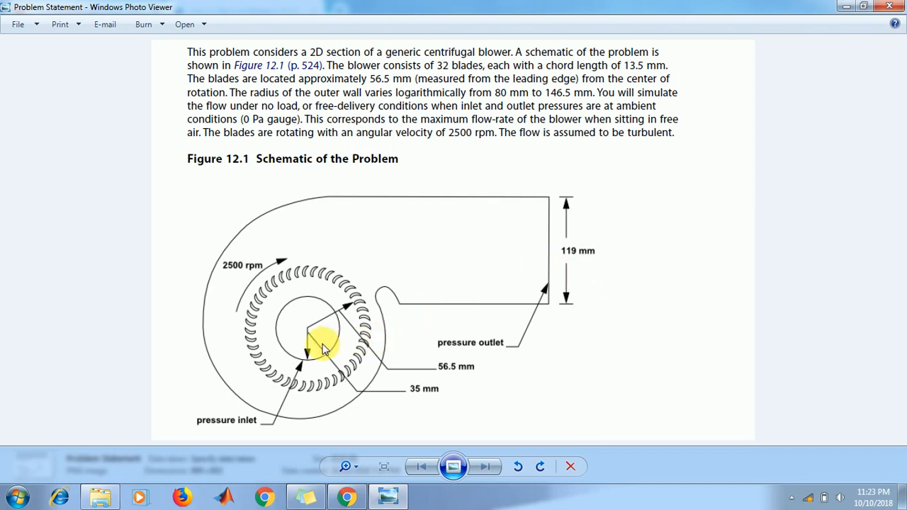
Step: Bring up the Windows Start menu after reading the blower problem statement
click(18, 491)
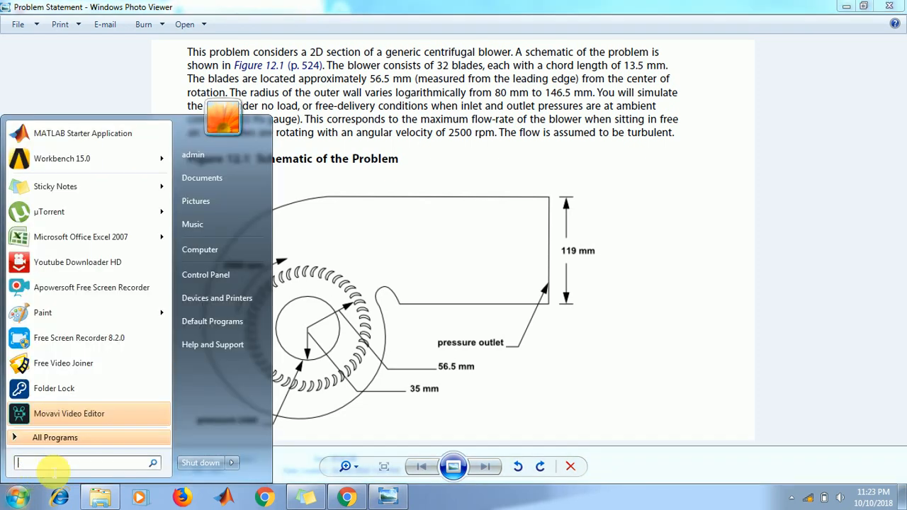
Step: Launch Fluent 15.0 from Start search with 2D, Double Precision and Serial settings
text(FLU)
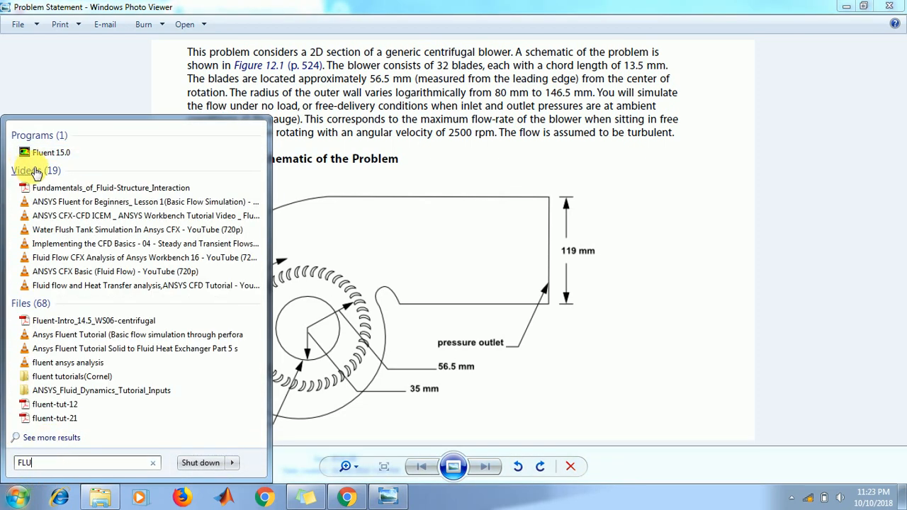
click(43, 152)
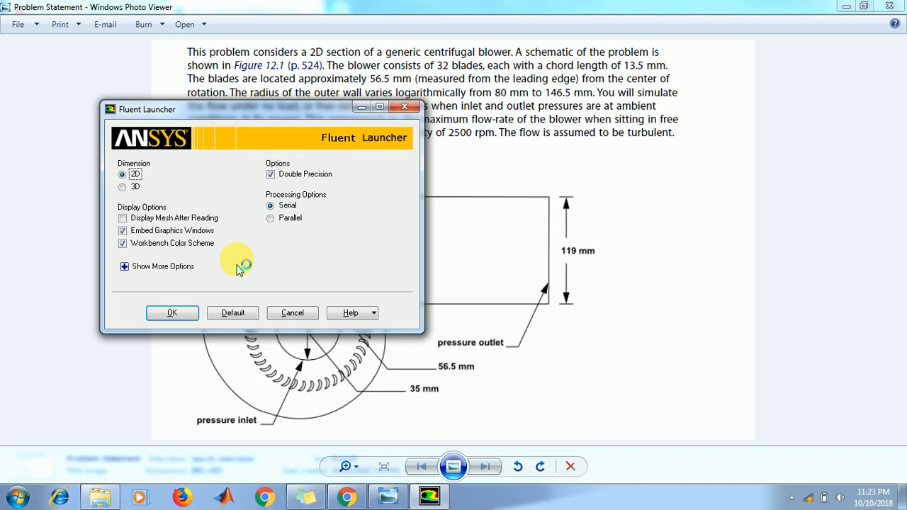
mouse_move(173, 313)
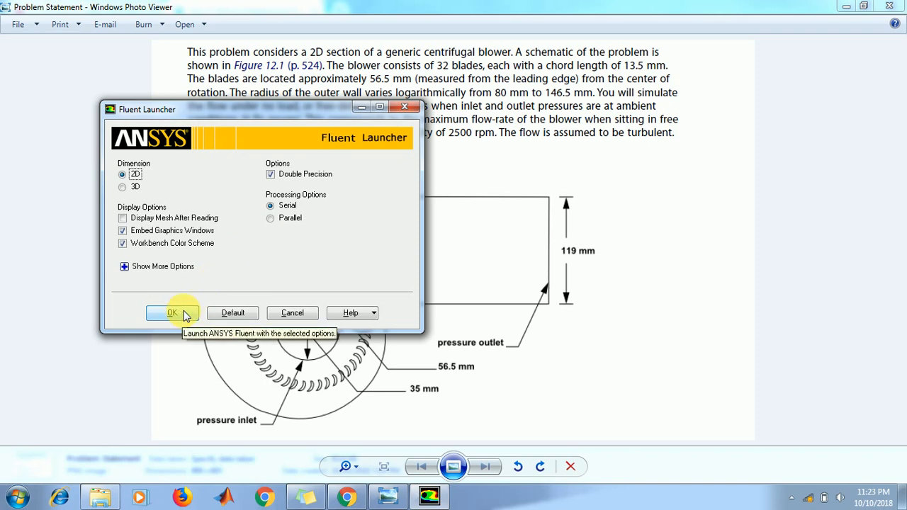
mouse_move(275, 184)
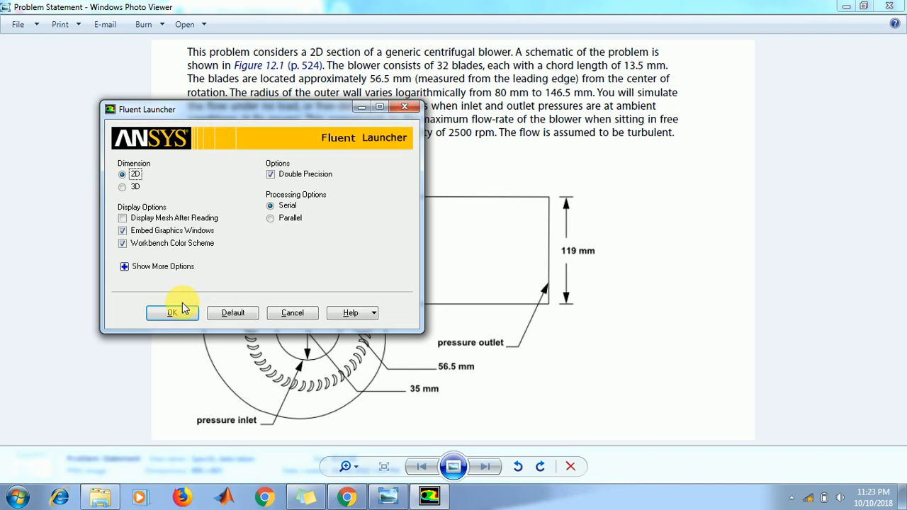
click(173, 313)
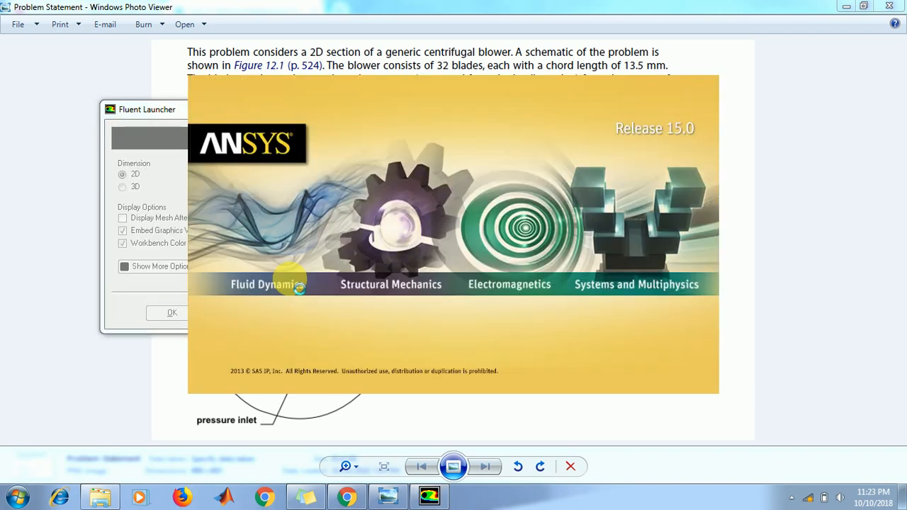
click(171, 313)
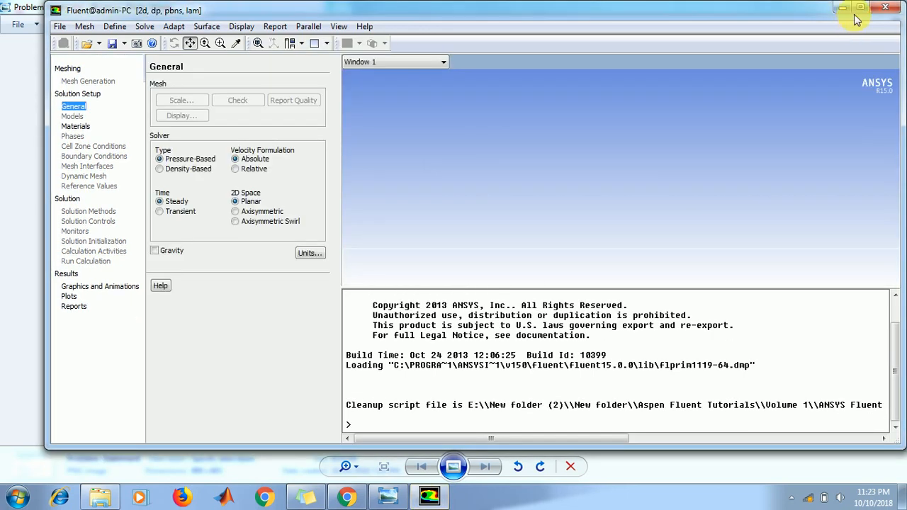
Step: Maximize Fluent and begin reading a mesh, browsing into the E:\STUDY folder
click(849, 9)
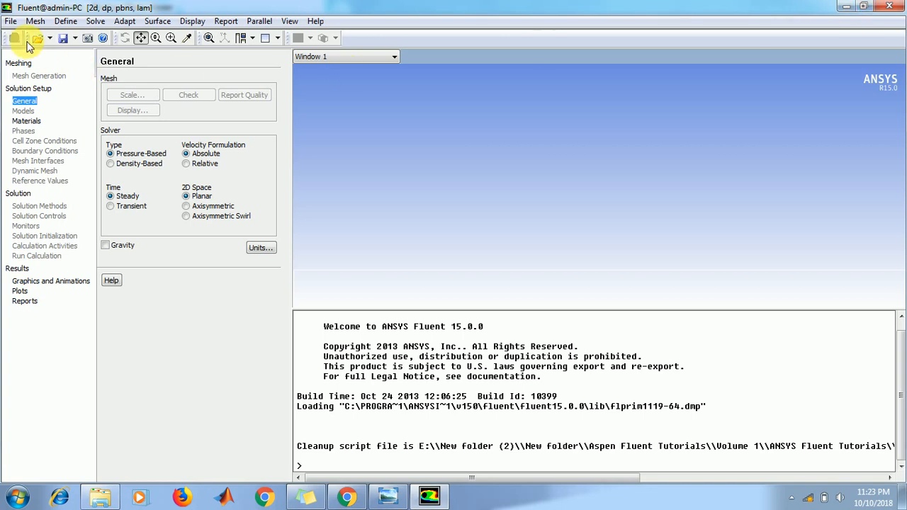
click(11, 17)
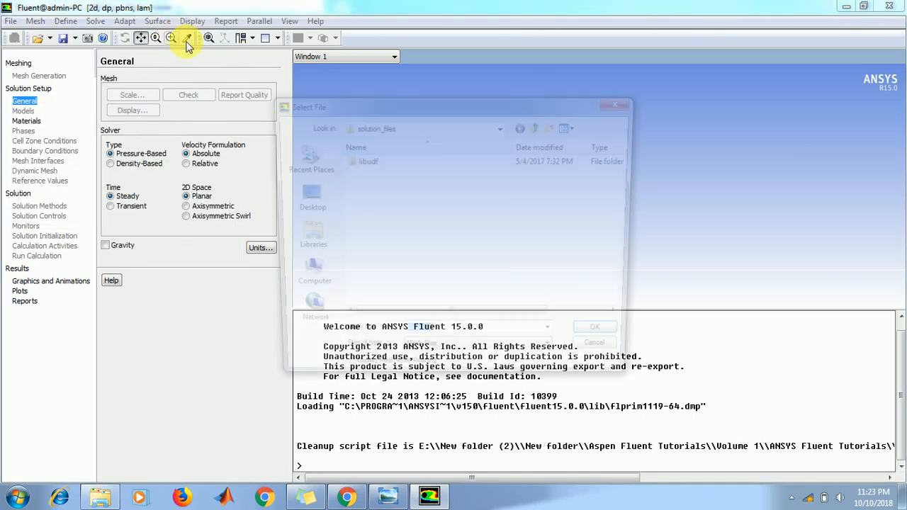
click(302, 278)
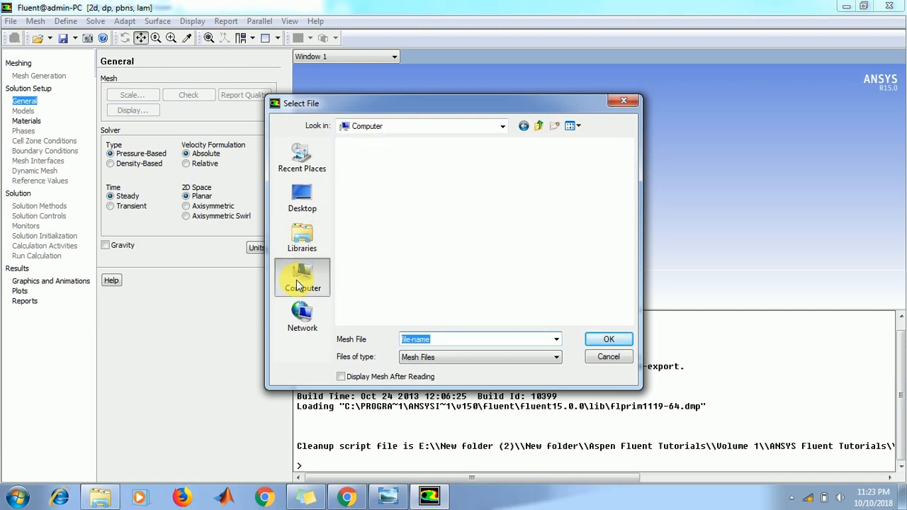
click(302, 277)
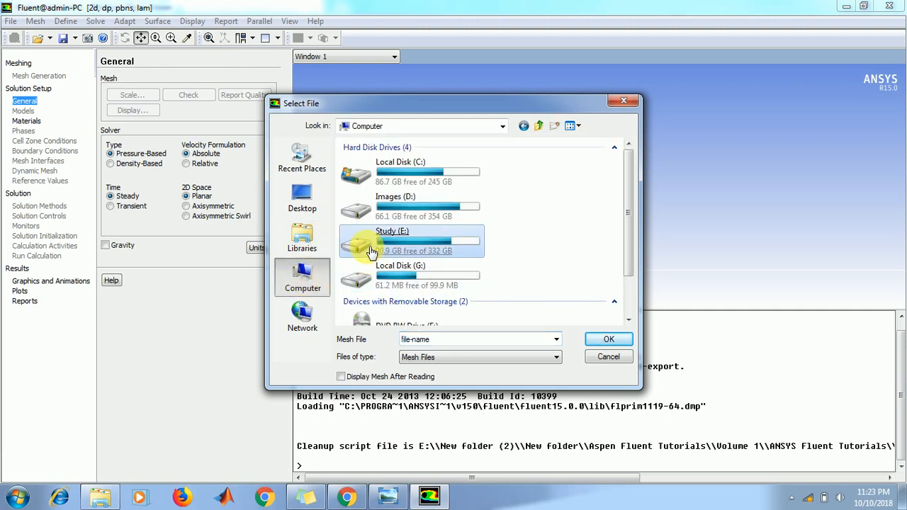
double_click(392, 241)
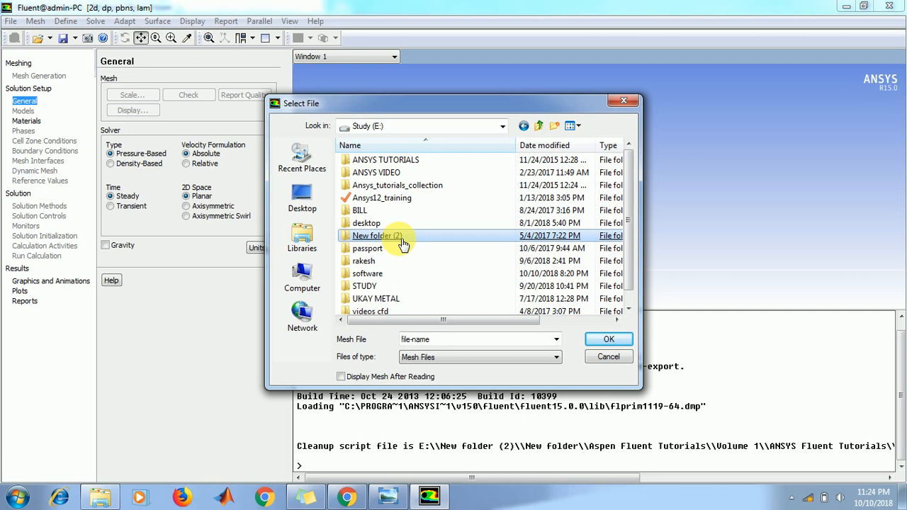
click(362, 286)
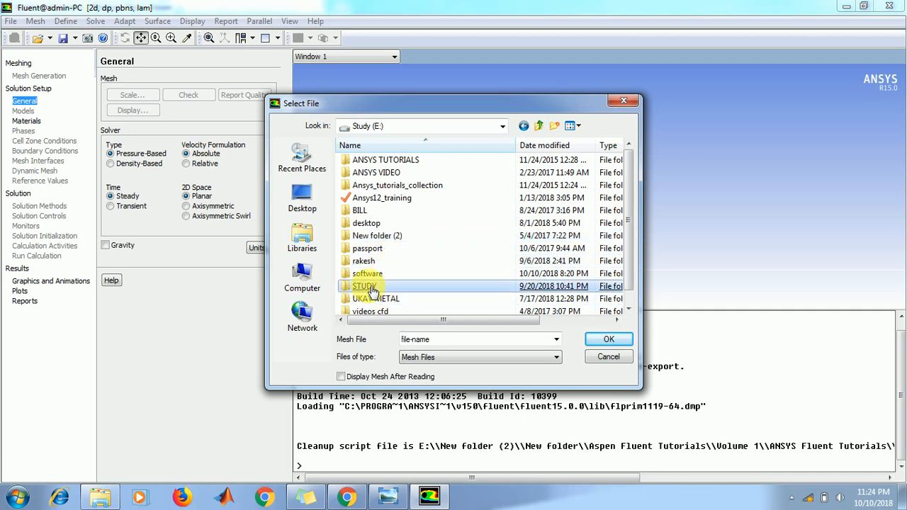
double_click(364, 286)
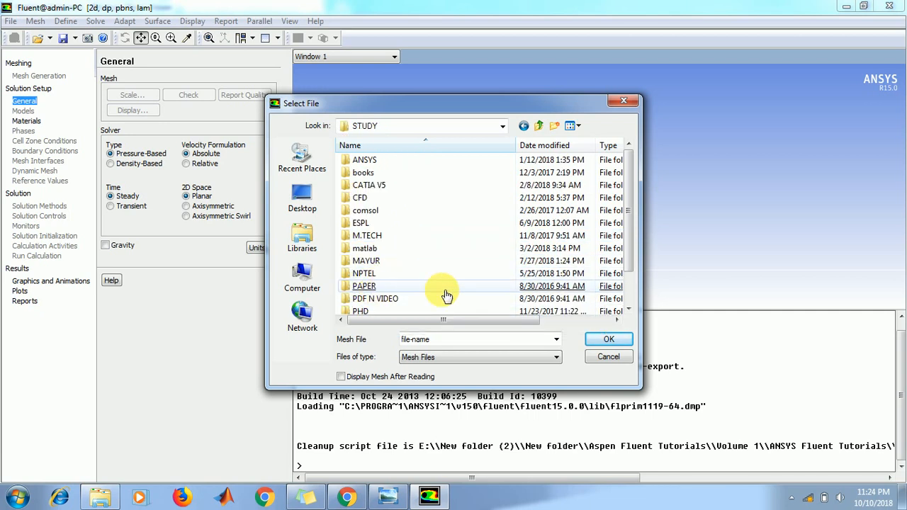
Step: Navigate to youtube\video\multiple_rotating and read blower-2d.msh
scroll(down, 3)
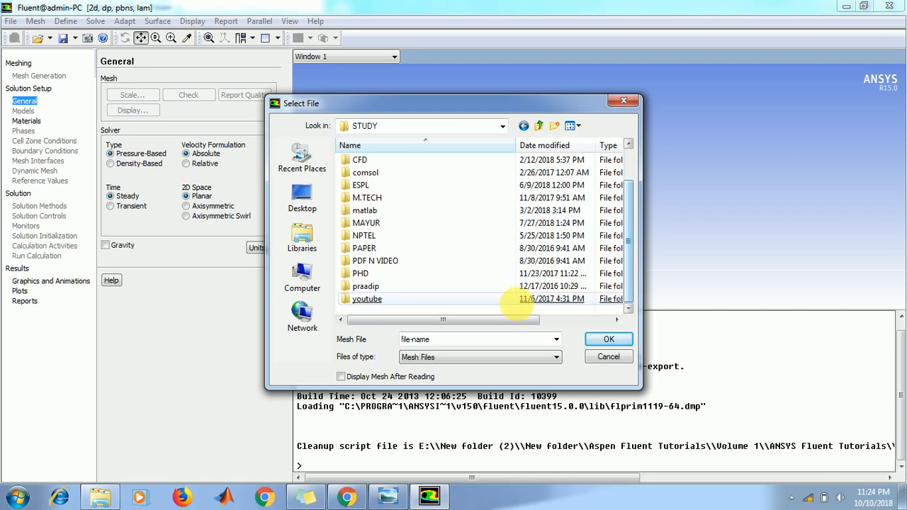
double_click(366, 299)
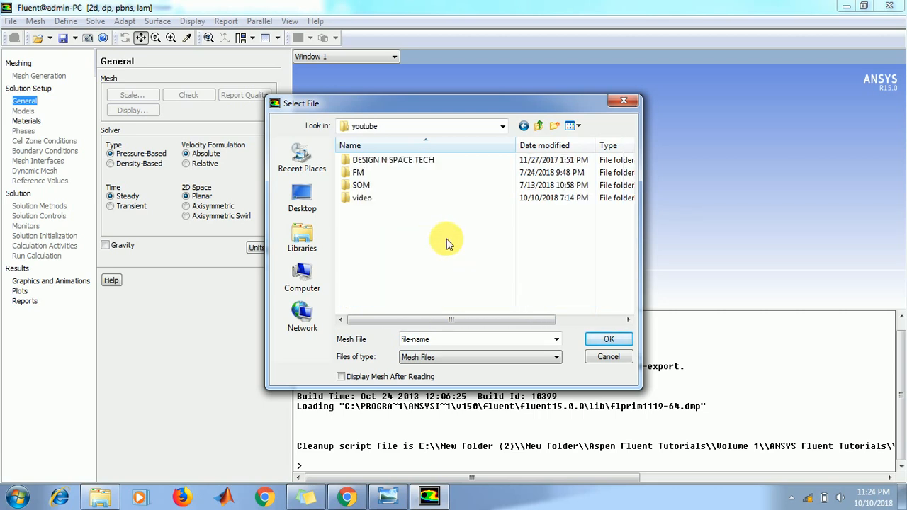
click(361, 198)
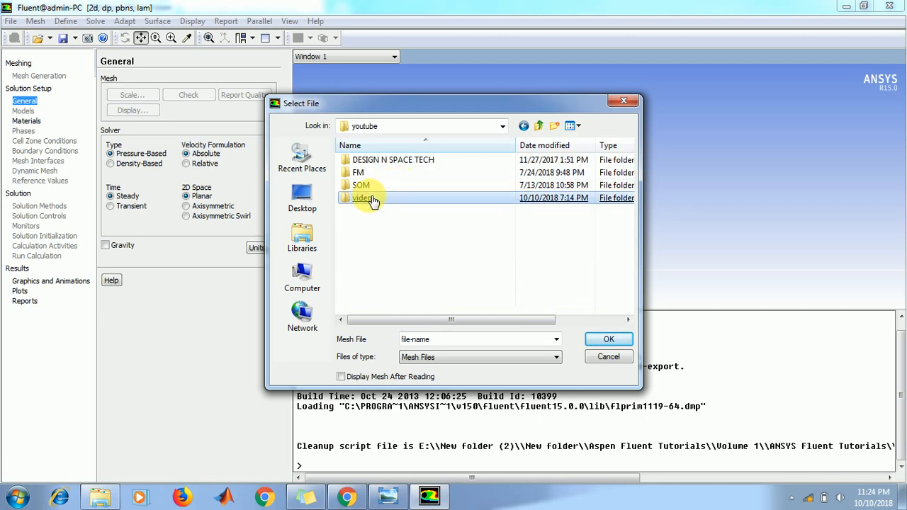
double_click(361, 198)
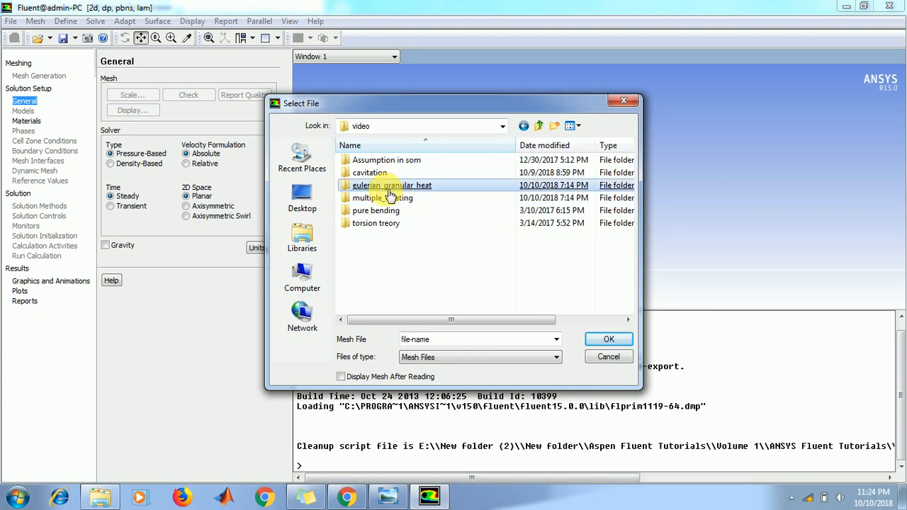
double_click(392, 197)
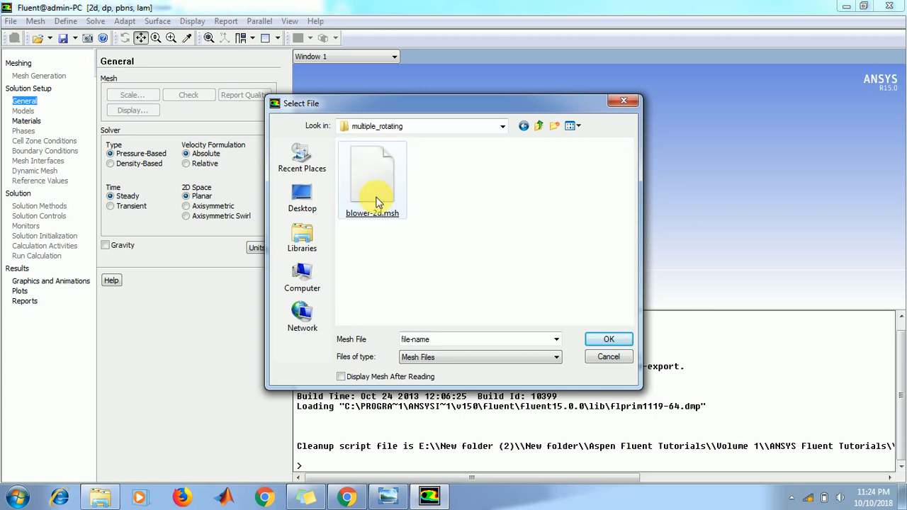
click(373, 181)
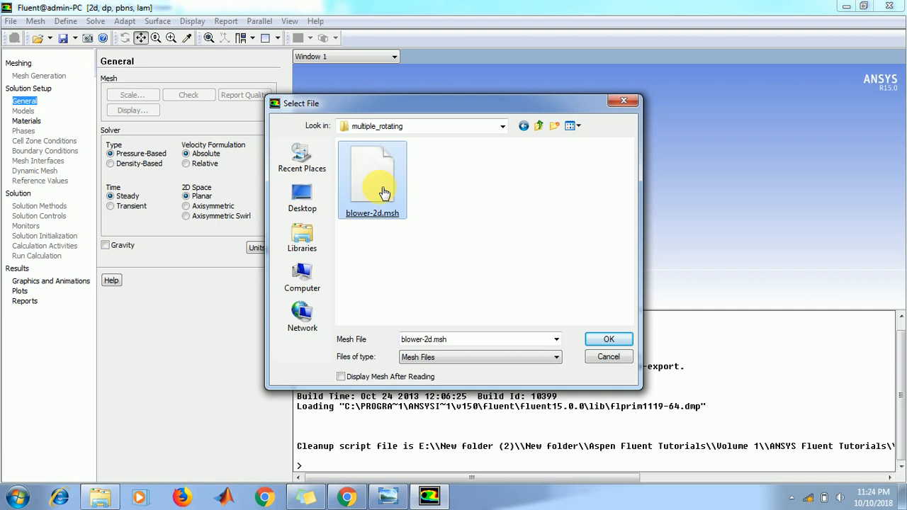
click(608, 339)
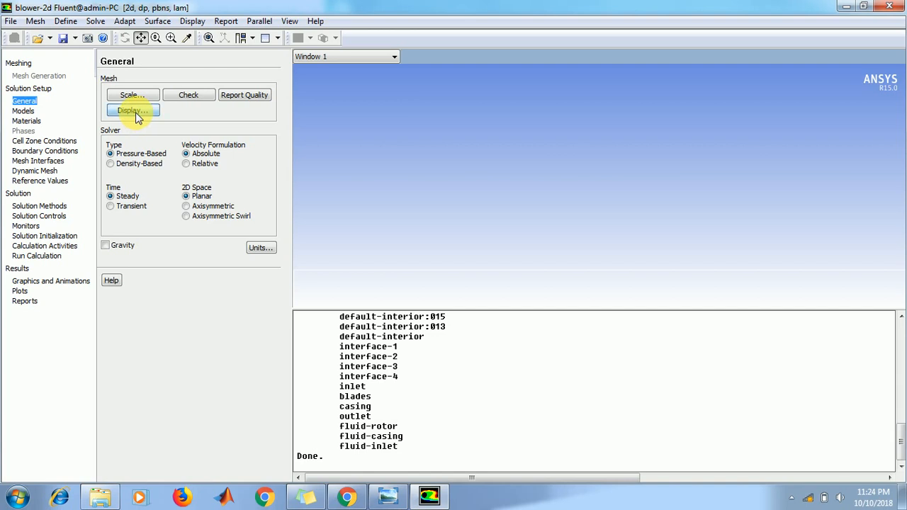
Step: Display the blower mesh and run Check: orthogonal quality 0.6055, aspect ratio 3.509
click(132, 111)
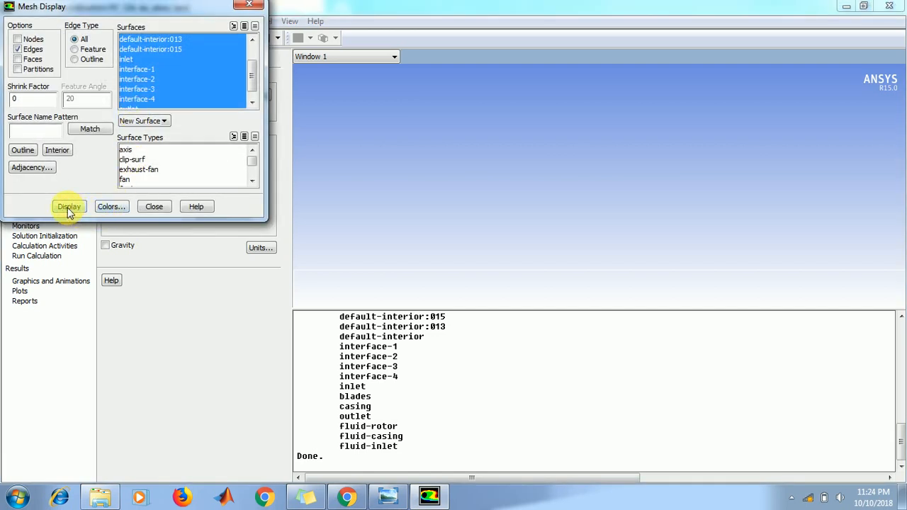
click(69, 206)
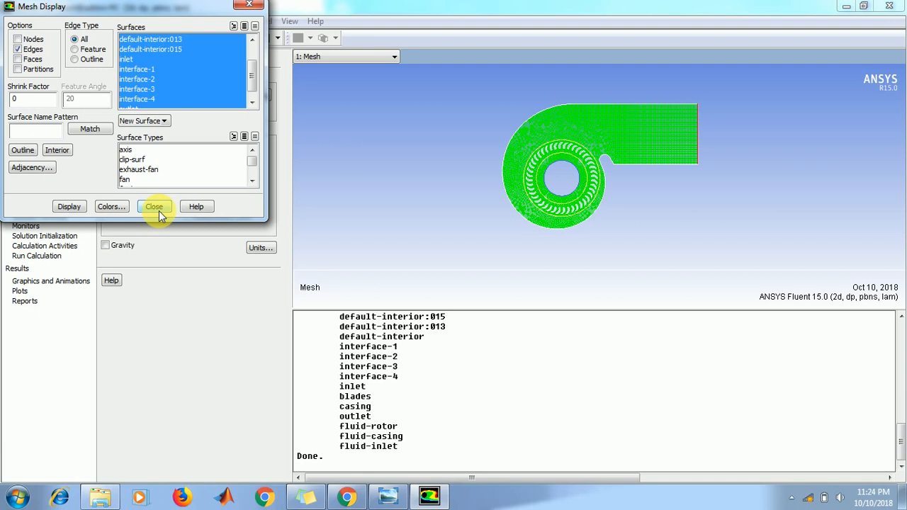
click(153, 206)
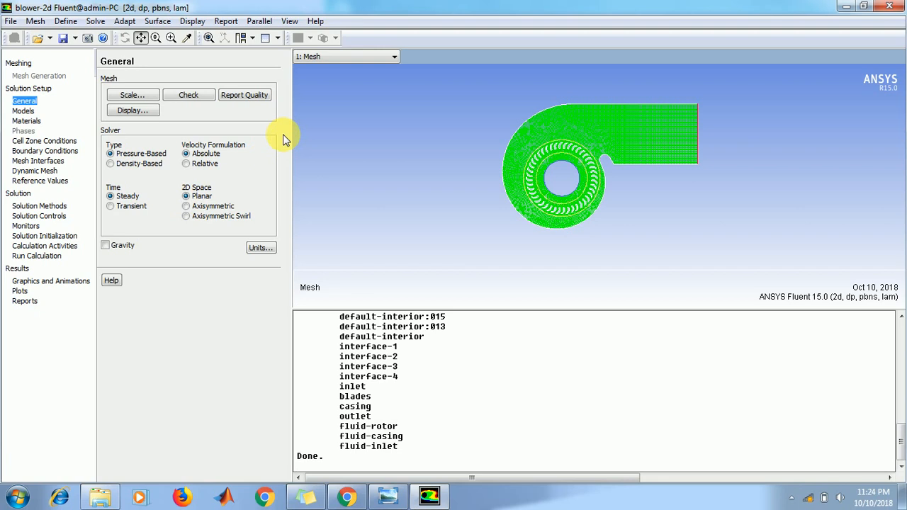
click(244, 94)
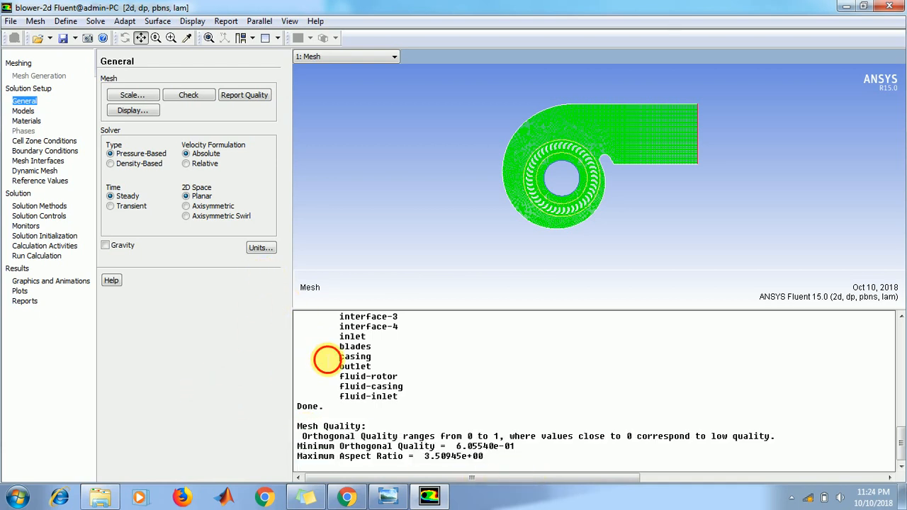
Step: Change the angular-velocity unit from rad/s to rpm in the Units dialog
click(261, 247)
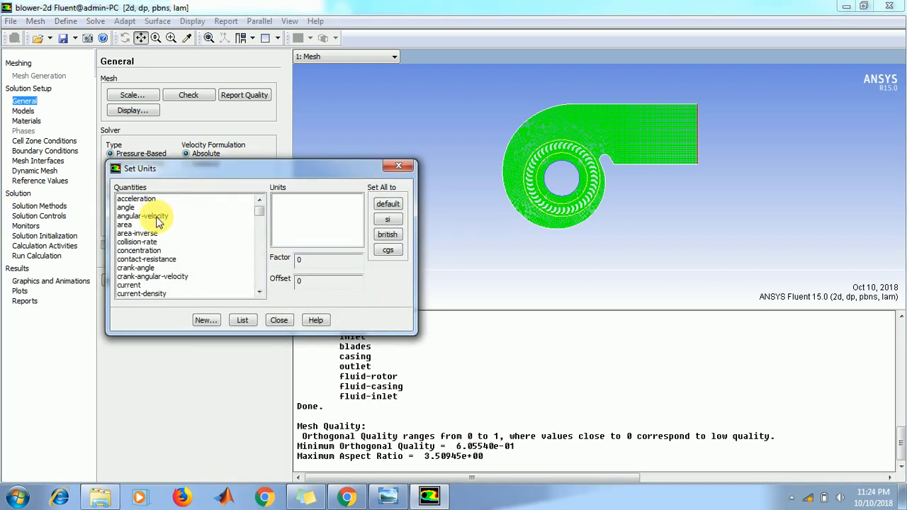
click(143, 216)
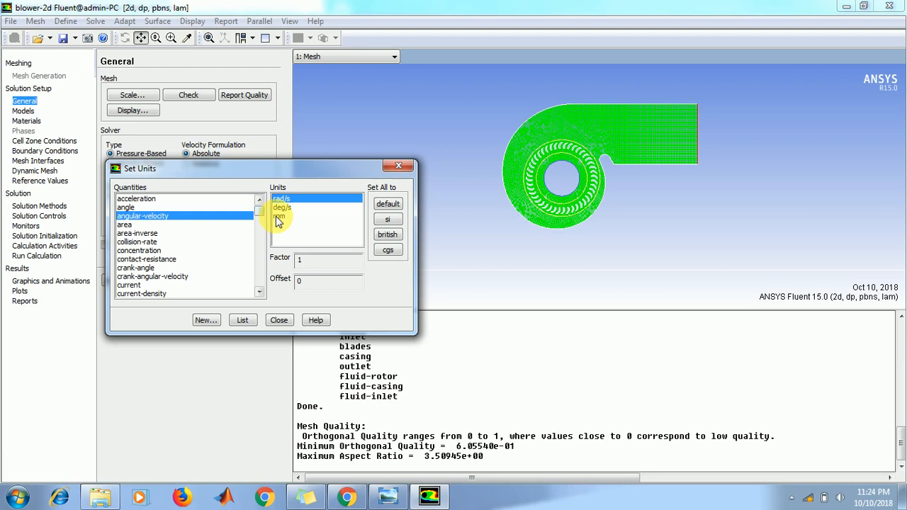
click(291, 217)
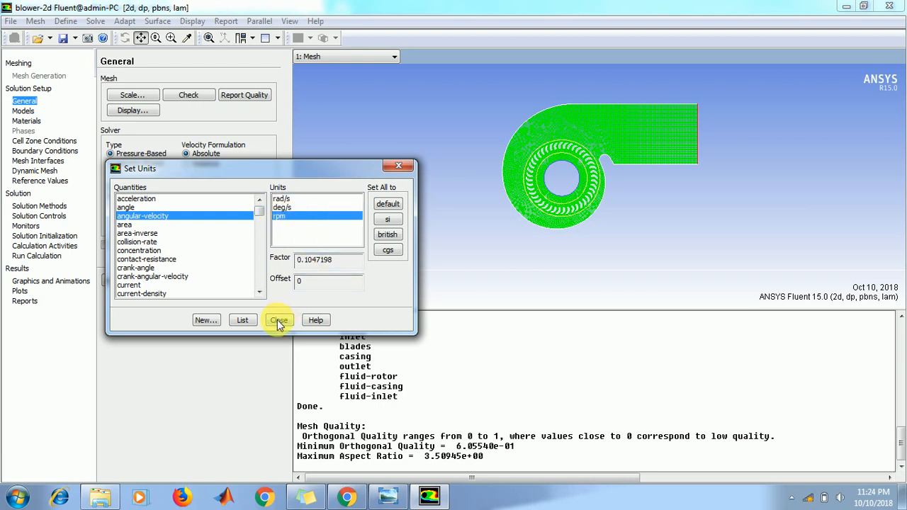
click(279, 320)
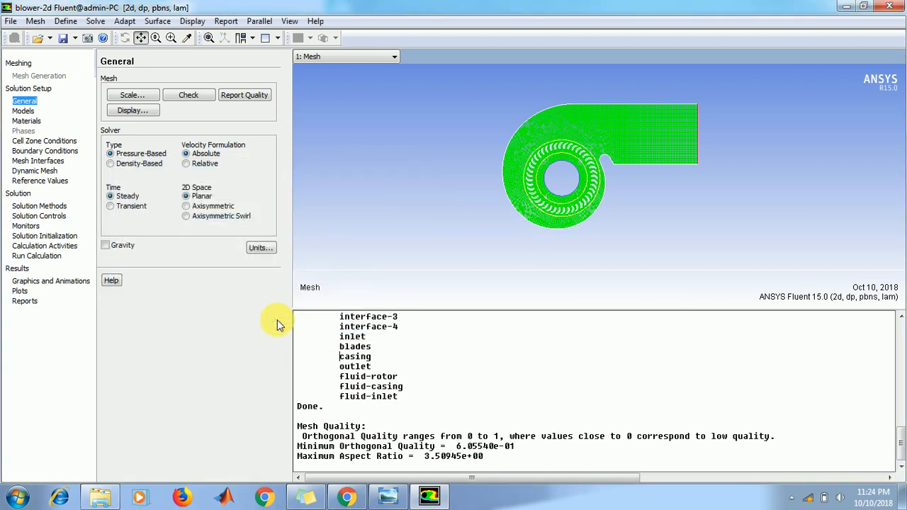
mouse_move(185, 200)
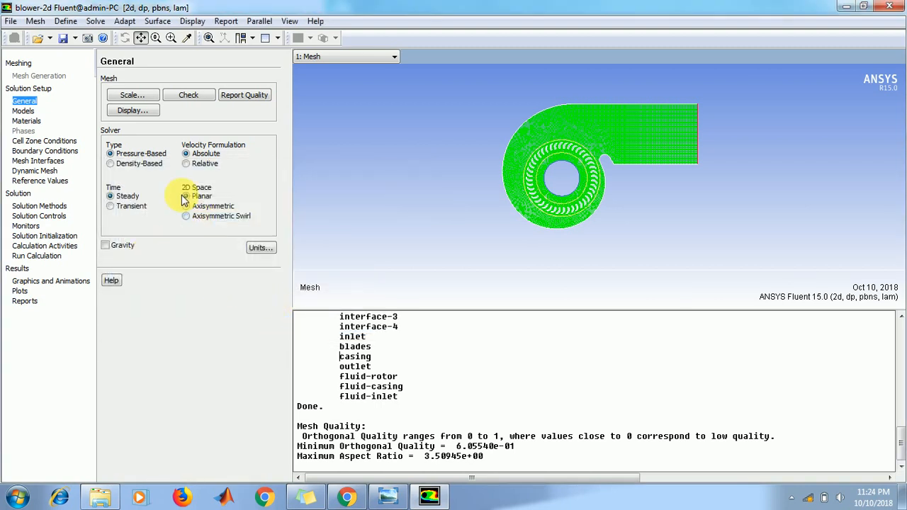
mouse_move(173, 157)
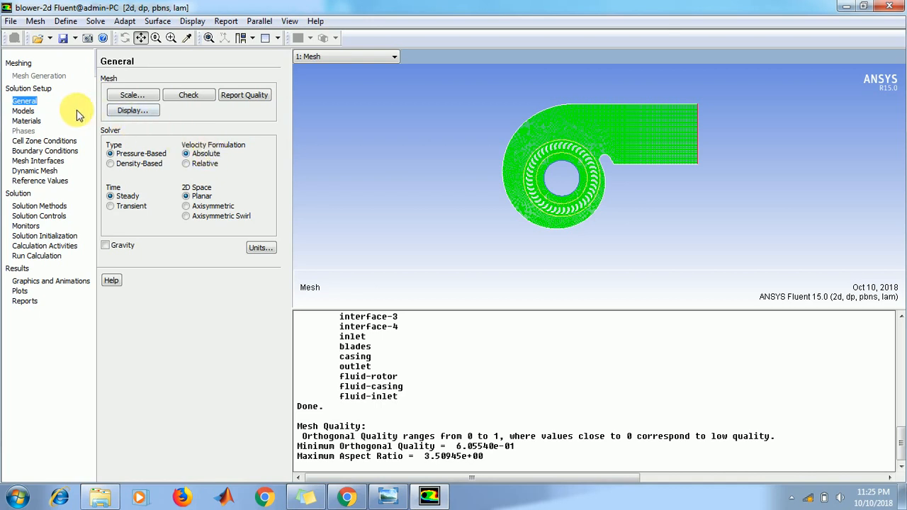
Step: Set the Viscous model to k-epsilon (Standard) with Enhanced Wall Treatment
click(23, 112)
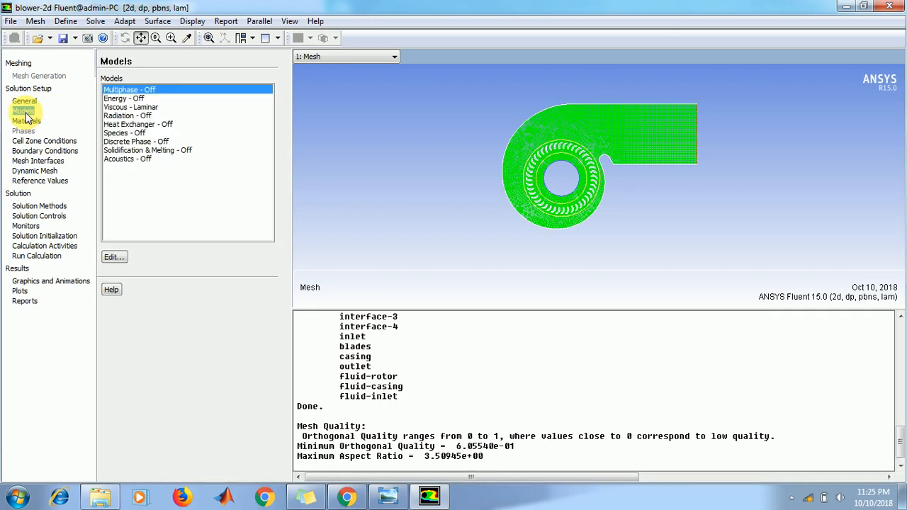
click(23, 112)
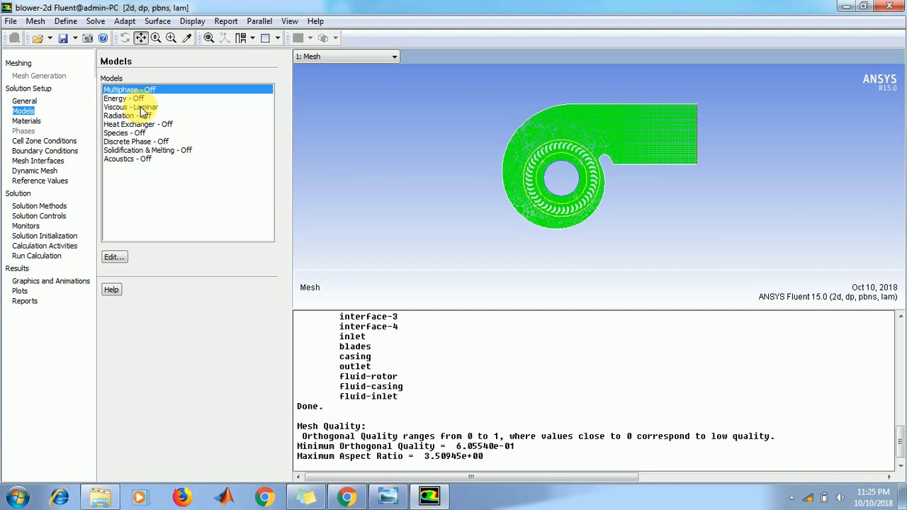
double_click(131, 107)
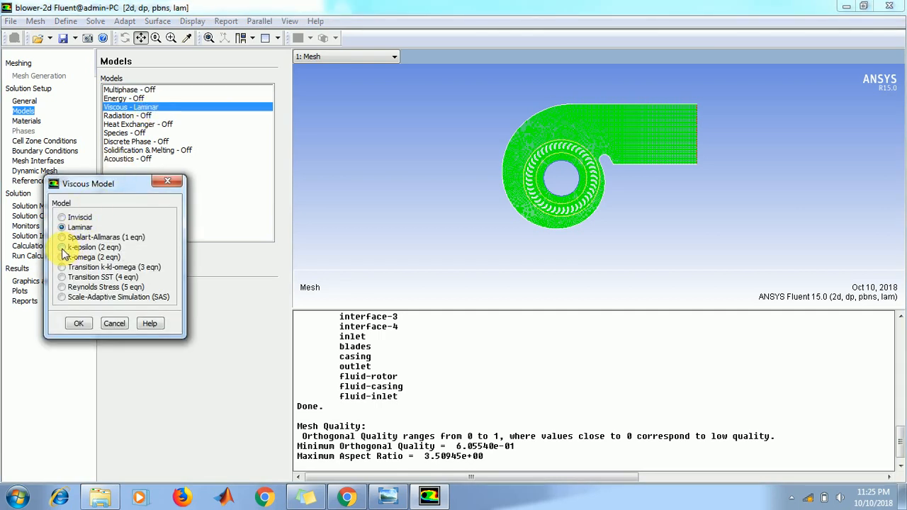
click(62, 237)
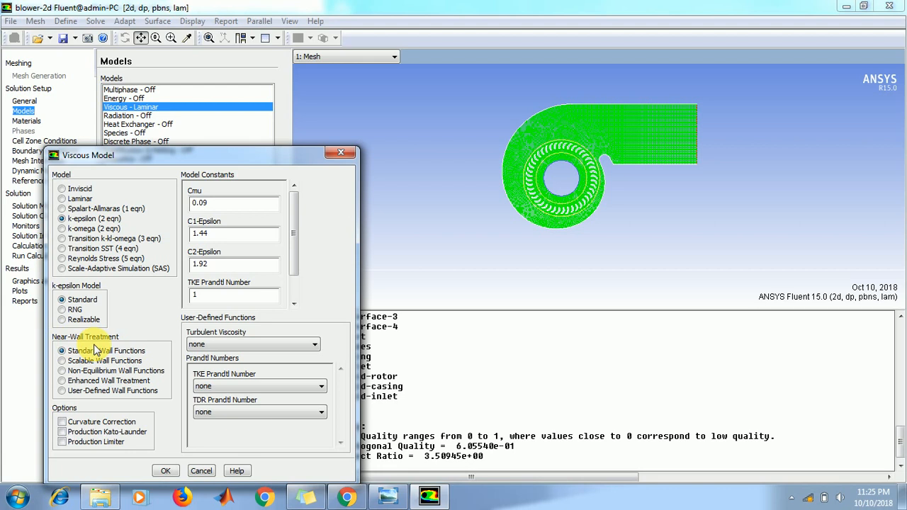
mouse_move(62, 386)
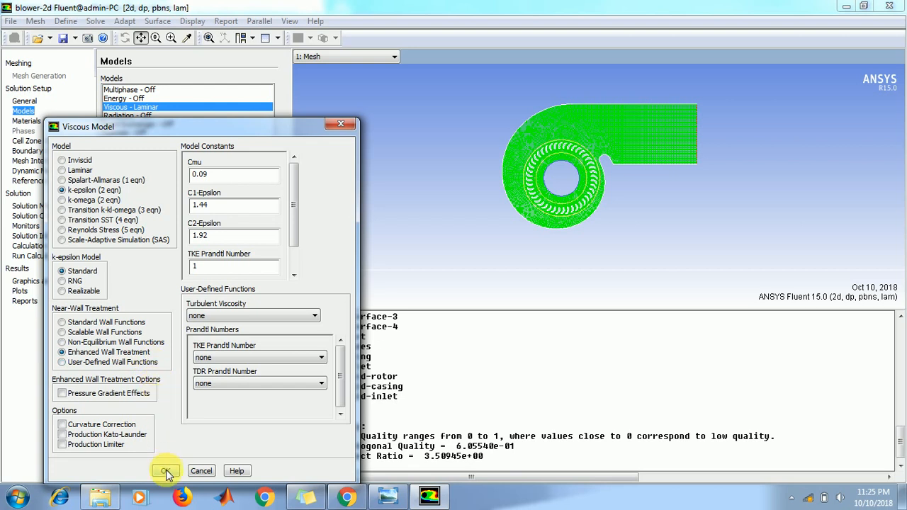
click(160, 470)
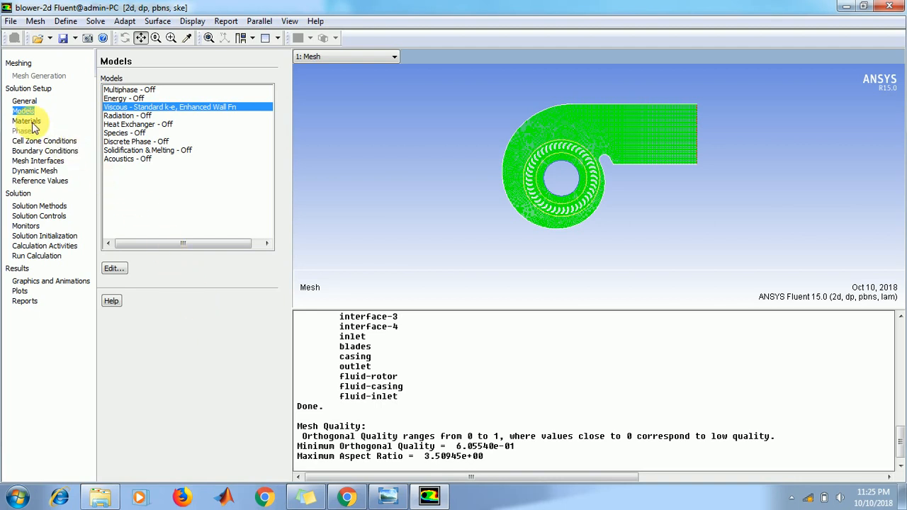
Step: Review air's properties, density 1.225 and viscosity 1.7894e-05, without changes
click(27, 121)
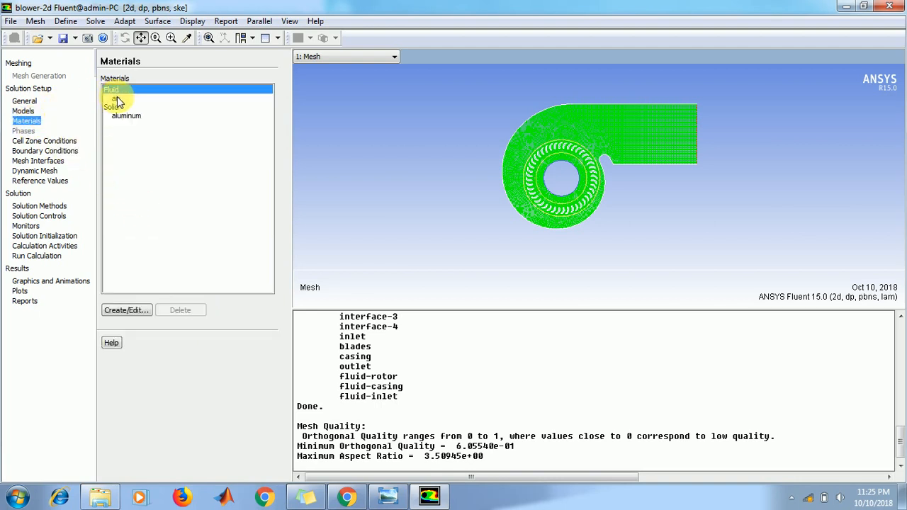
click(126, 310)
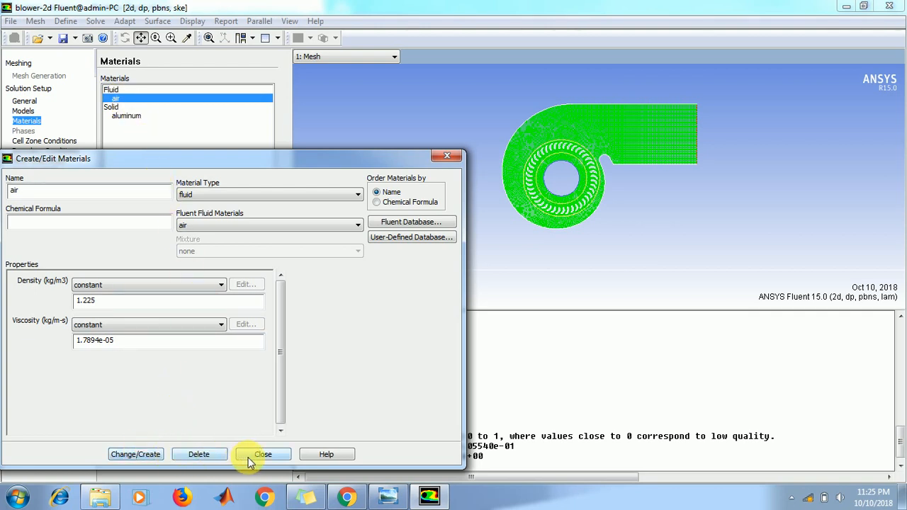
click(262, 454)
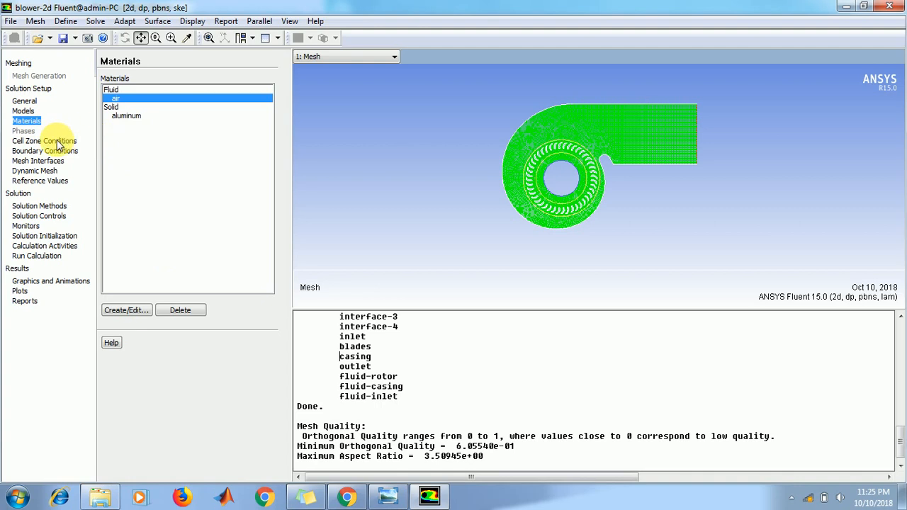
Step: Enable Frame Motion on the fluid-rotor zone with speed -2500 rpm
click(42, 140)
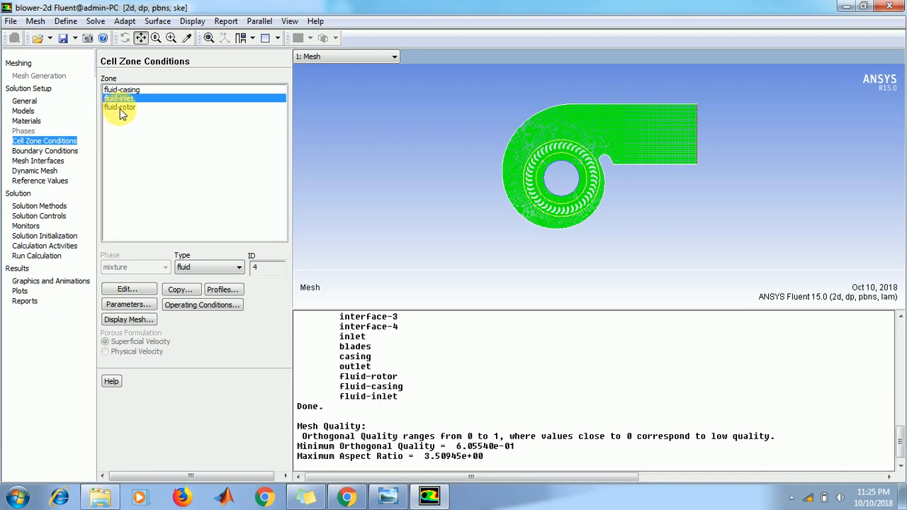
click(119, 106)
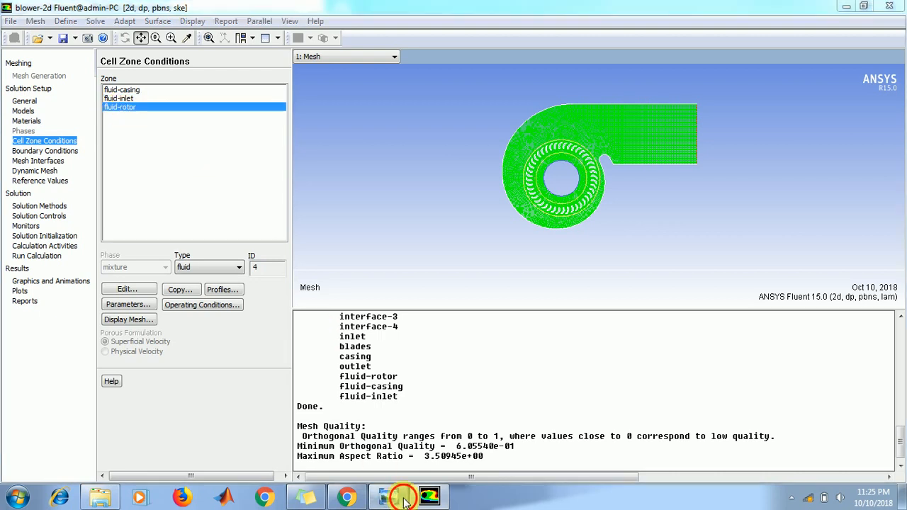
click(394, 495)
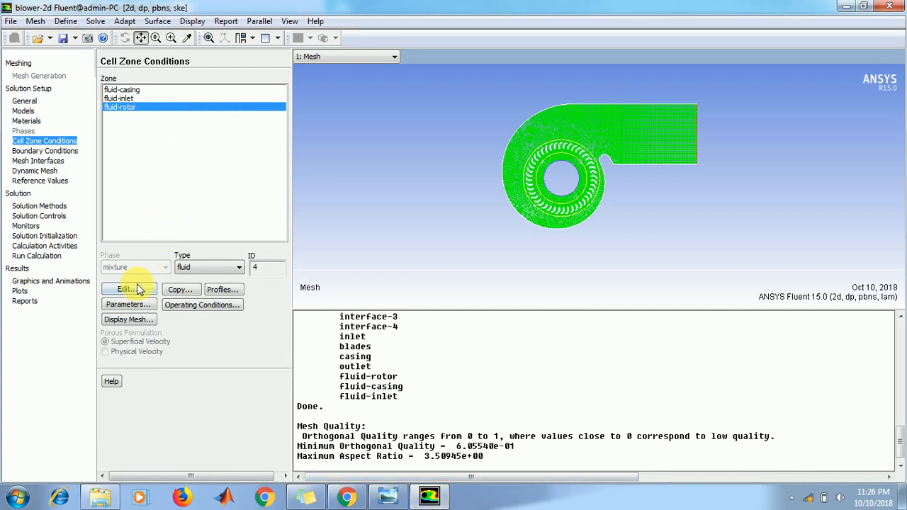
click(126, 289)
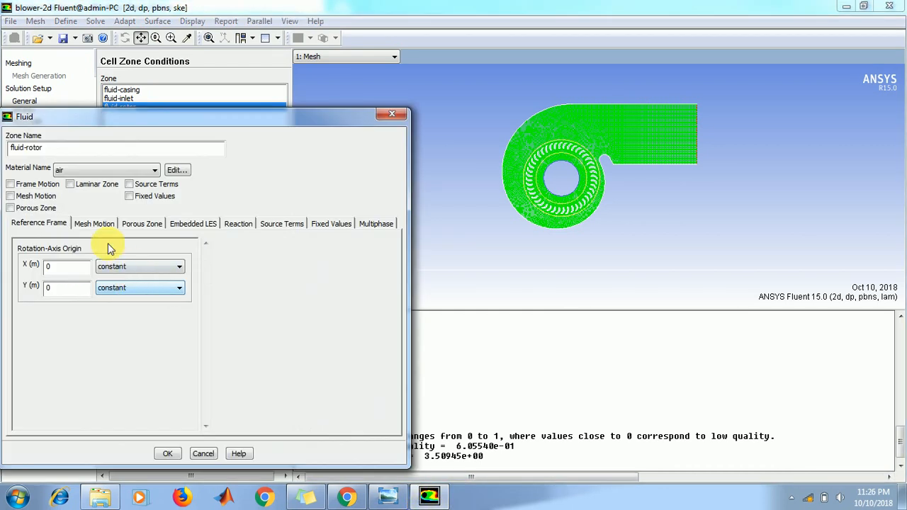
click(12, 184)
text(-)
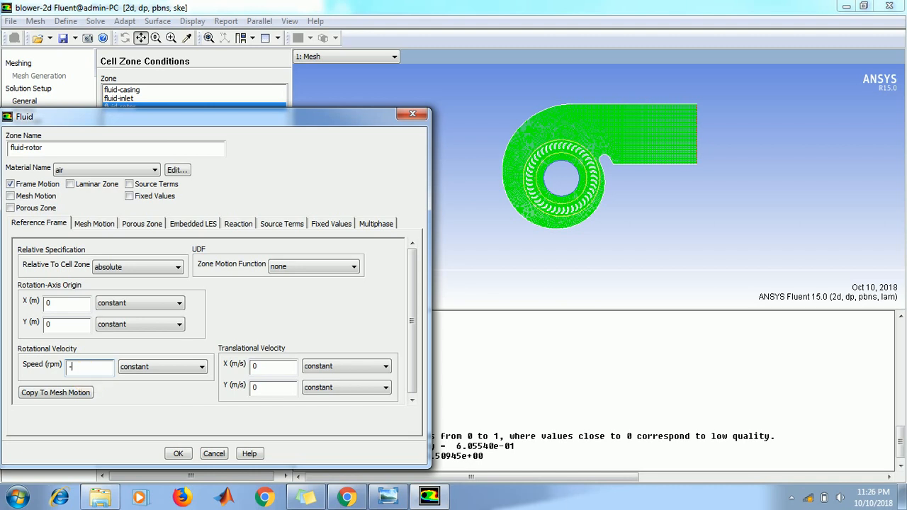
text(2500)
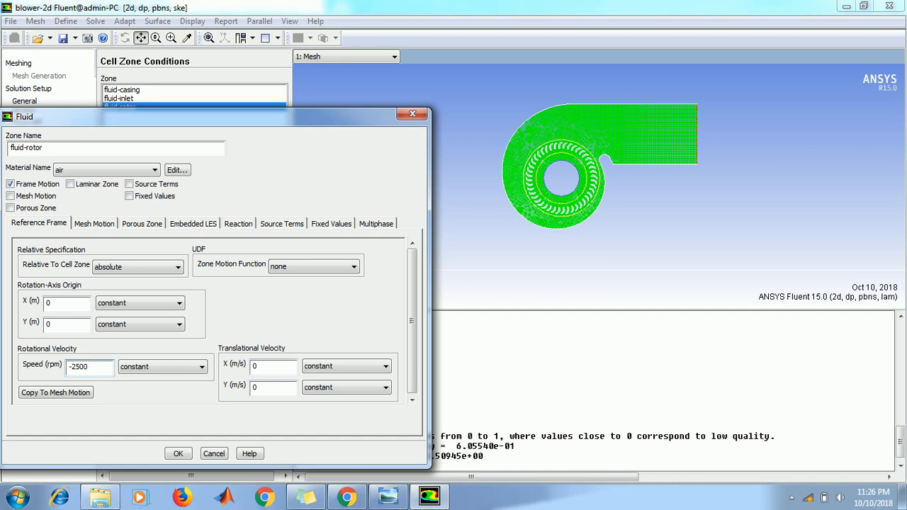
click(89, 367)
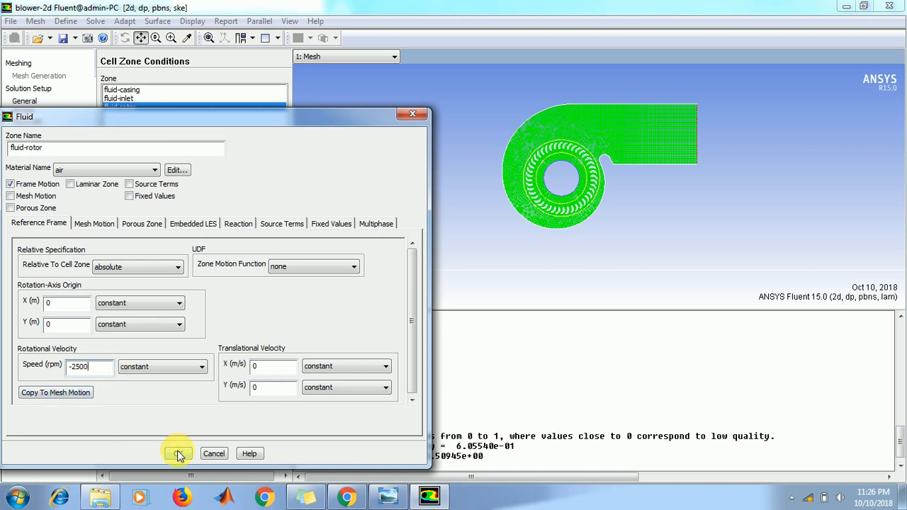
click(177, 454)
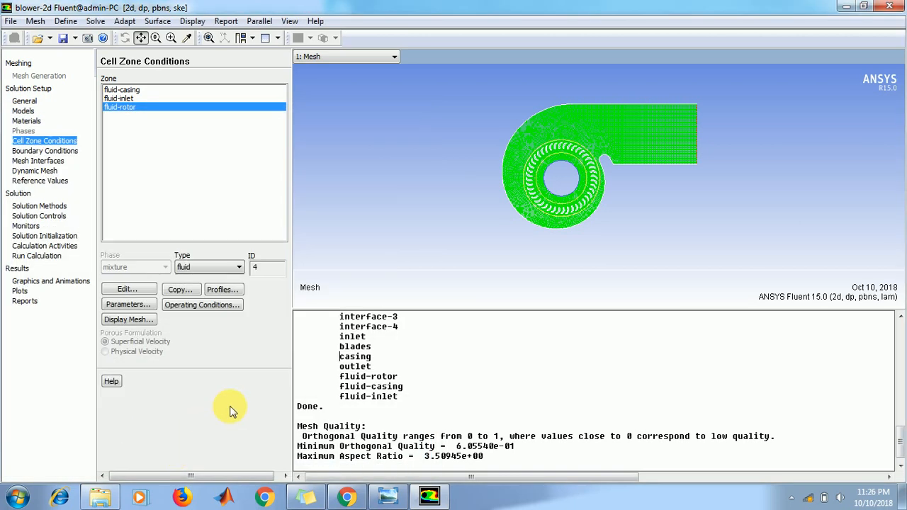
mouse_move(225, 394)
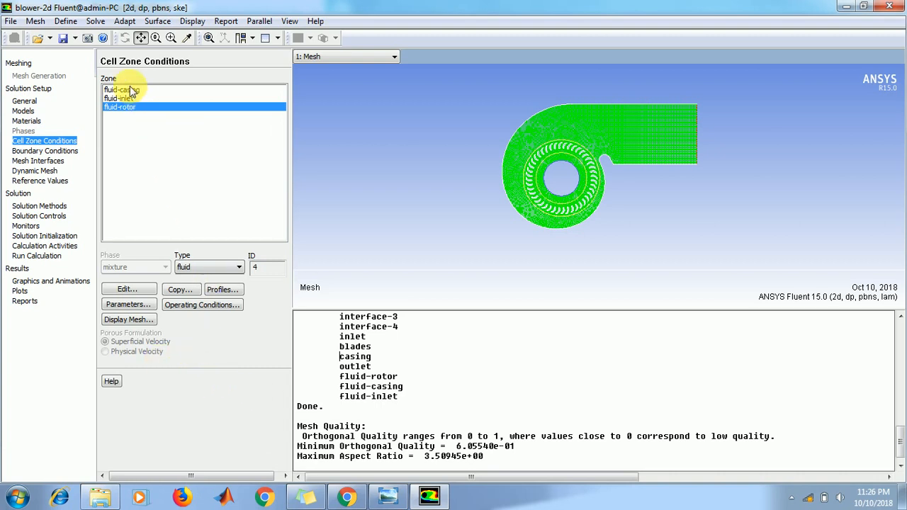
click(122, 97)
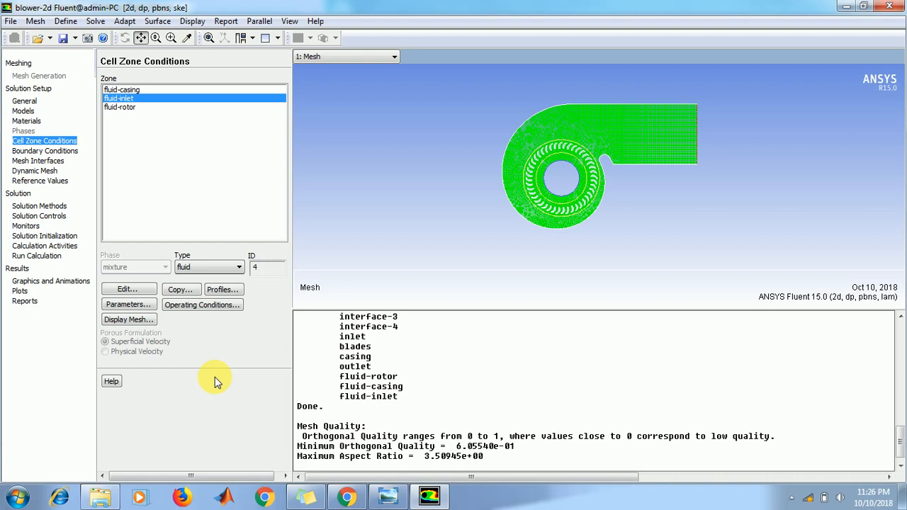
mouse_move(147, 332)
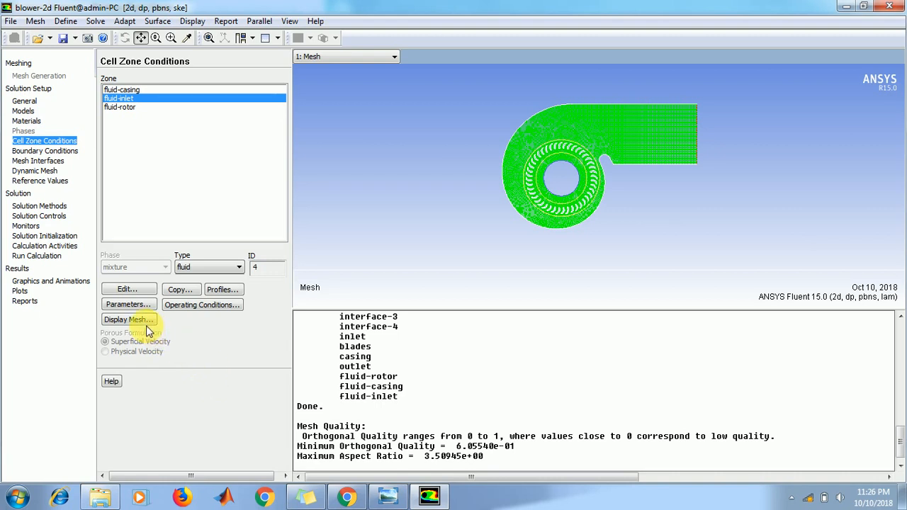
Step: Display only the blade, casing, inlet and interface surfaces in Mesh Display
click(128, 320)
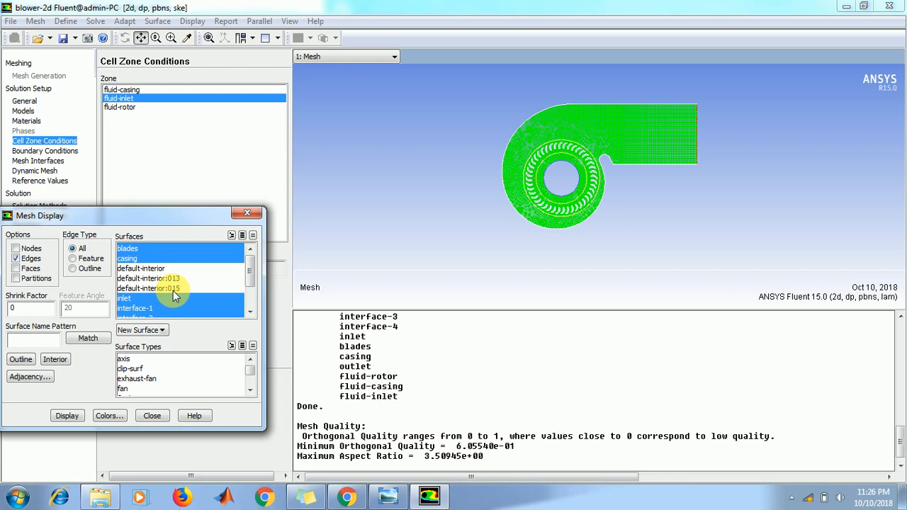
mouse_move(184, 295)
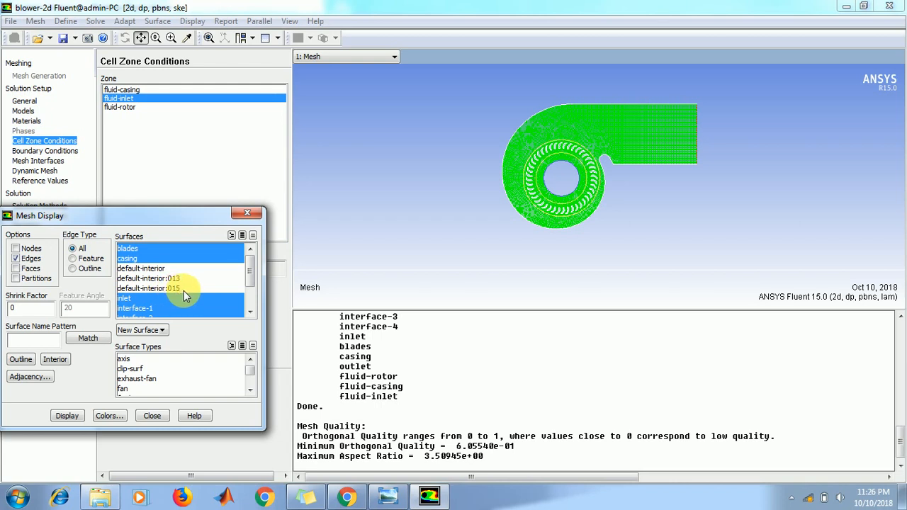
click(67, 415)
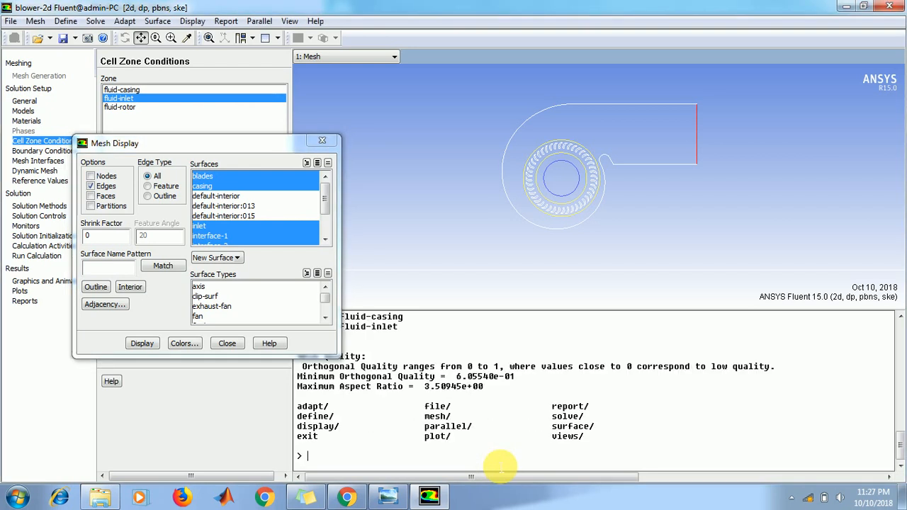
Step: Draw the zone 4 rotor mesh with display/zone-mesh 4, fit the view, and close Mesh Display
text(di)
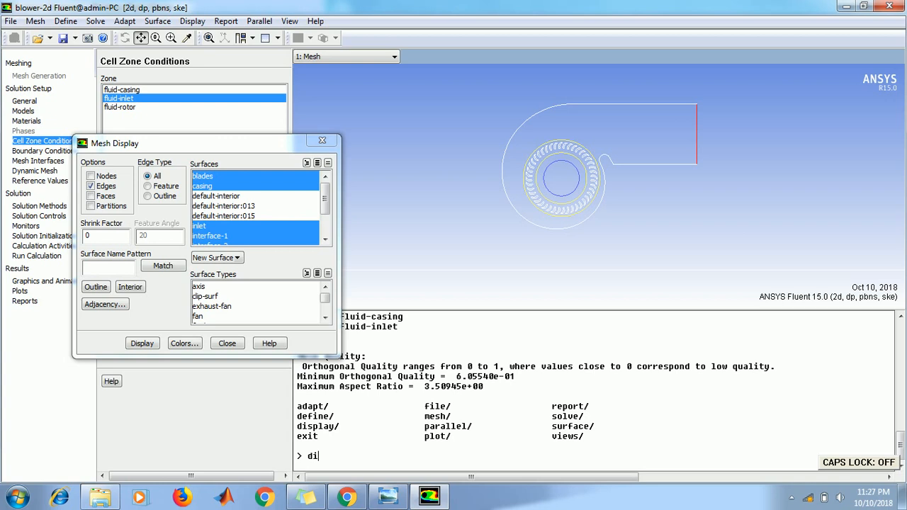
text(splay)
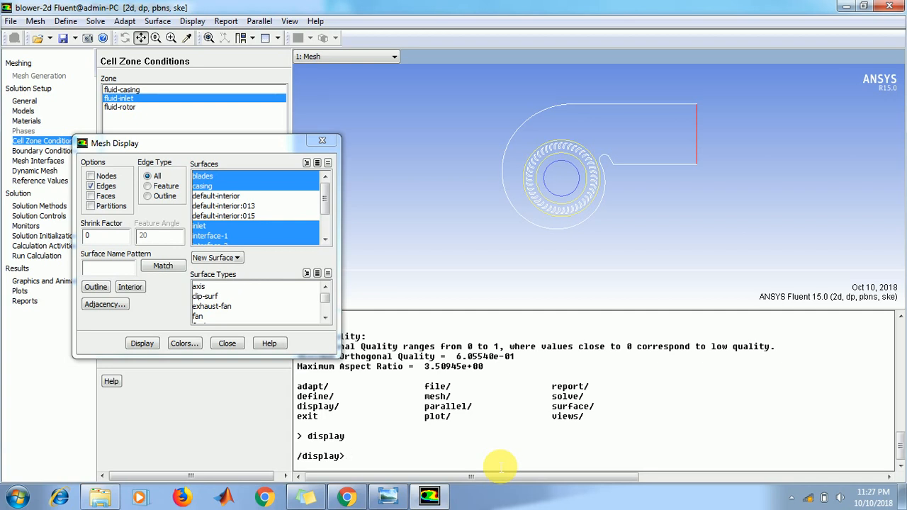
text(zone-)
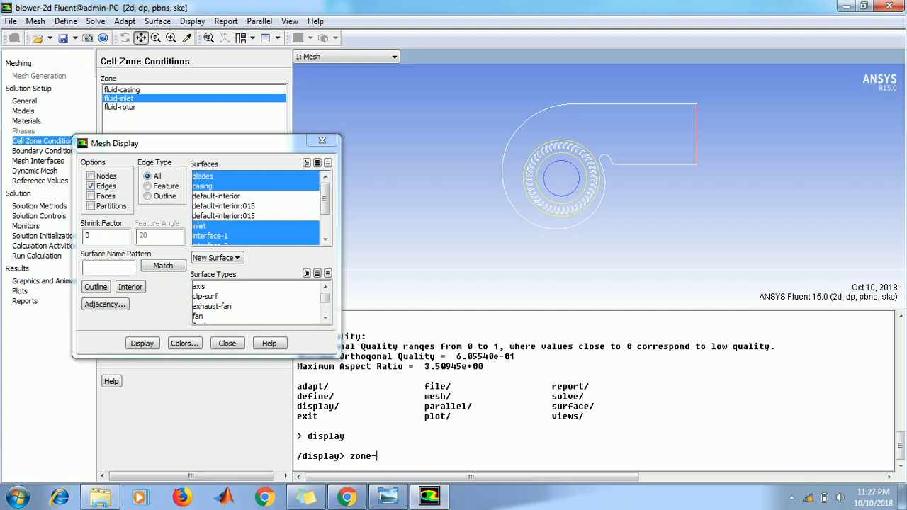
text(mesh)
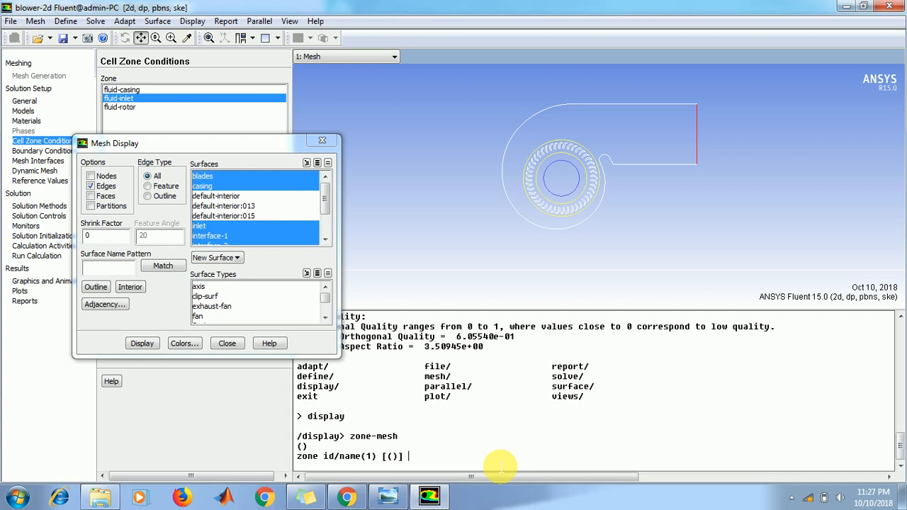
text(4)
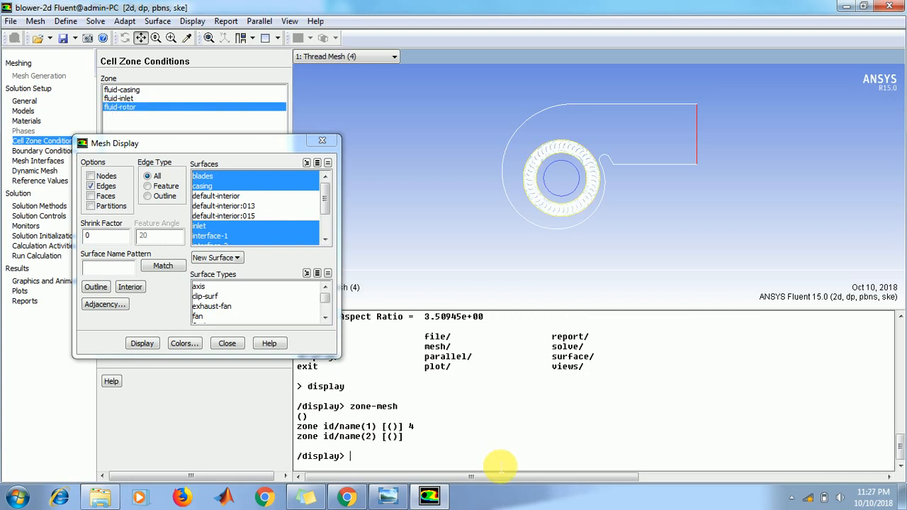
mouse_move(178, 39)
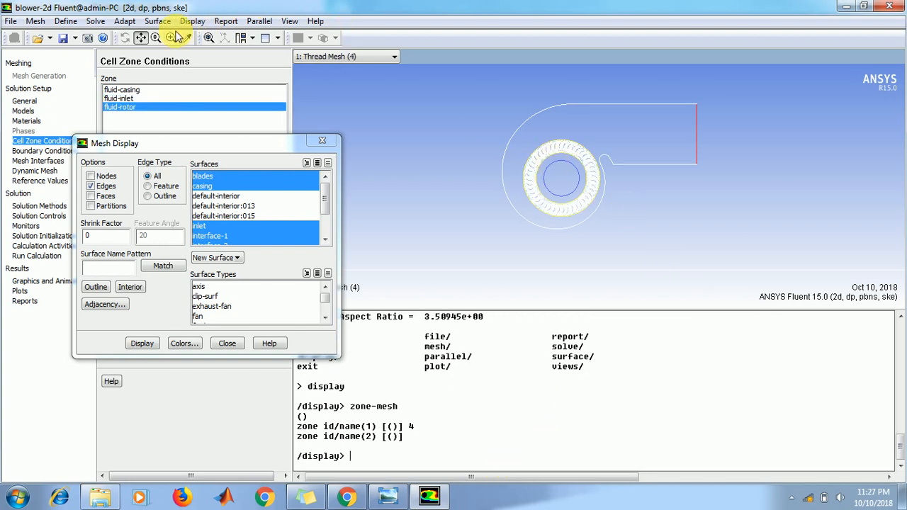
mouse_move(516, 146)
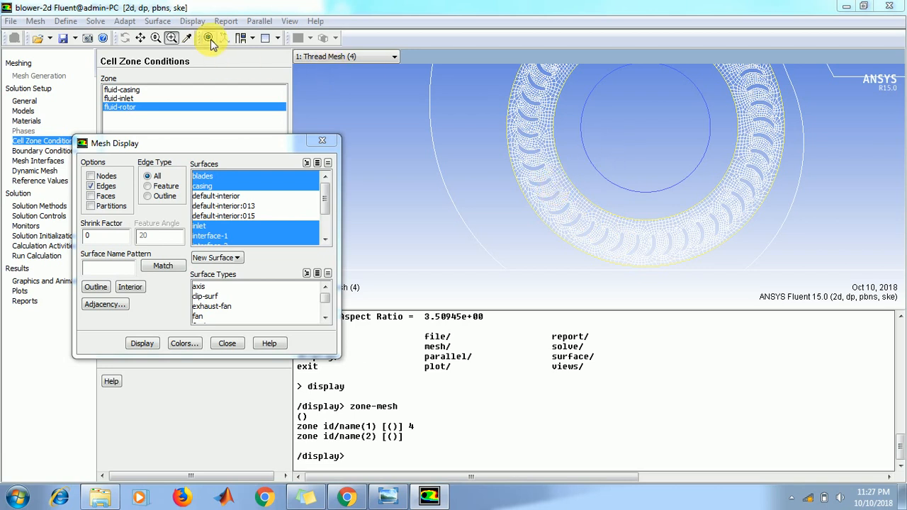
click(142, 343)
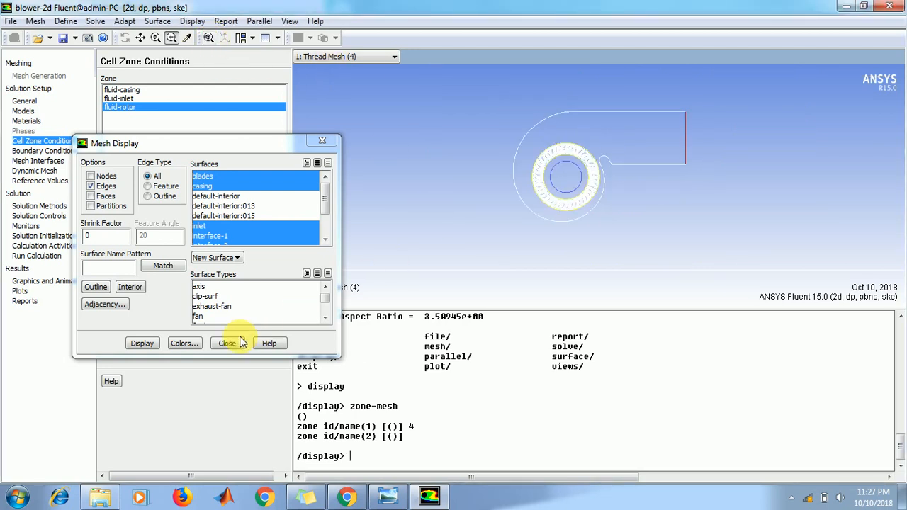
click(228, 343)
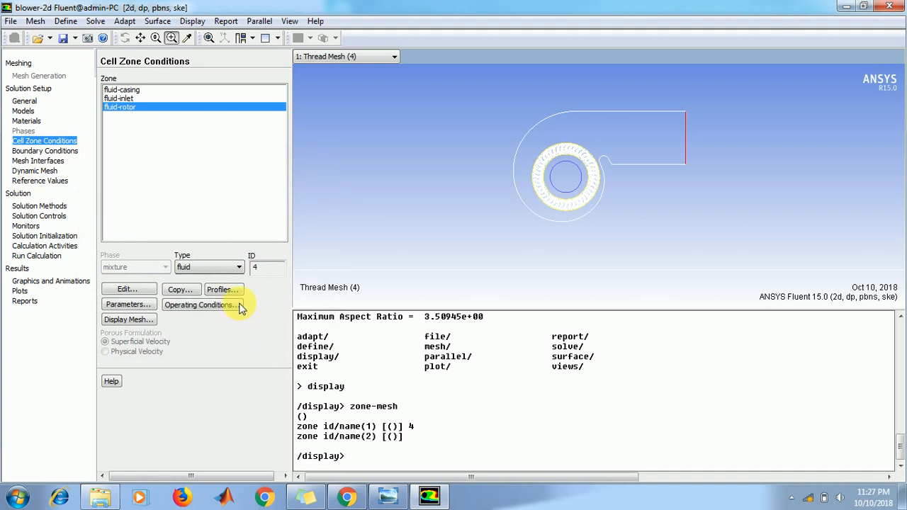
mouse_move(161, 238)
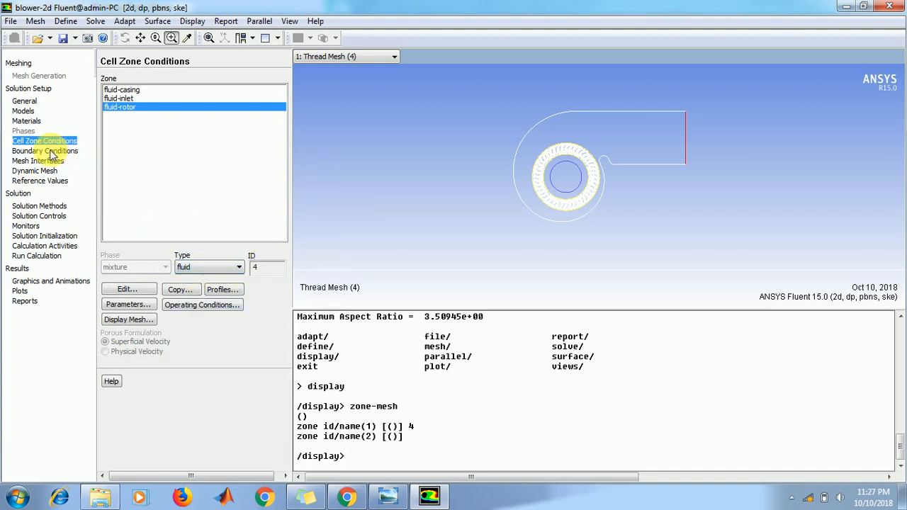
Step: Review the inlet pressure boundary settings and accept them unchanged
click(44, 151)
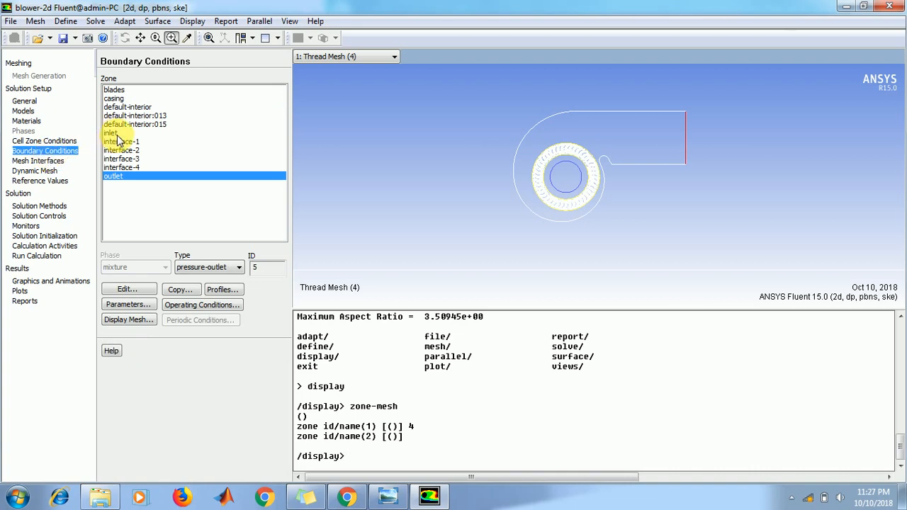
click(111, 133)
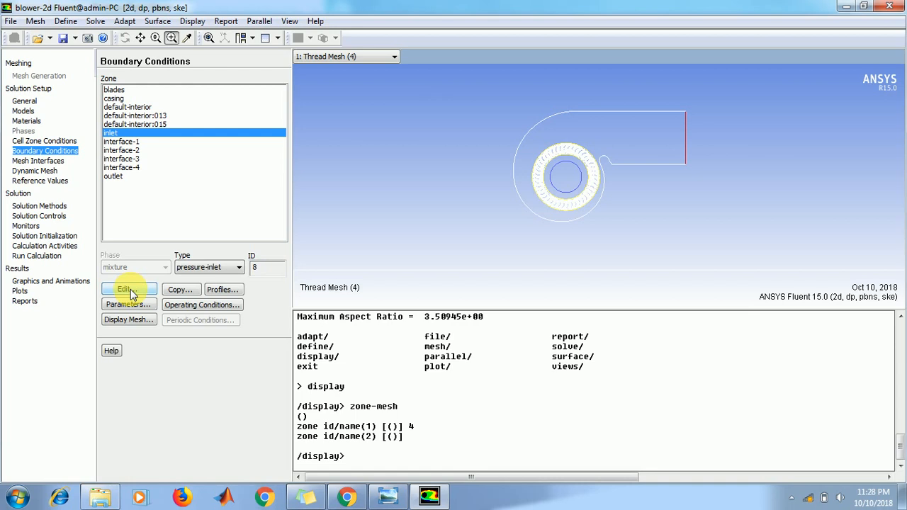
click(129, 289)
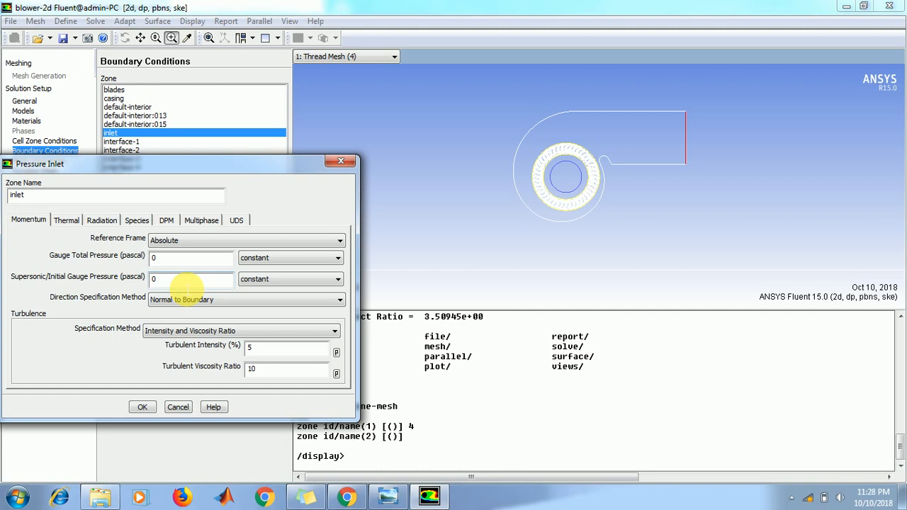
mouse_move(142, 406)
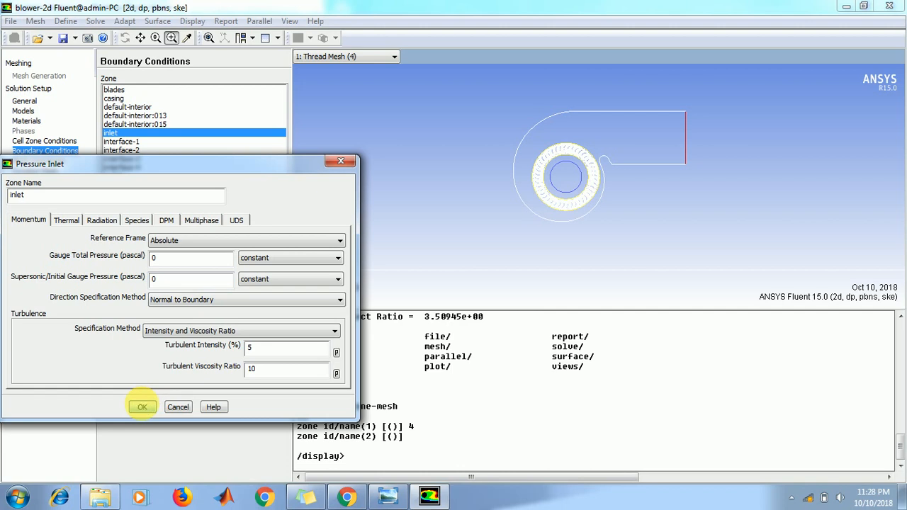
click(142, 407)
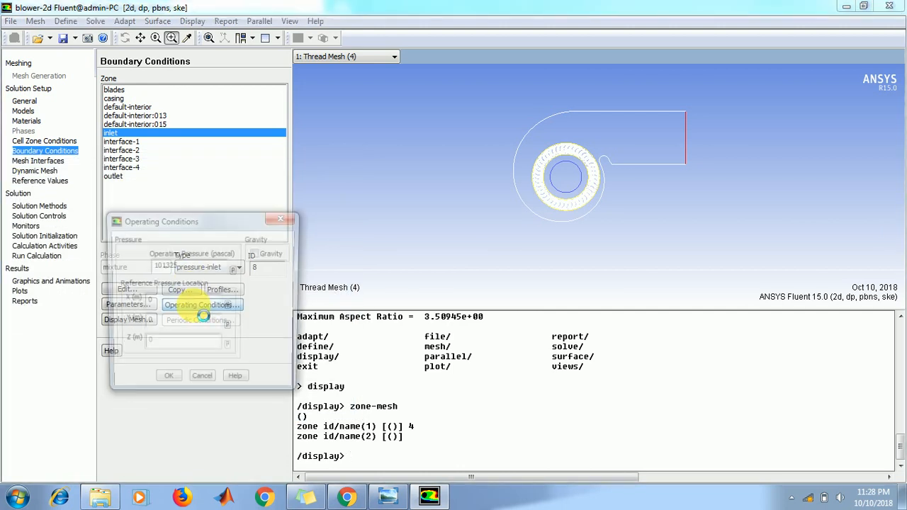
Step: Confirm the 101325 Pa operating pressure and the outlet's 0 Pa gauge pressure
click(202, 304)
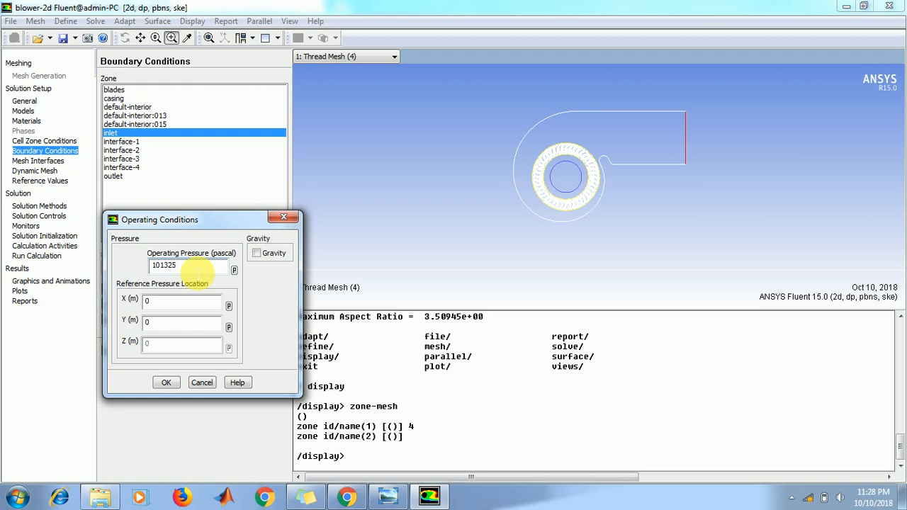
click(167, 382)
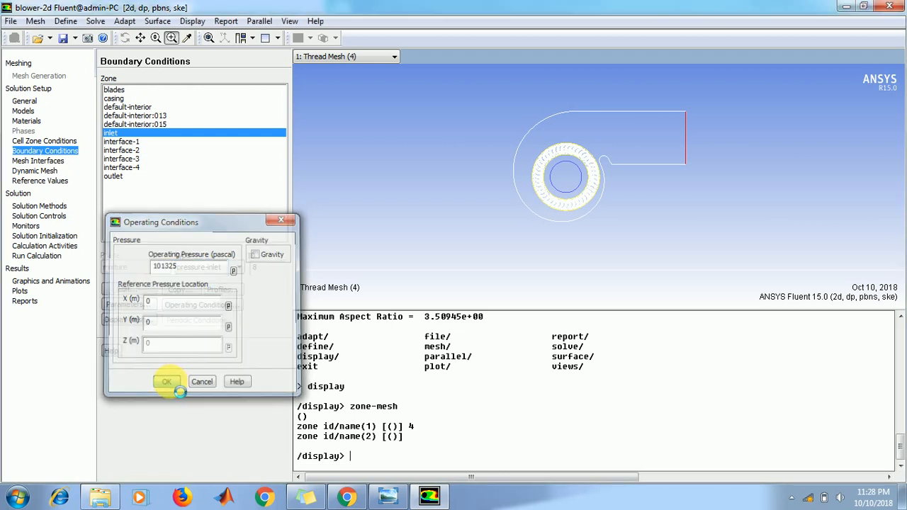
click(166, 381)
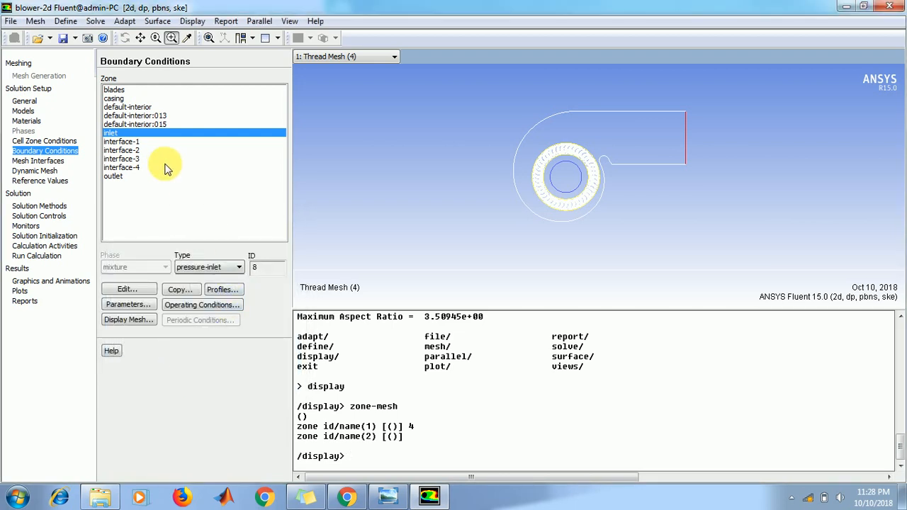
mouse_move(134, 186)
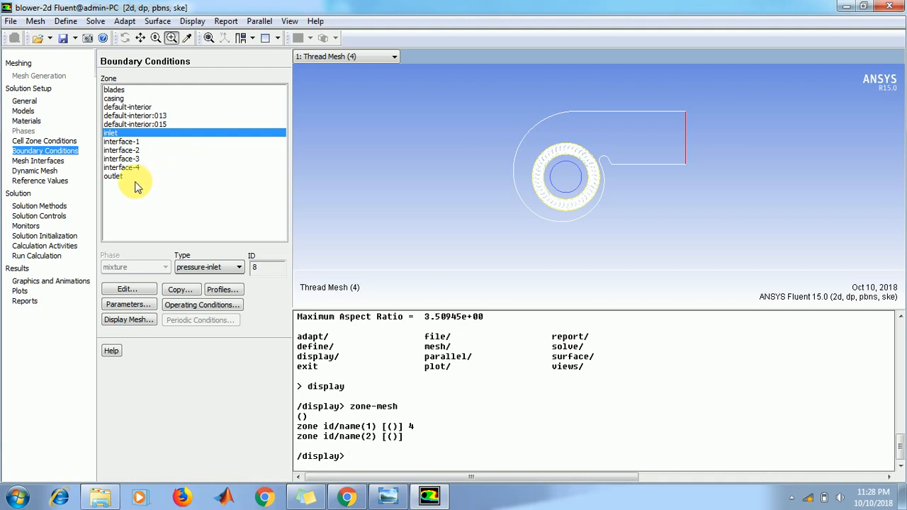
click(113, 175)
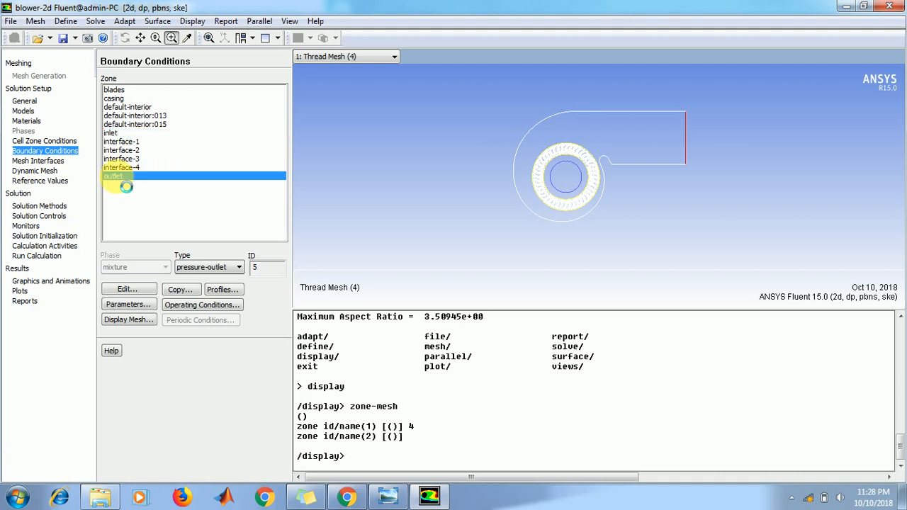
click(129, 289)
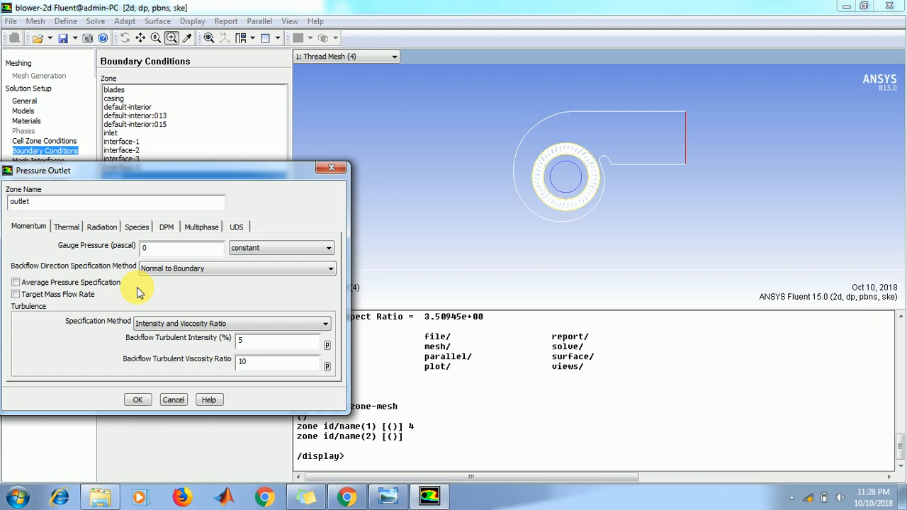
click(138, 400)
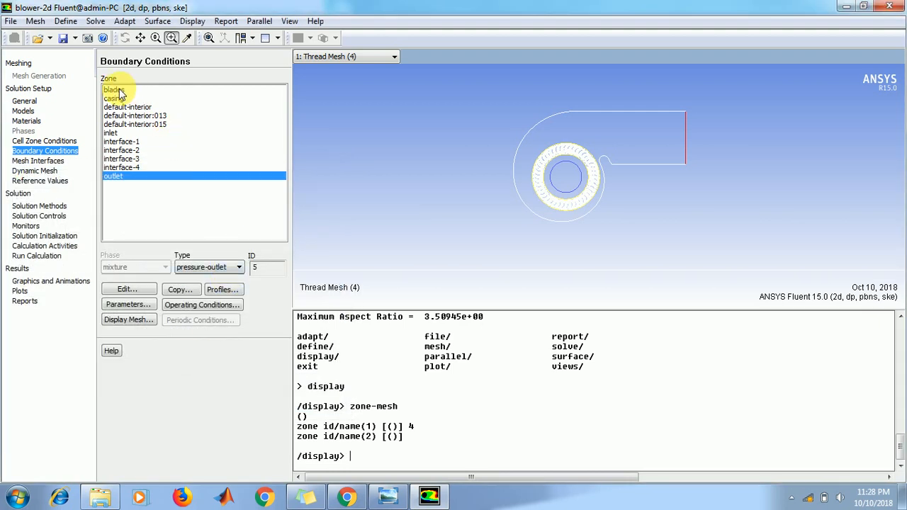
Step: Make the blades wall a rotational moving wall at 0 rpm relative to the rotor zone
click(114, 89)
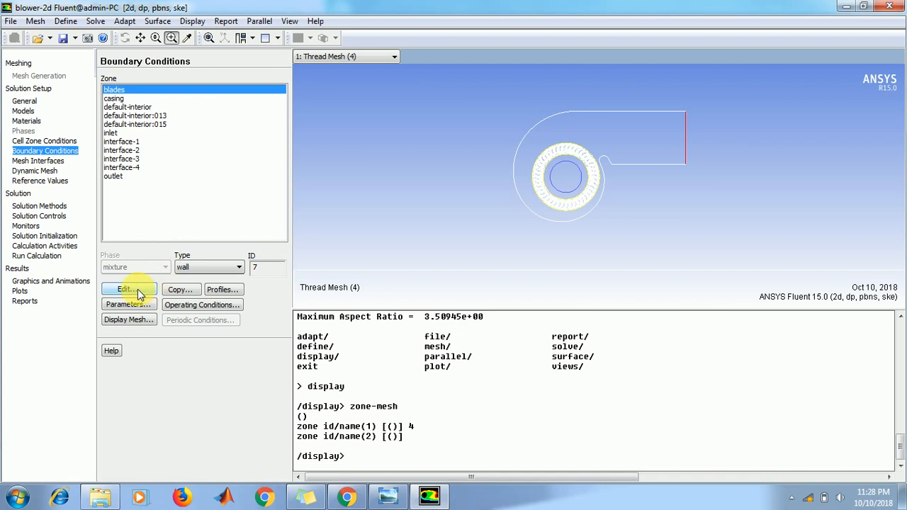
click(125, 289)
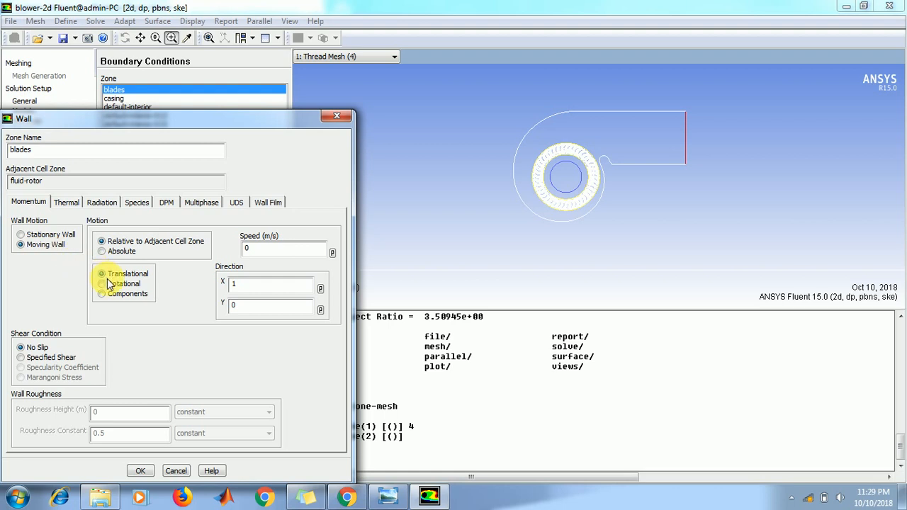
click(102, 283)
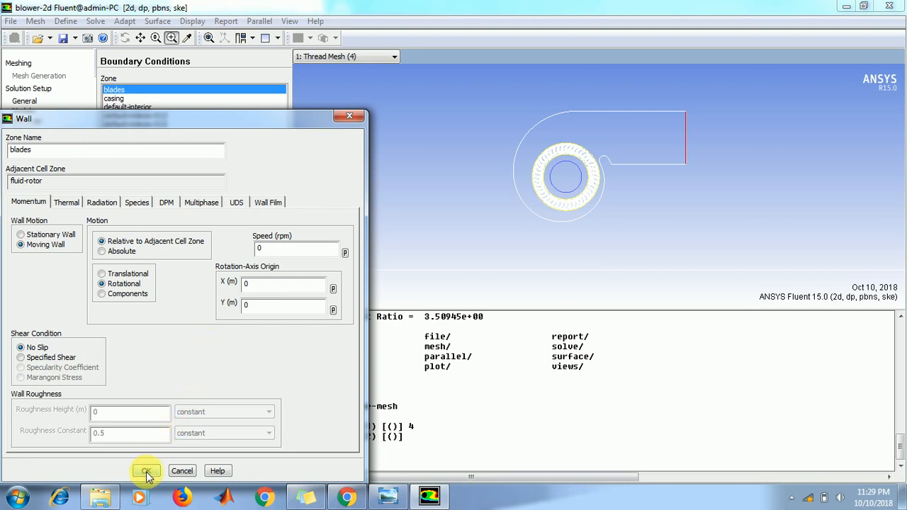
click(146, 470)
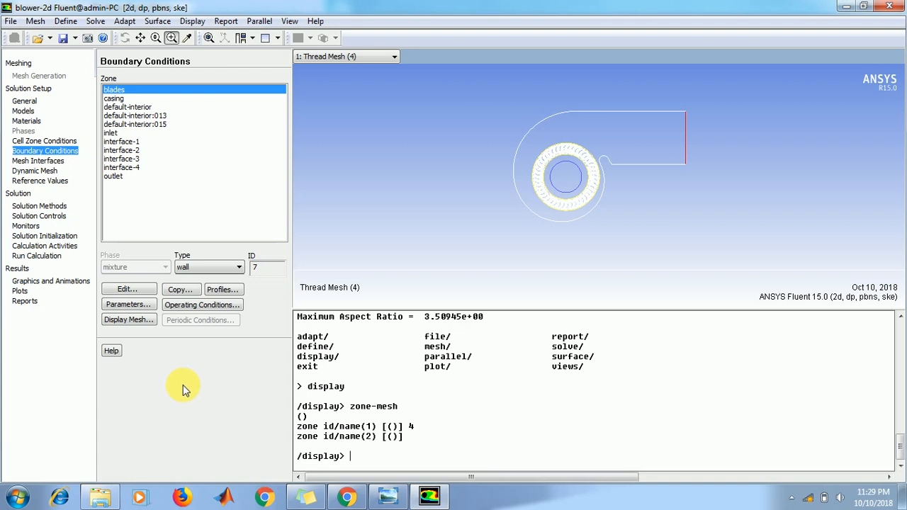
click(38, 161)
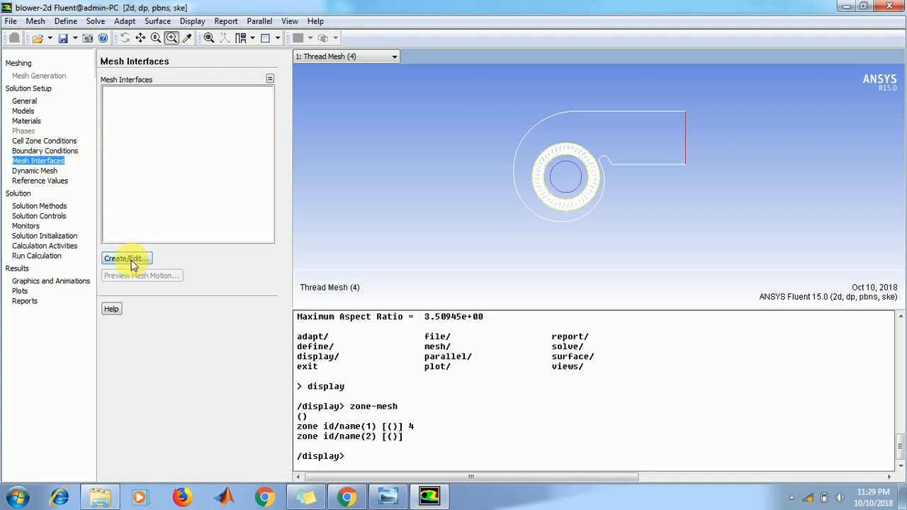
Step: Create mesh interface int1 pairing interface-1 with interface-2
click(127, 258)
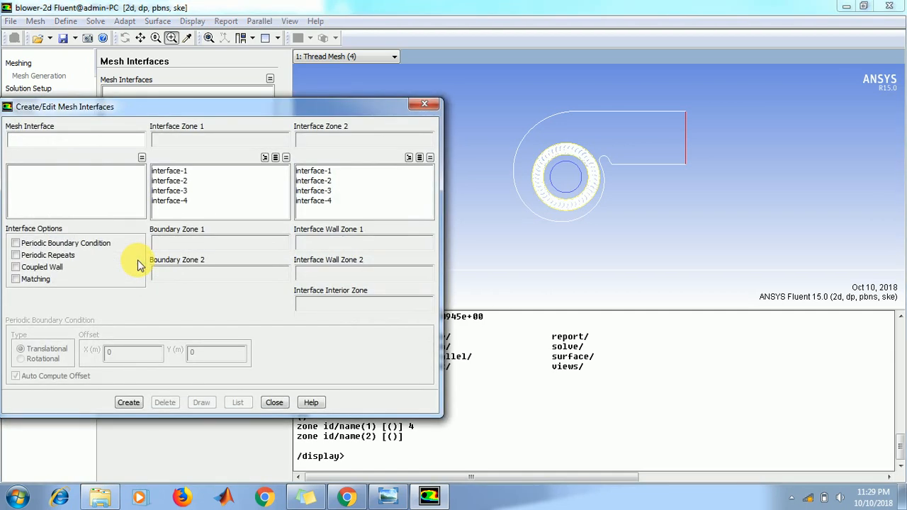
click(169, 171)
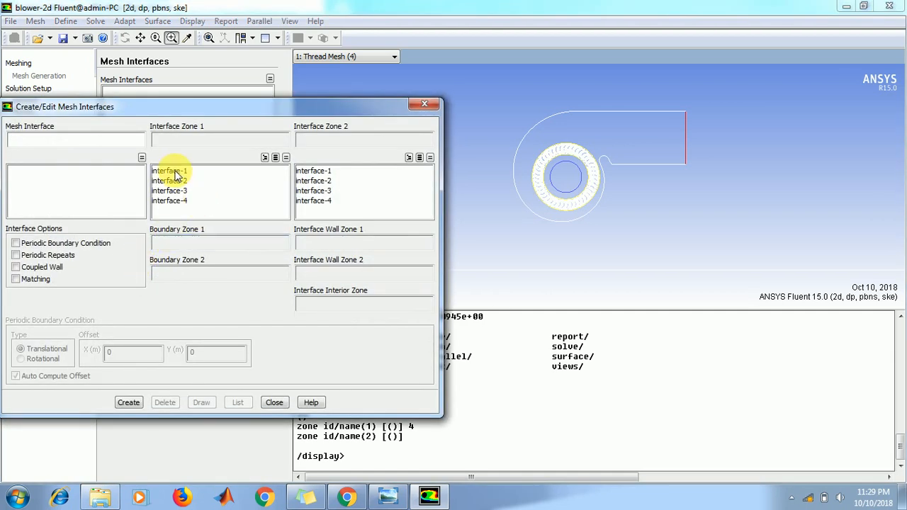
click(170, 171)
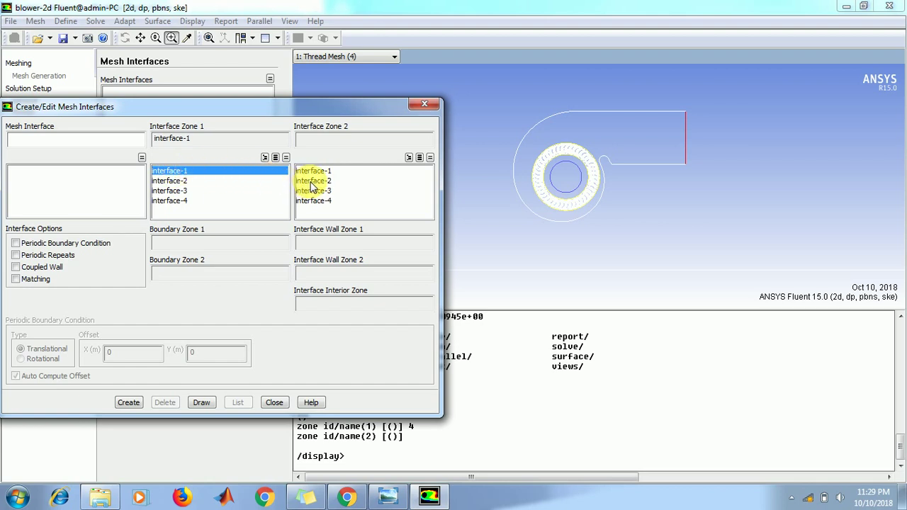
click(313, 180)
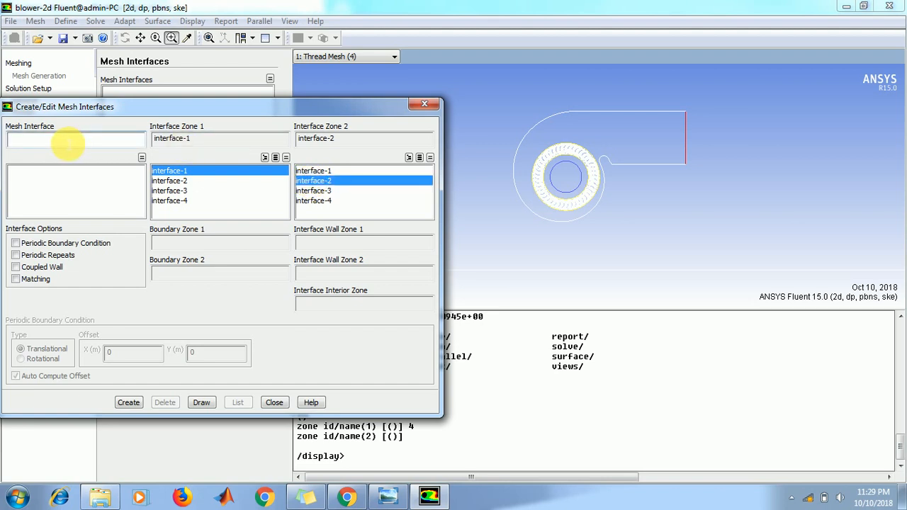
text(int1)
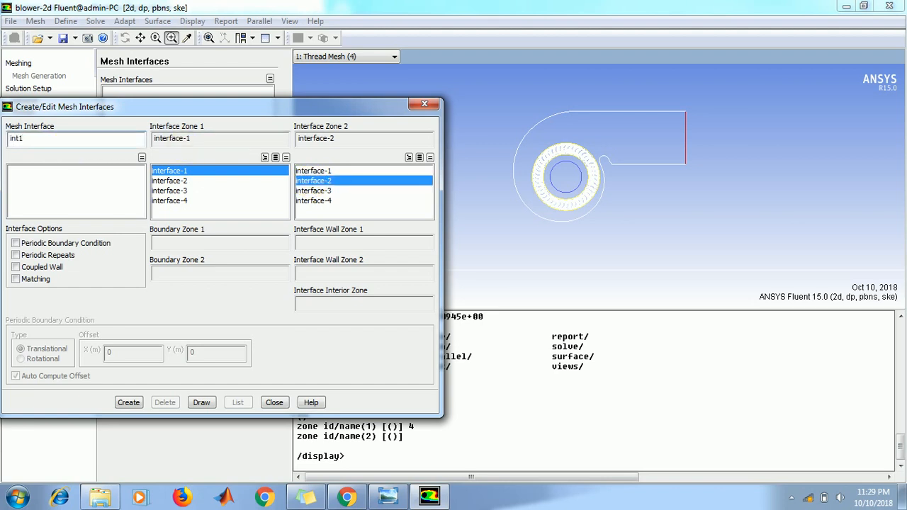
click(128, 402)
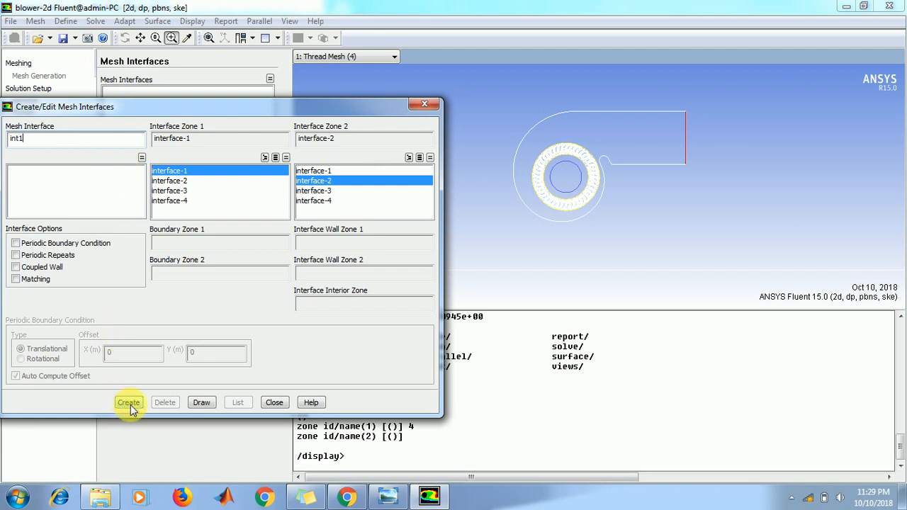
click(129, 402)
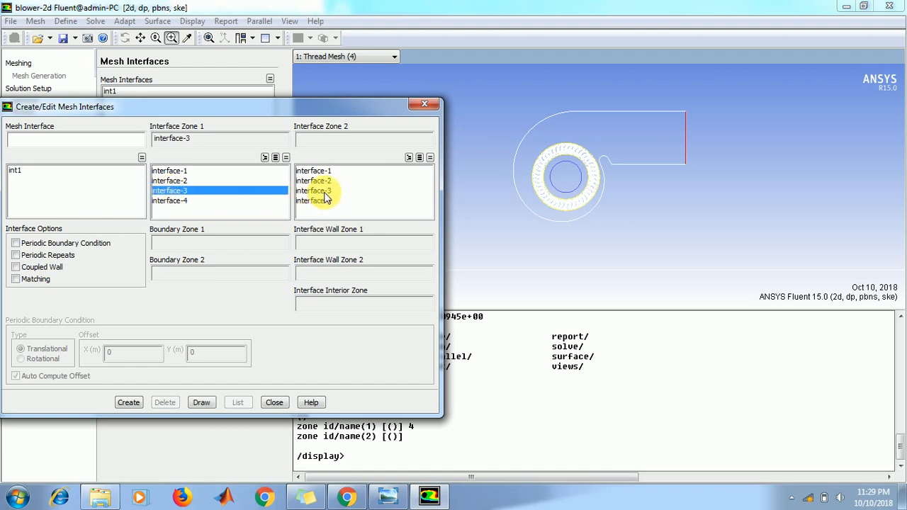
Step: Create mesh interface int2 pairing interface-3 with interface-4 and close the dialog
click(315, 201)
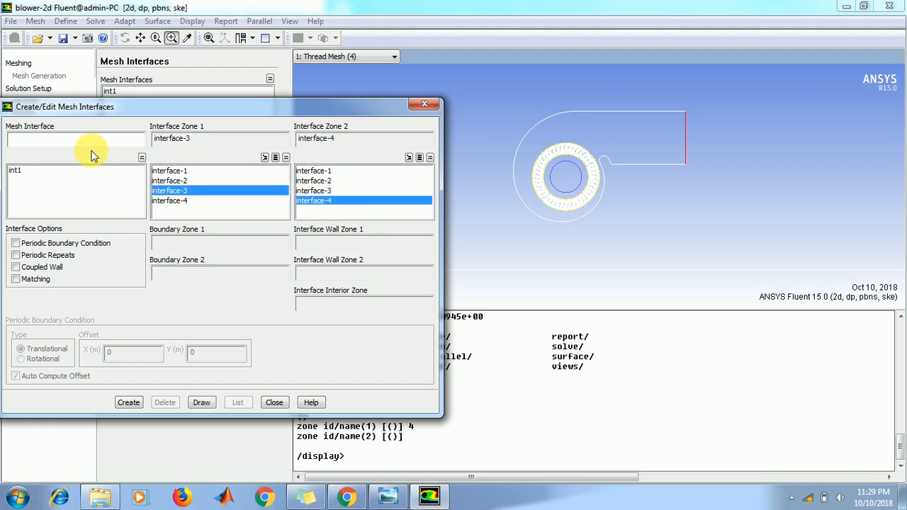
text(int2)
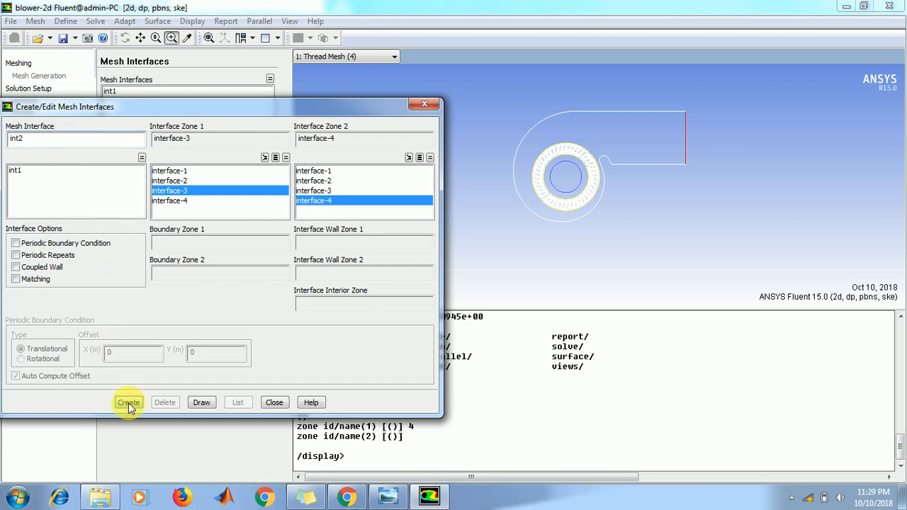
click(128, 403)
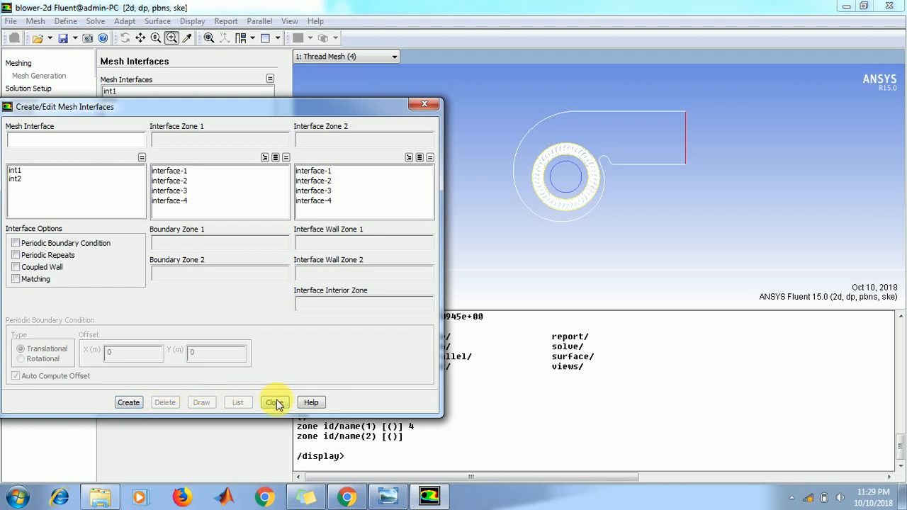
click(274, 402)
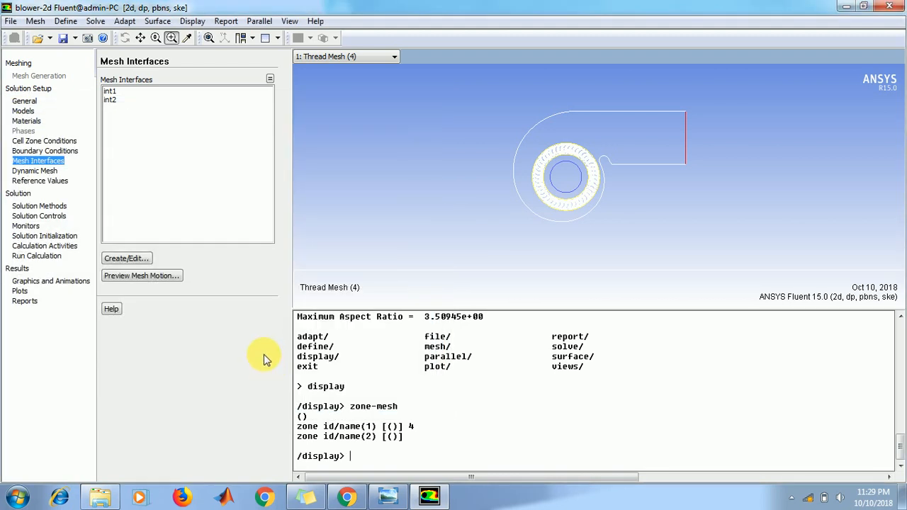
click(34, 171)
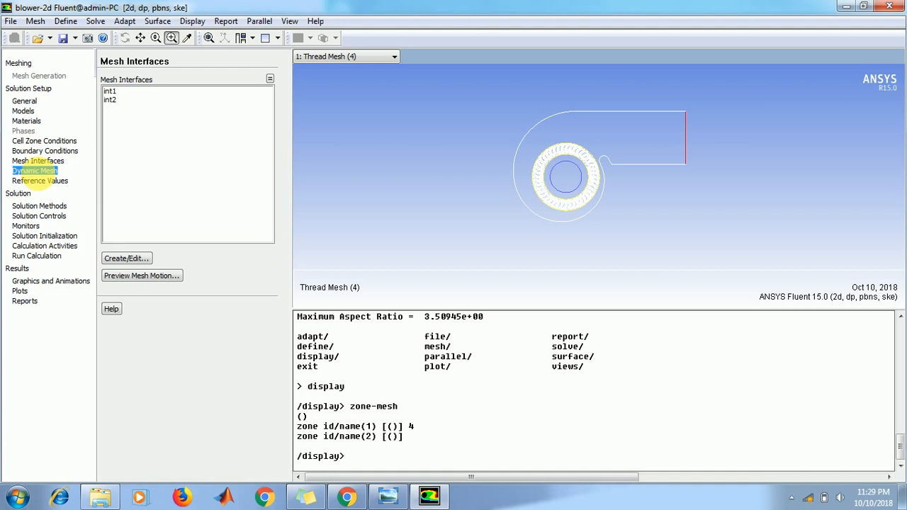
click(40, 180)
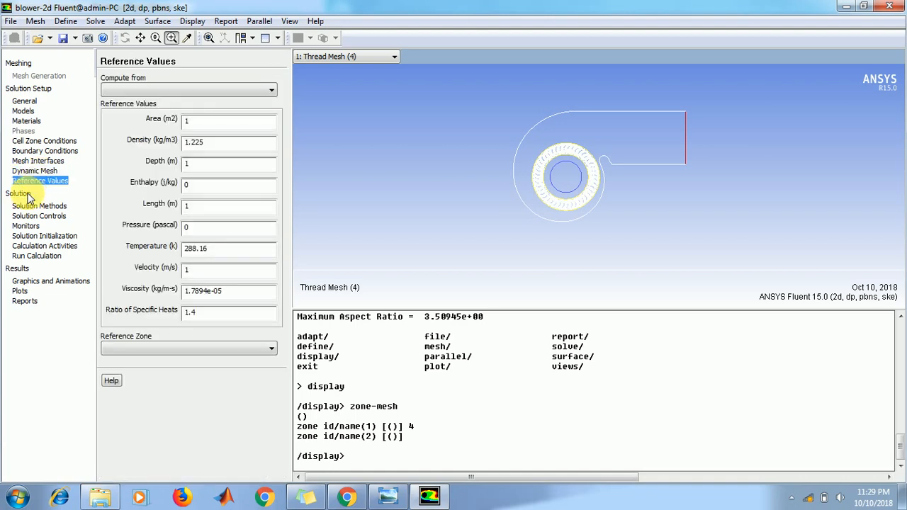
Step: Set Coupled scheme, Standard pressure, and Second Order Upwind for k and epsilon
click(39, 205)
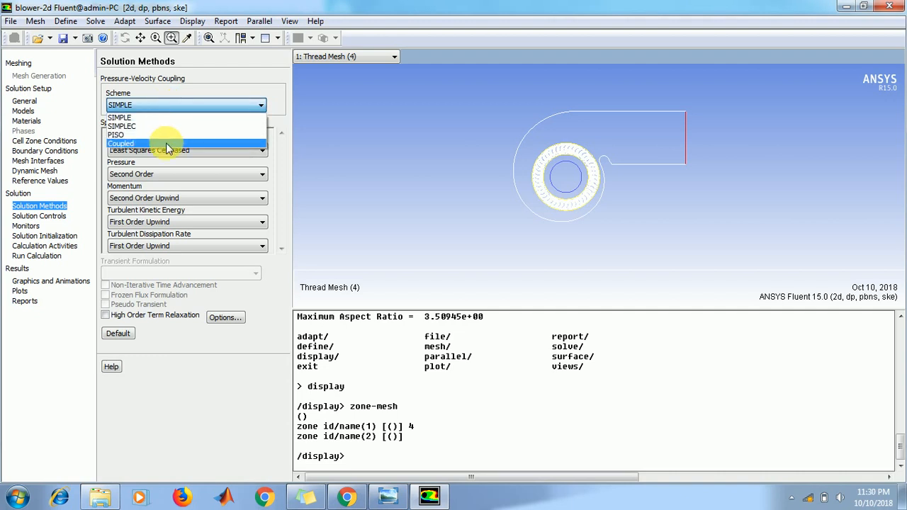
click(121, 144)
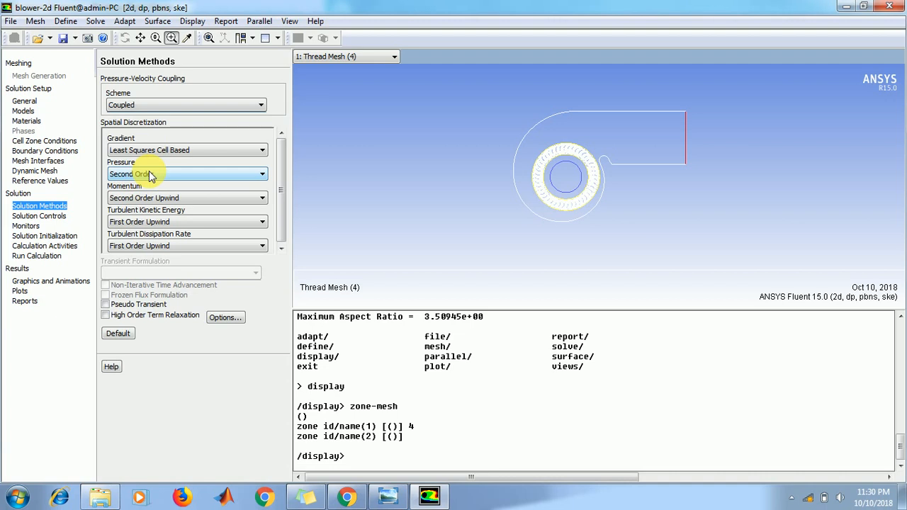
mouse_move(157, 177)
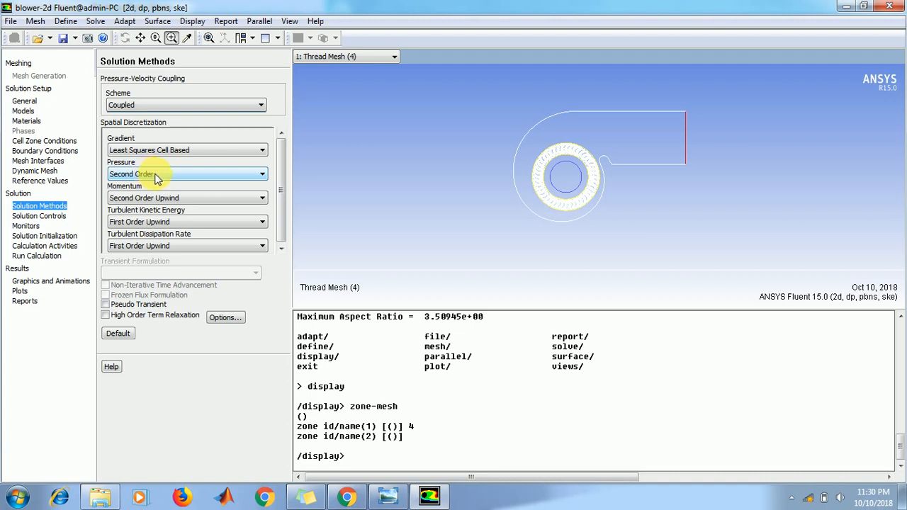
click(186, 174)
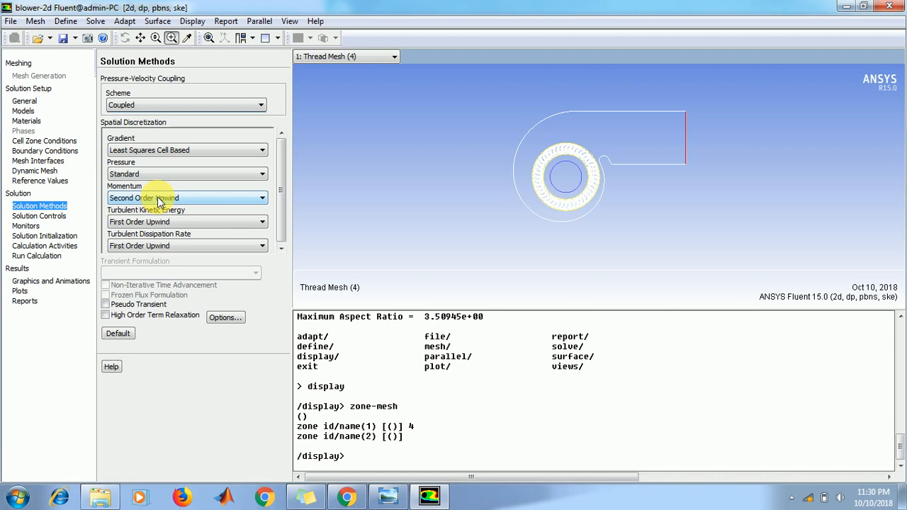
mouse_move(180, 204)
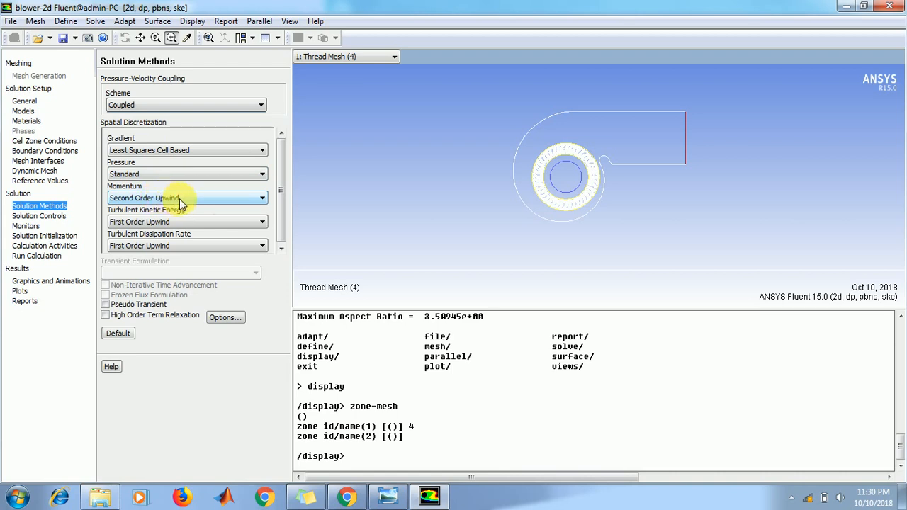
mouse_move(183, 221)
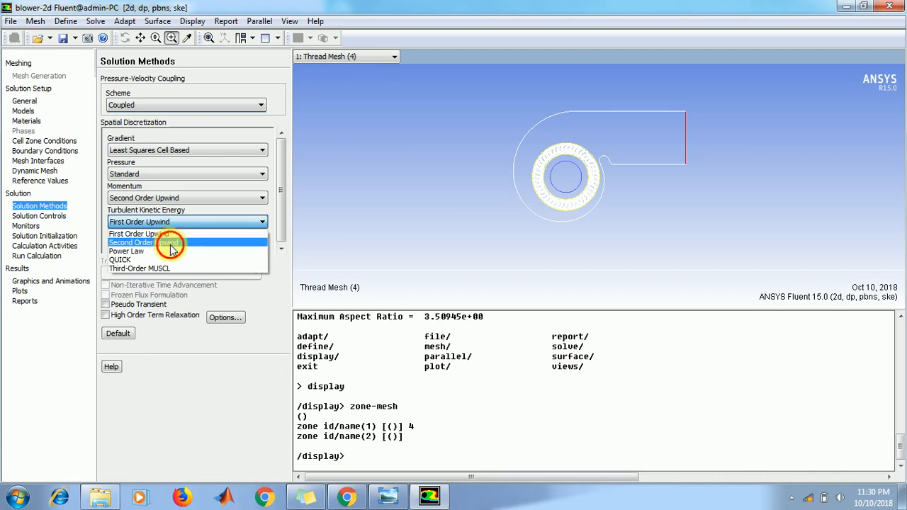
click(170, 243)
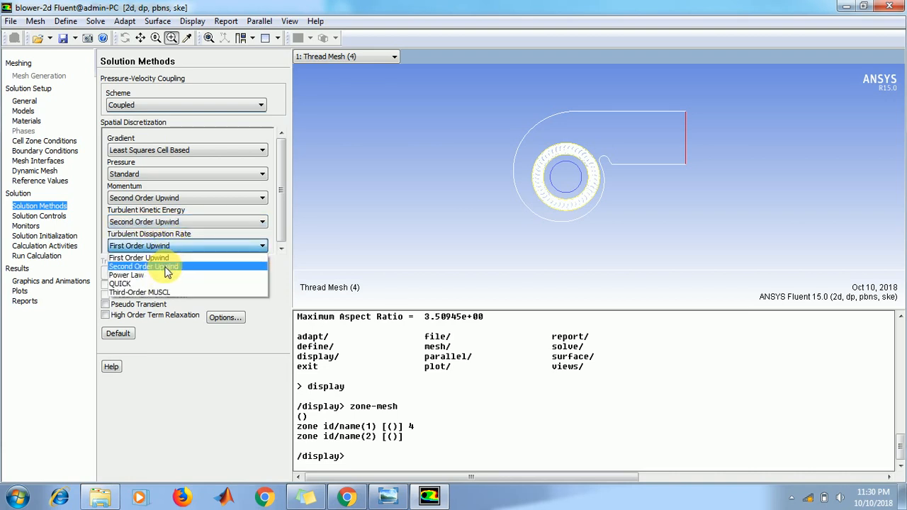
click(143, 267)
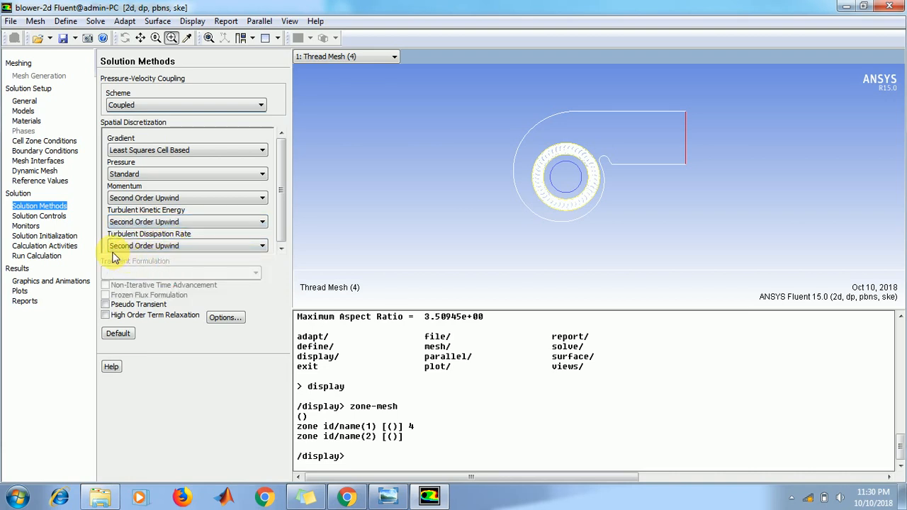
click(39, 215)
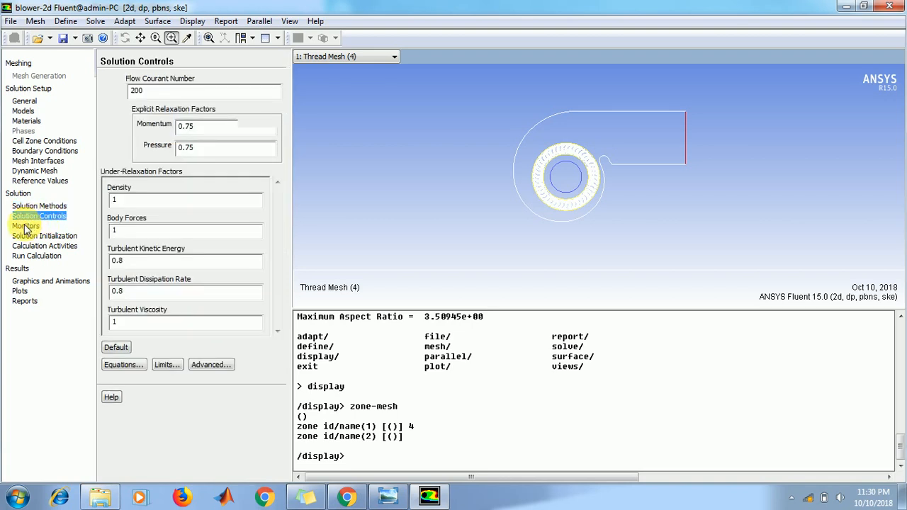
Step: Enter a new continuity absolute criterion (5e…) in the Residuals monitor, then start a surface monitor
click(26, 226)
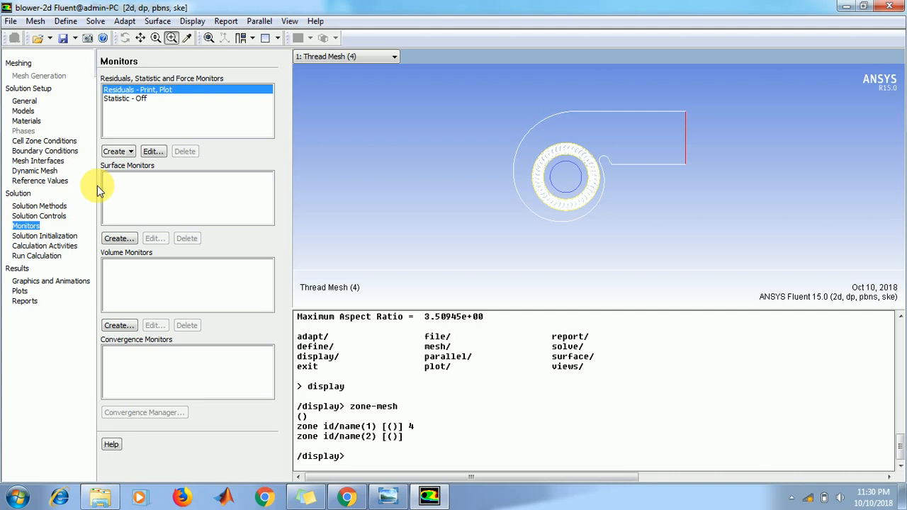
mouse_move(157, 119)
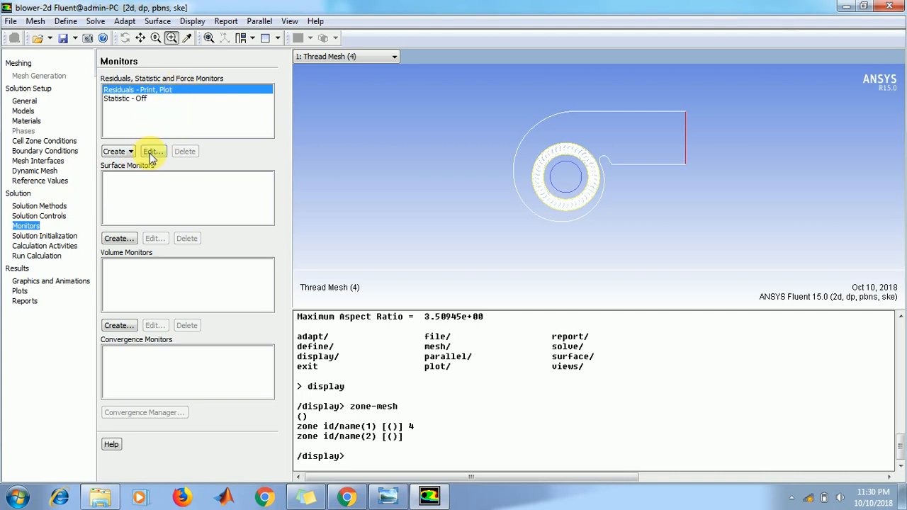
click(151, 151)
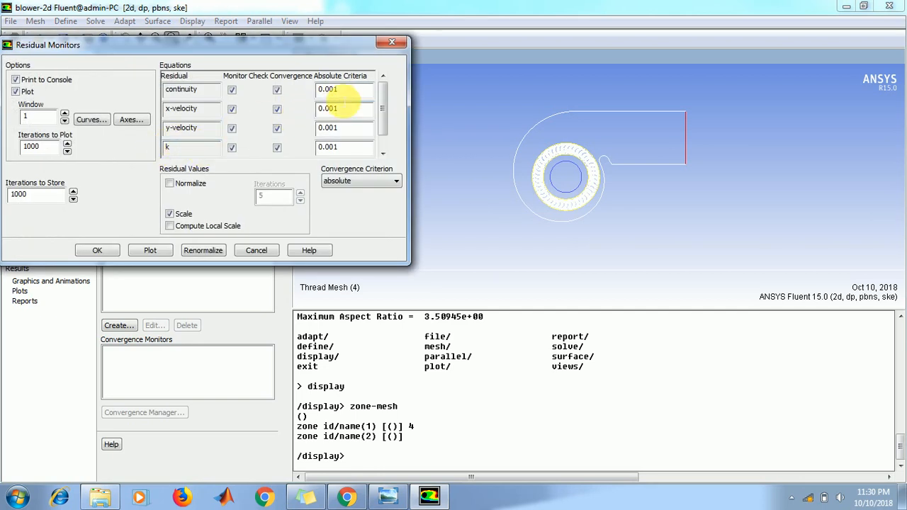
click(344, 89)
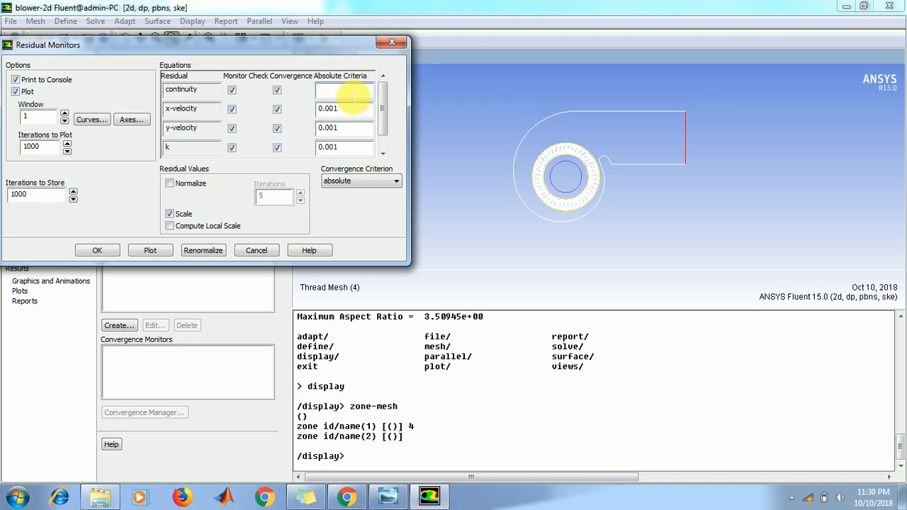
text(5)
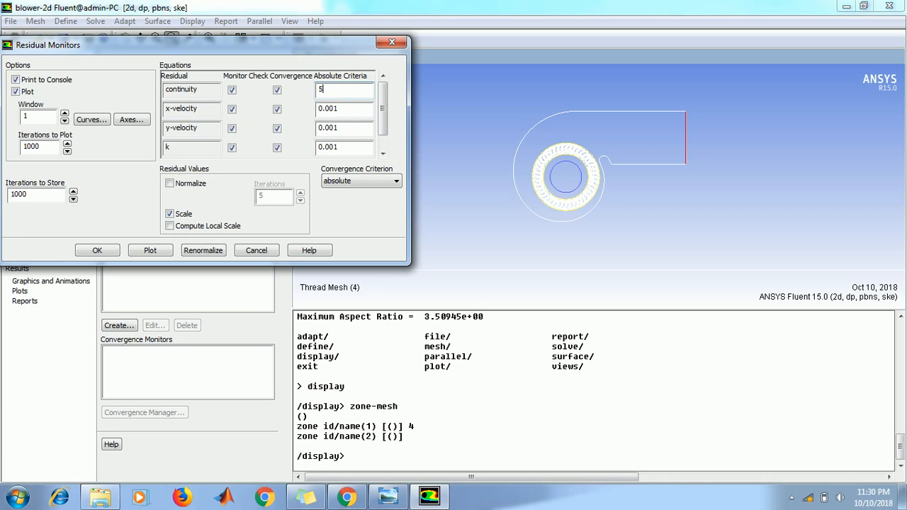
text(e)
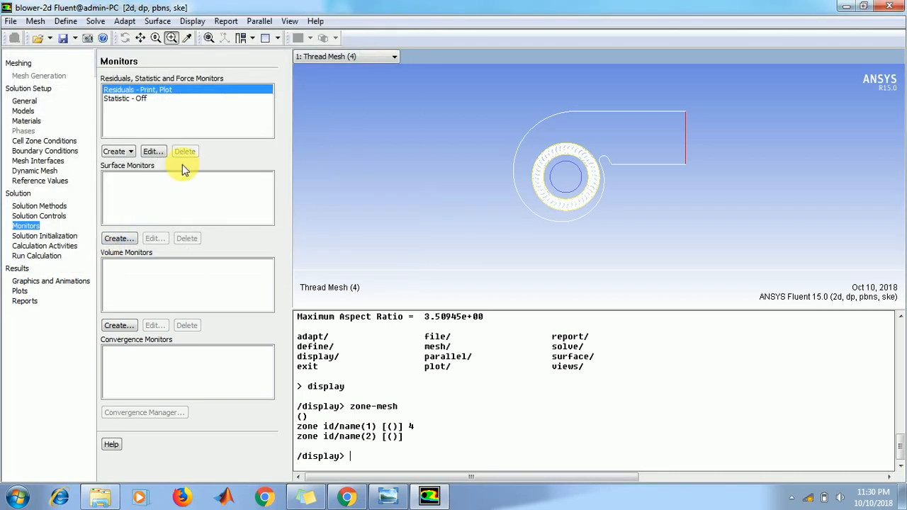
mouse_move(119, 238)
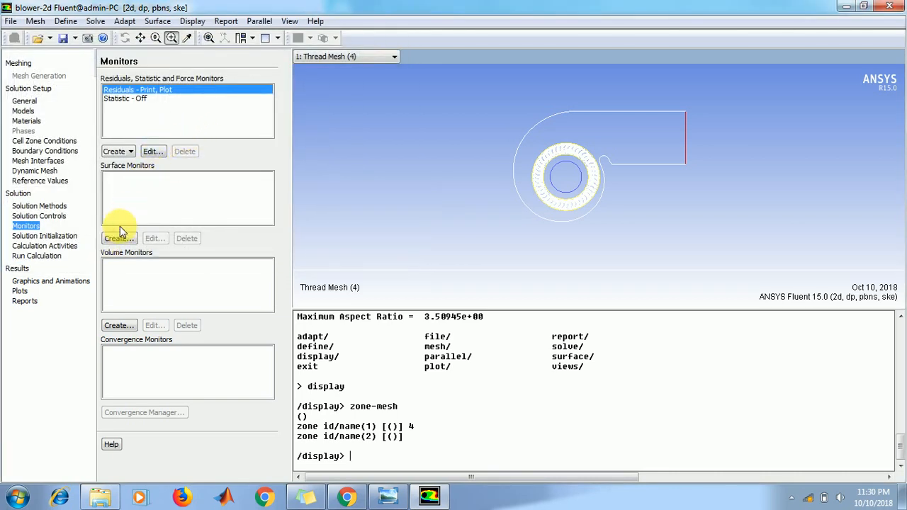
click(117, 238)
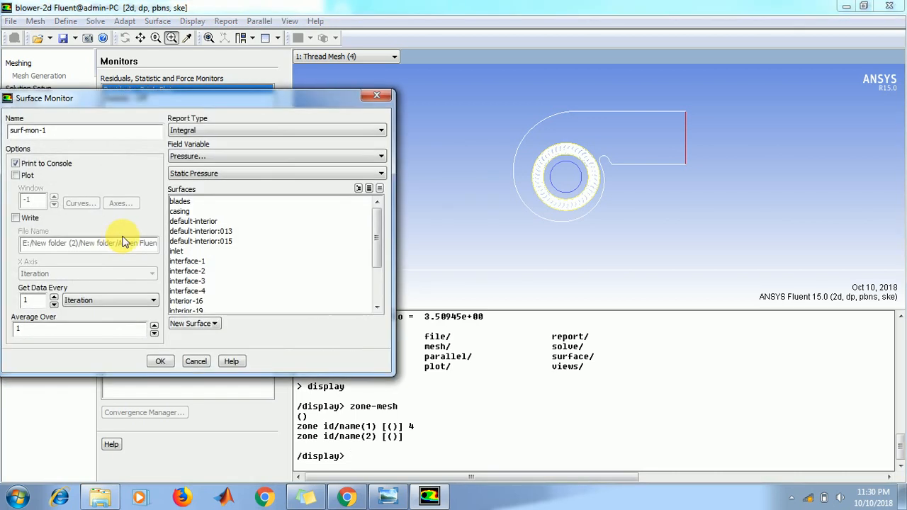
Step: Create surf-mon-1 to plot and write the outlet's volume flow rate
click(15, 175)
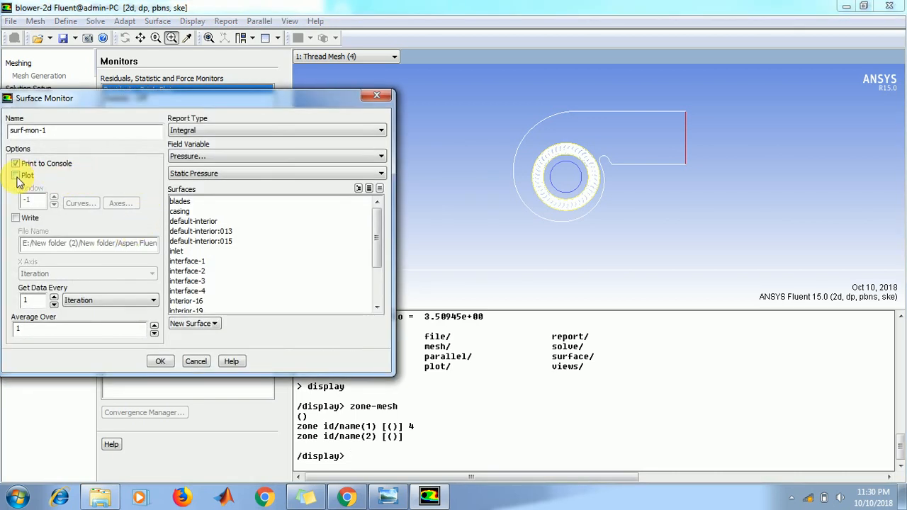
click(15, 175)
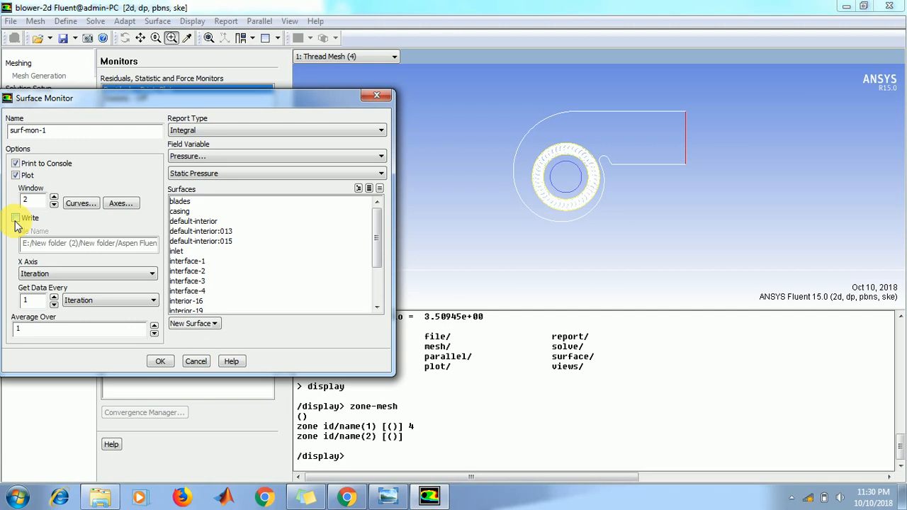
click(15, 217)
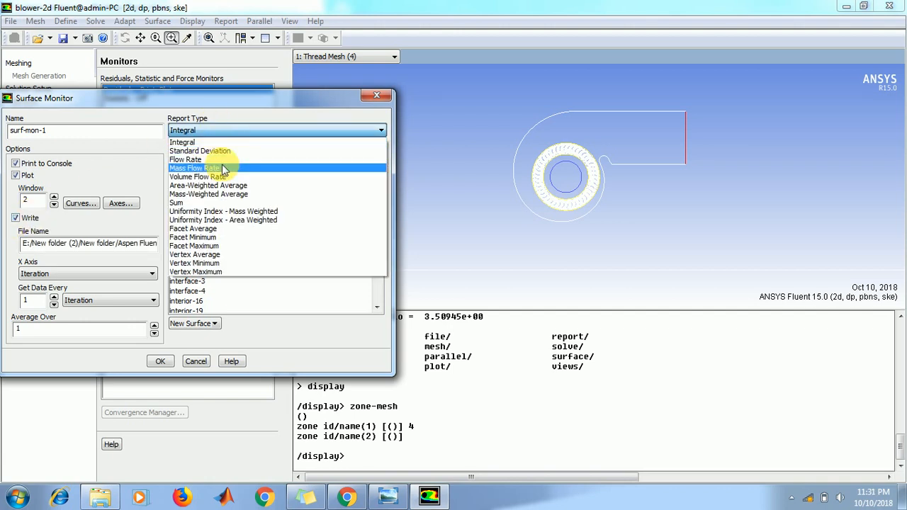
click(194, 177)
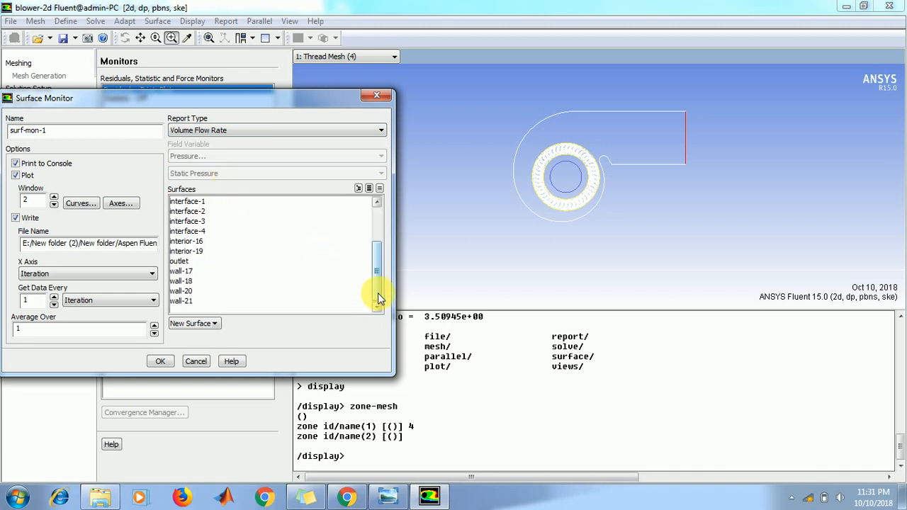
click(179, 261)
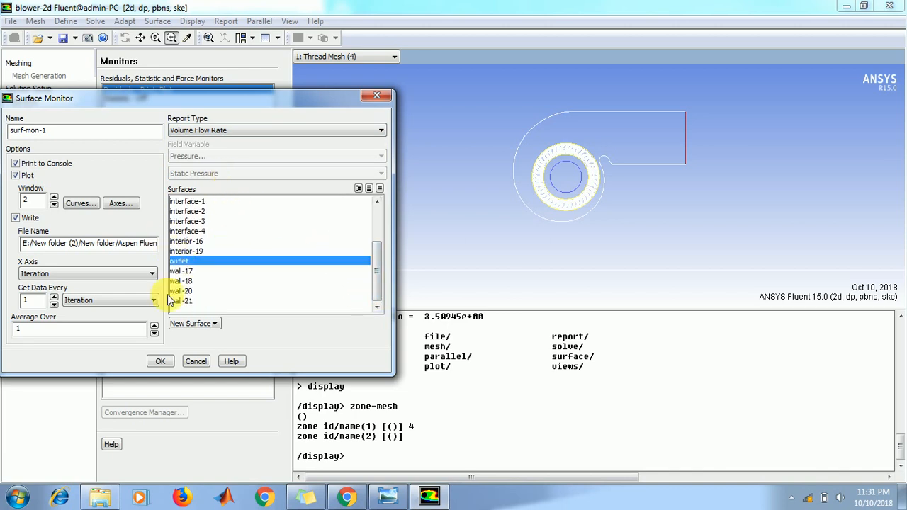
click(160, 361)
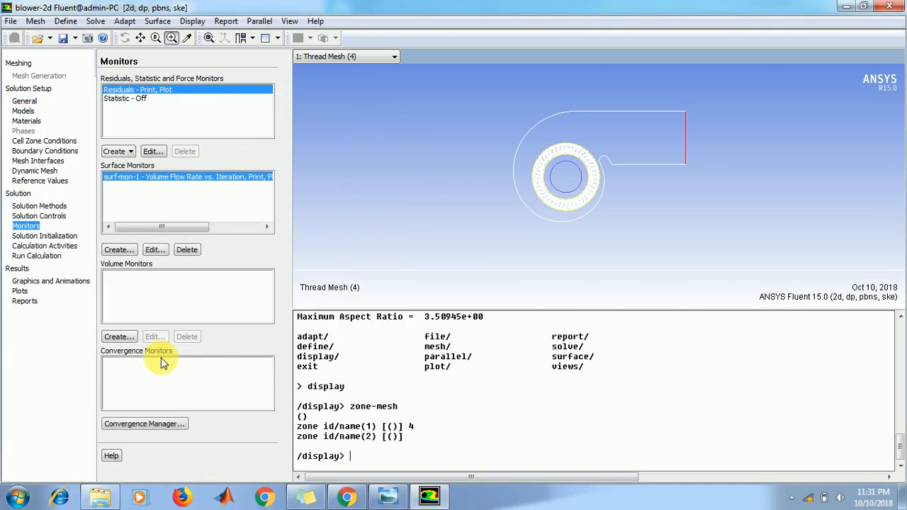
click(44, 236)
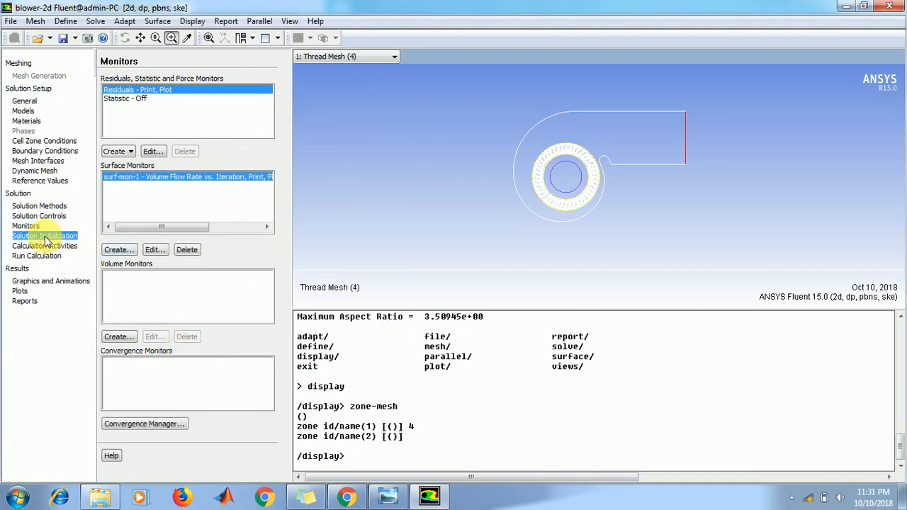
Step: Run Hybrid Initialization on the blower flow field
click(44, 235)
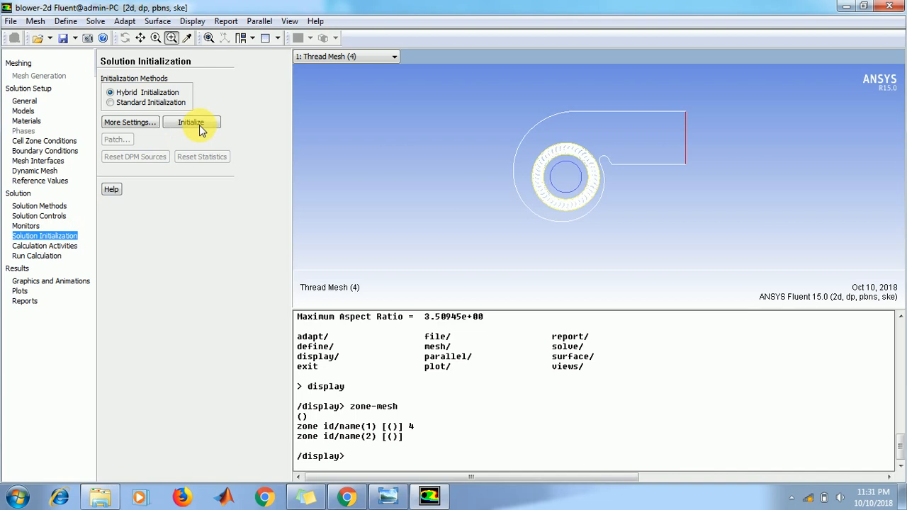
mouse_move(163, 98)
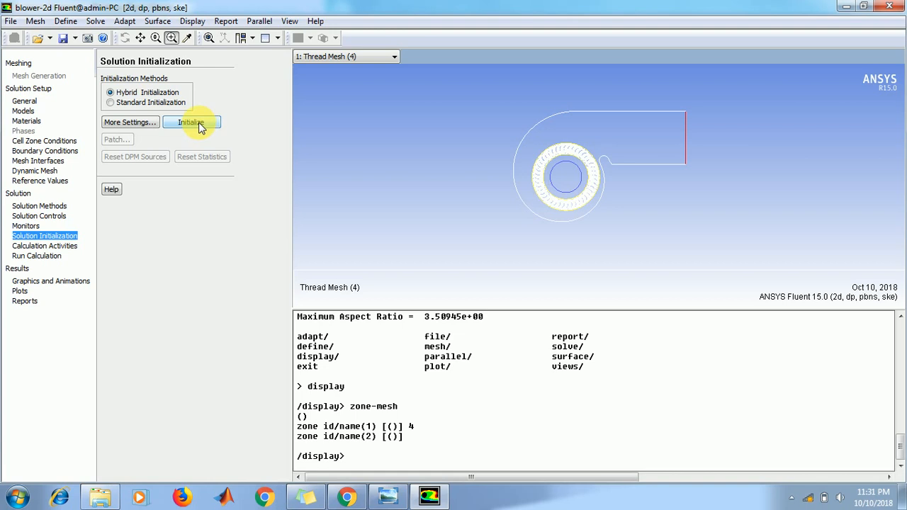
click(192, 122)
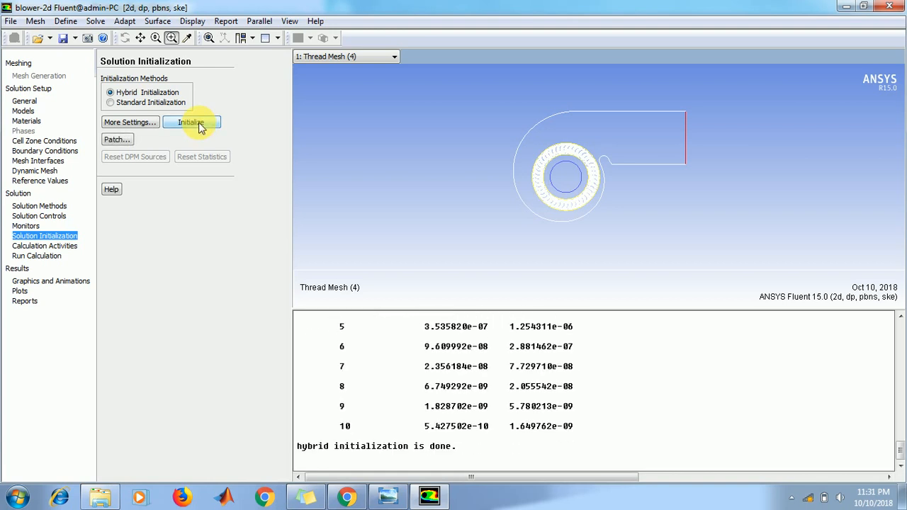
mouse_move(40, 260)
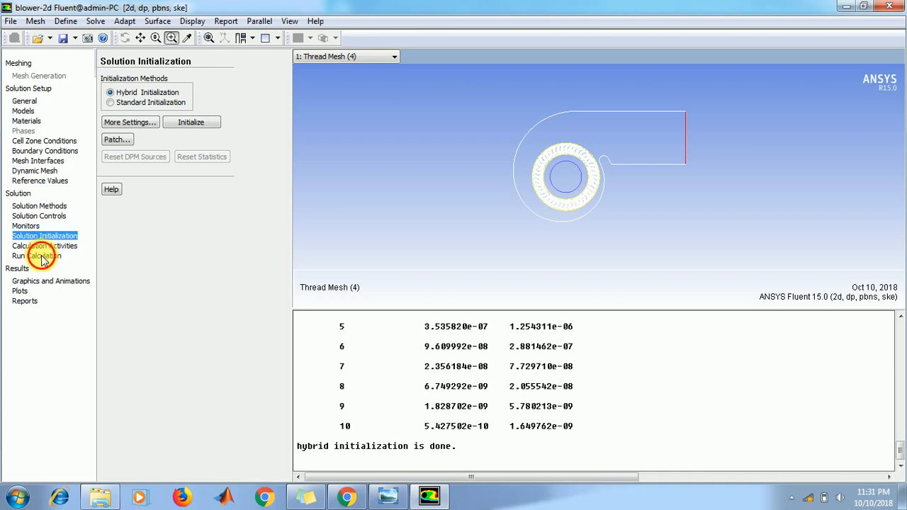
Step: Set 150 iterations in Run Calculation and start calculating
click(35, 255)
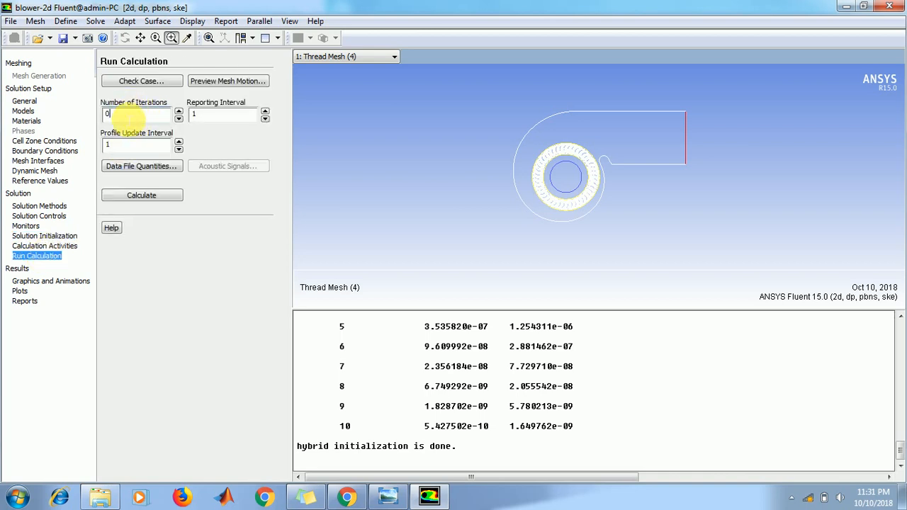
text(15)
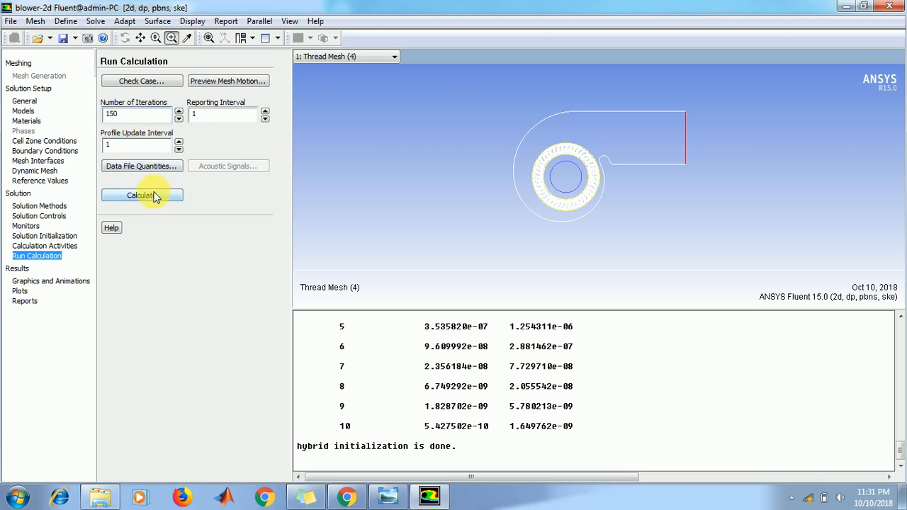
click(142, 195)
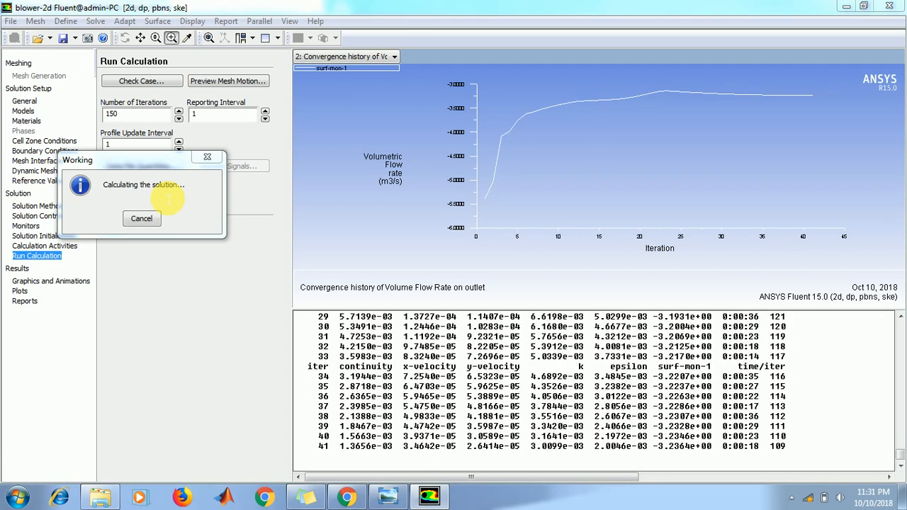
mouse_move(341, 130)
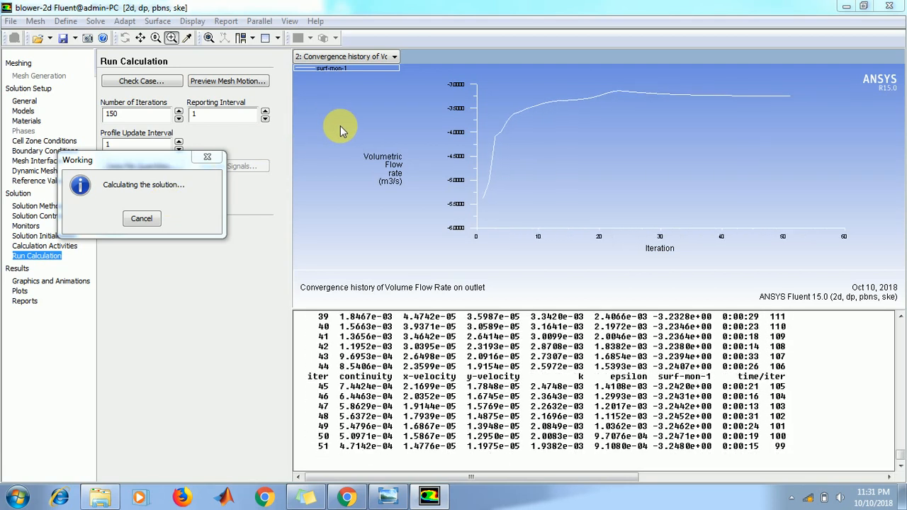
mouse_move(362, 159)
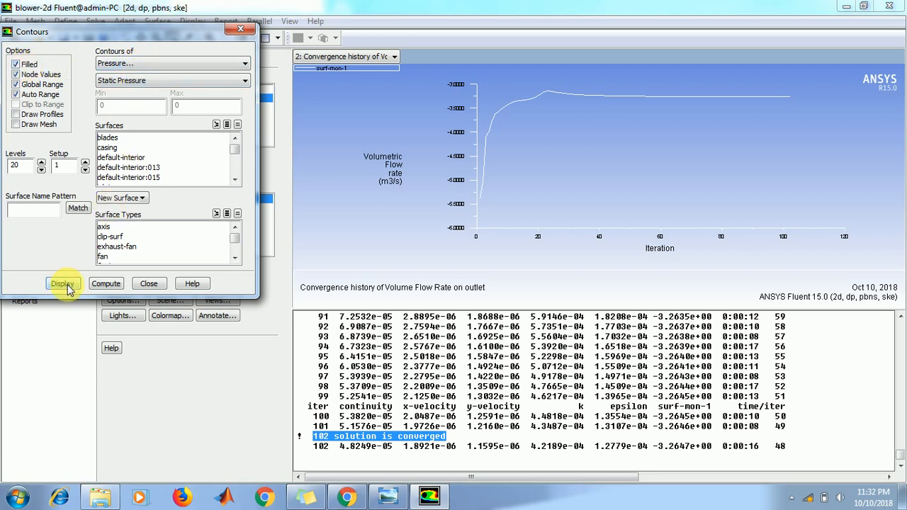
Step: Display static pressure contours, then velocity magnitude contours, and close the Contours dialog
click(63, 284)
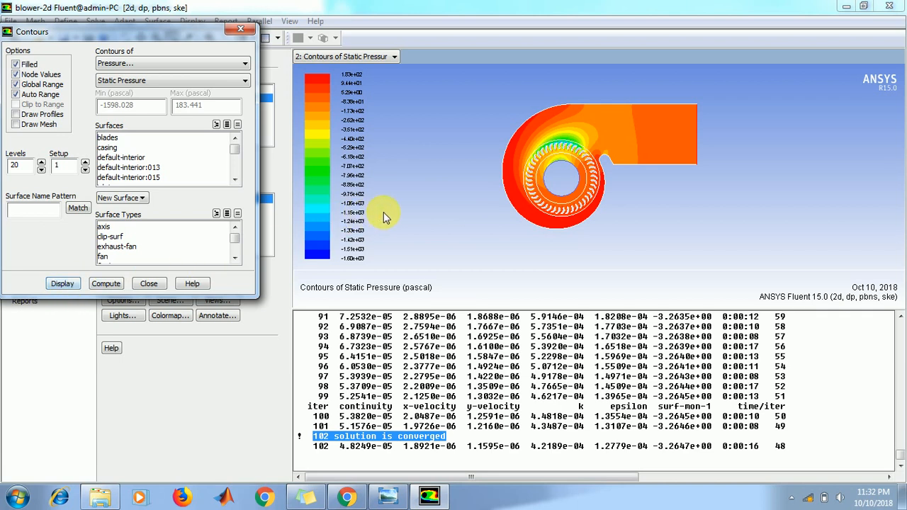
mouse_move(316, 159)
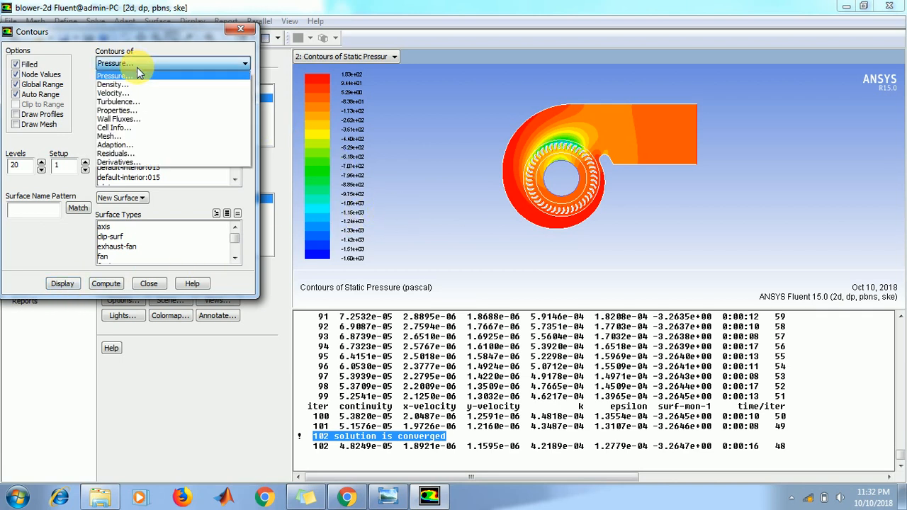
click(111, 93)
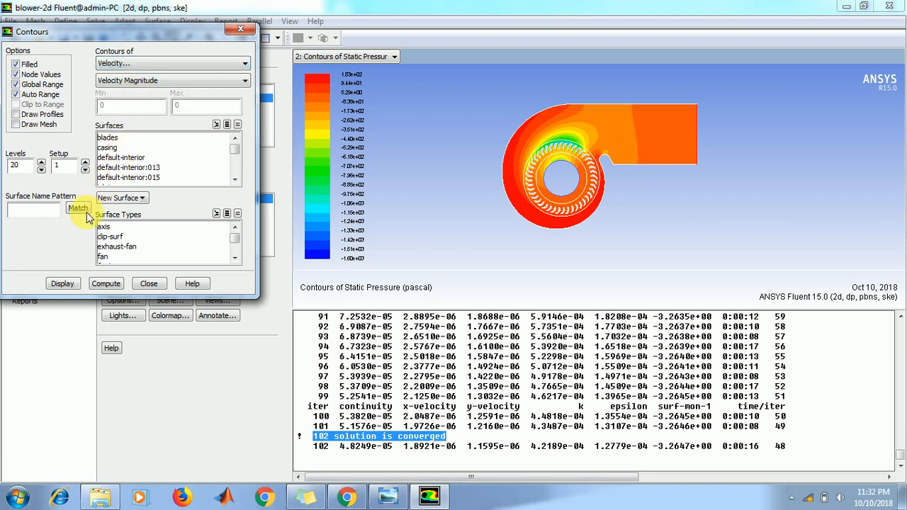
click(62, 283)
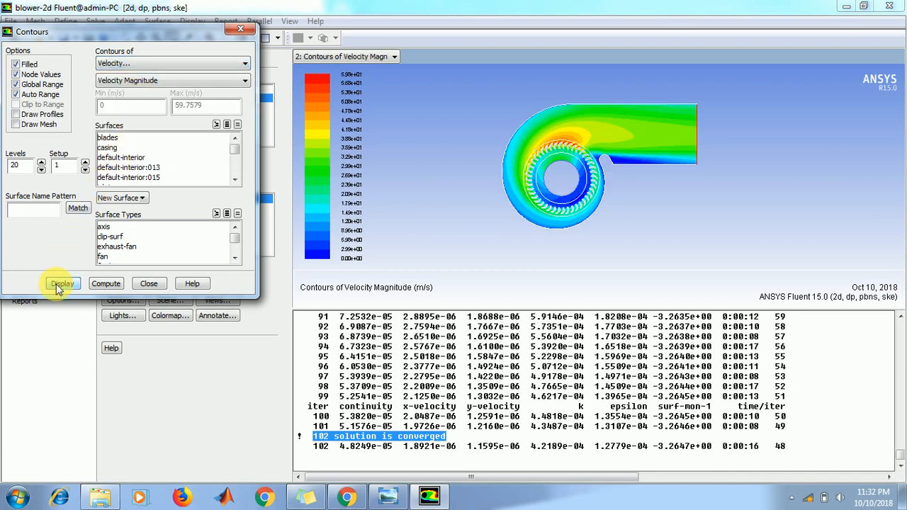
mouse_move(148, 283)
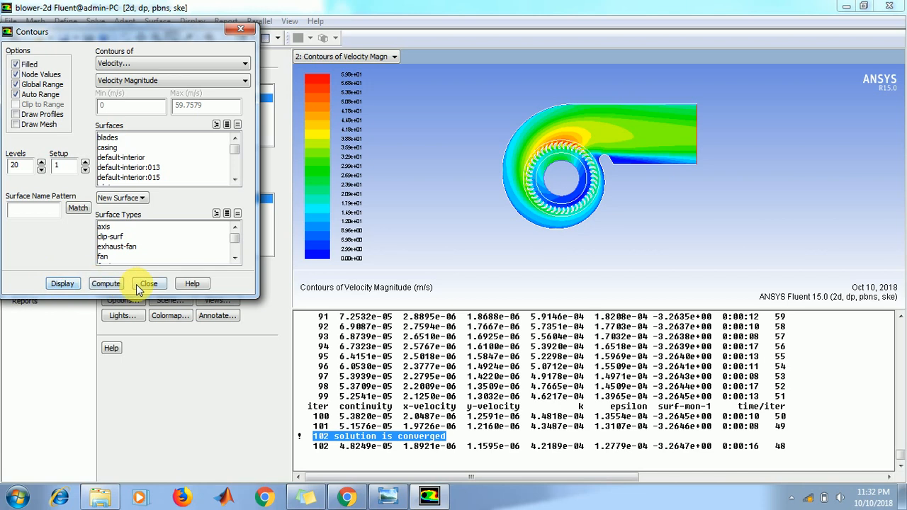
click(149, 284)
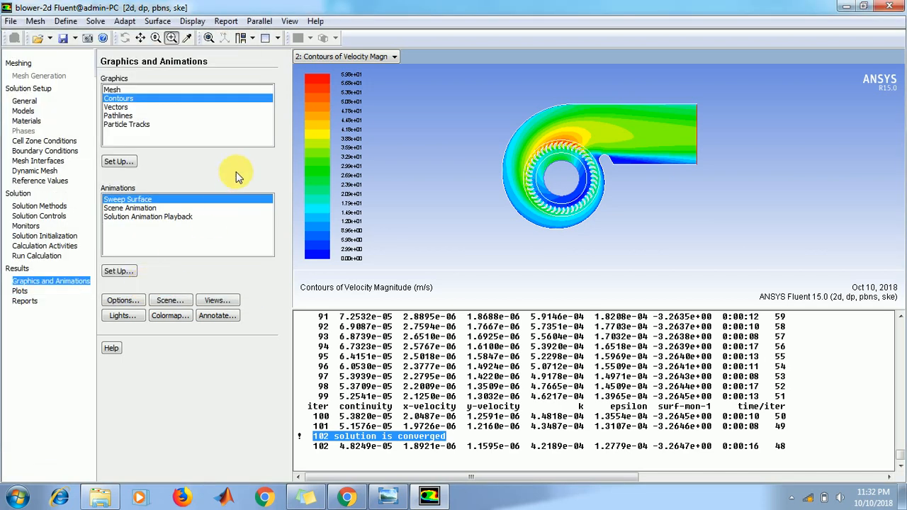
Step: Display velocity vectors coloured by velocity magnitude at scale factor 10 over the blower
click(116, 106)
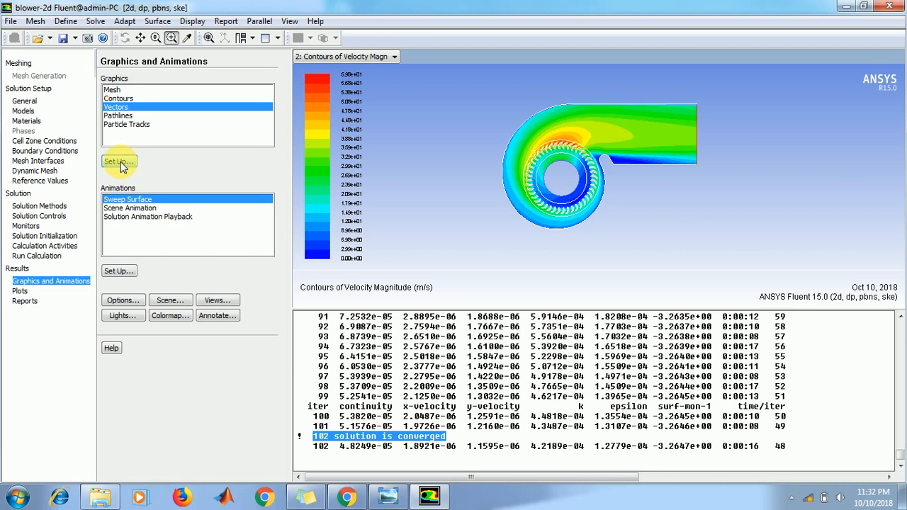
click(118, 161)
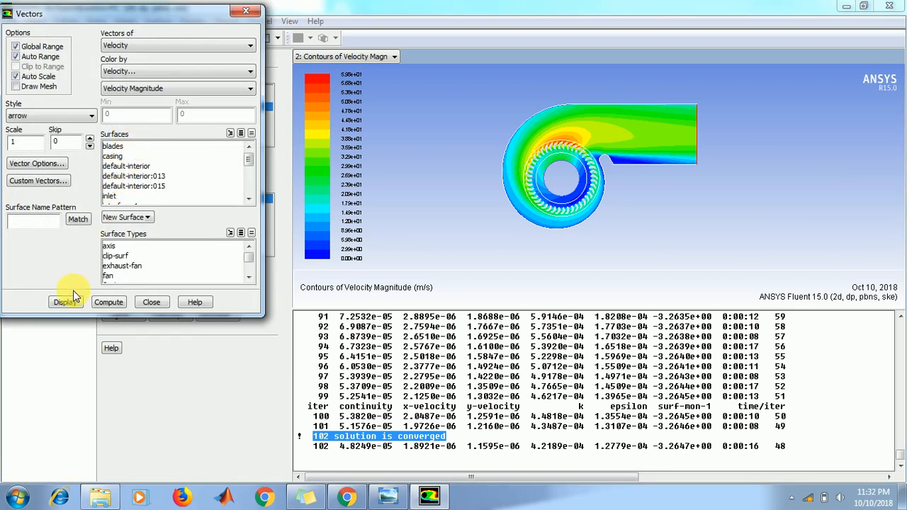
click(65, 302)
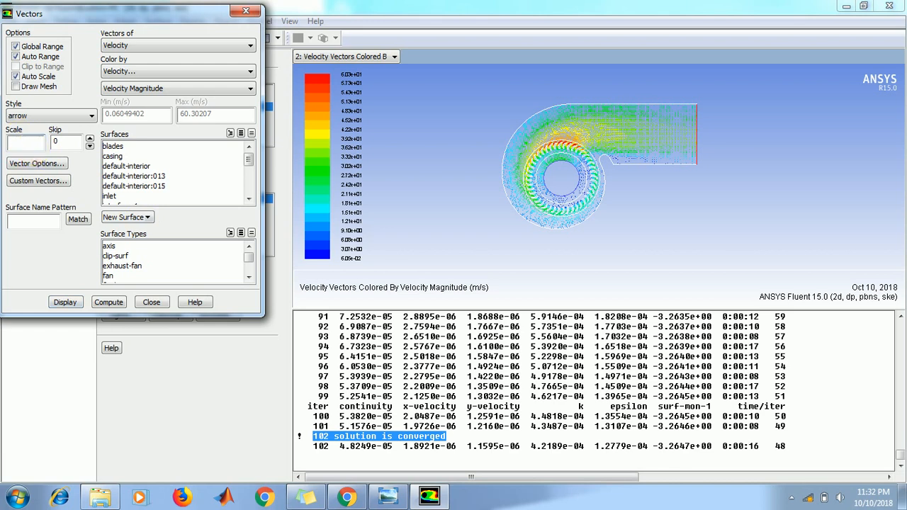
click(65, 301)
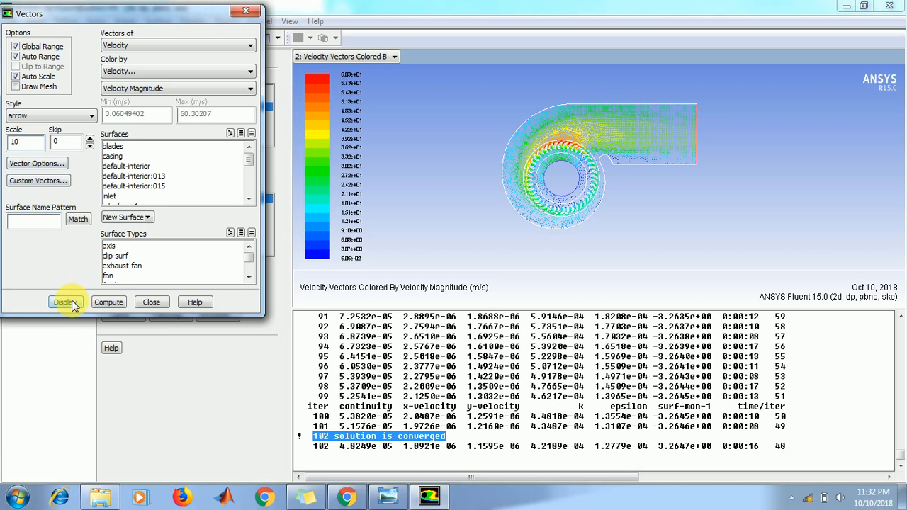
click(64, 302)
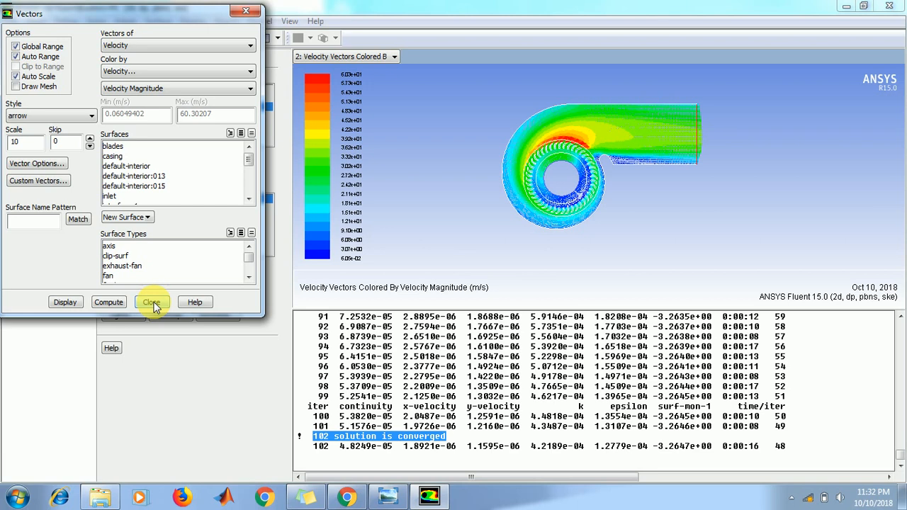
click(151, 302)
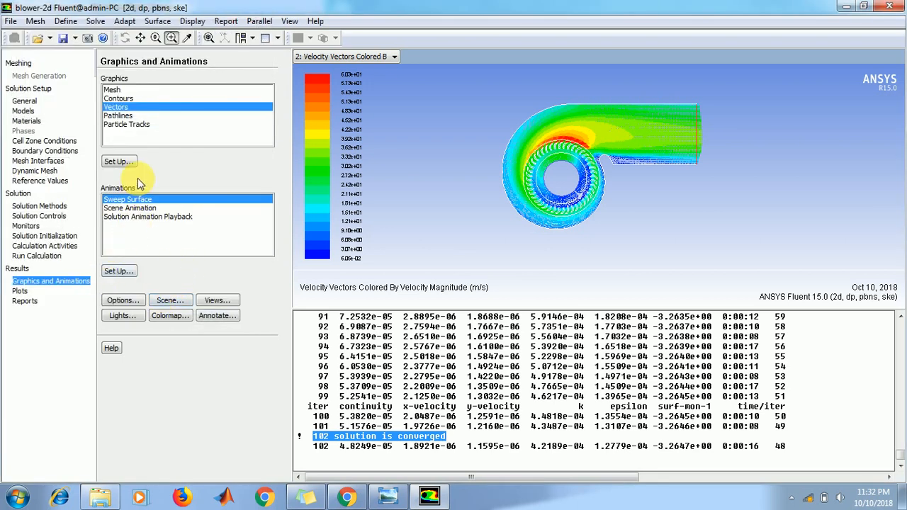
mouse_move(24, 301)
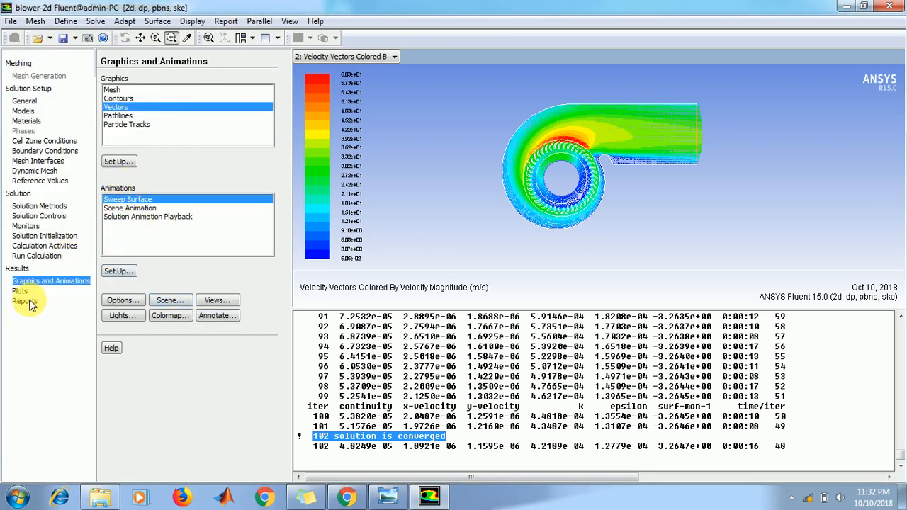
Step: Compute a Mass Flow Rate flux report for inlet and outlet (3.9993 kg/s each)
click(24, 300)
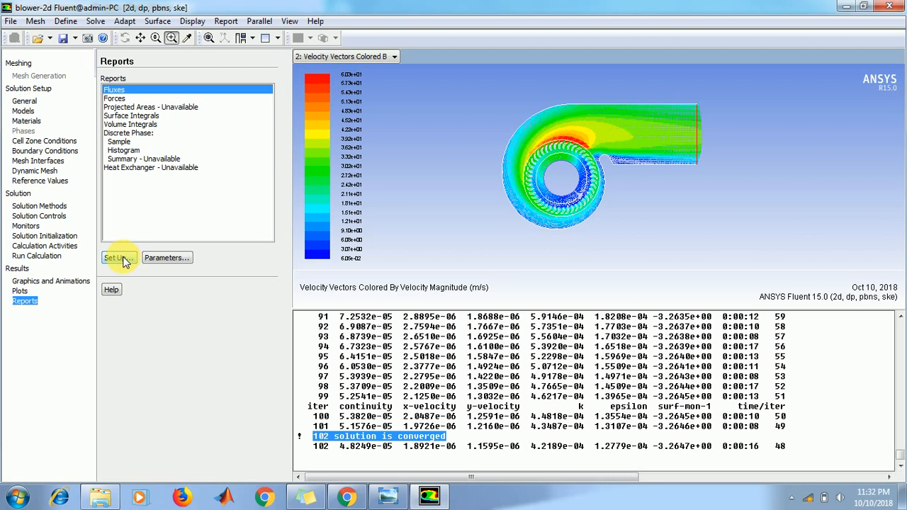
click(119, 257)
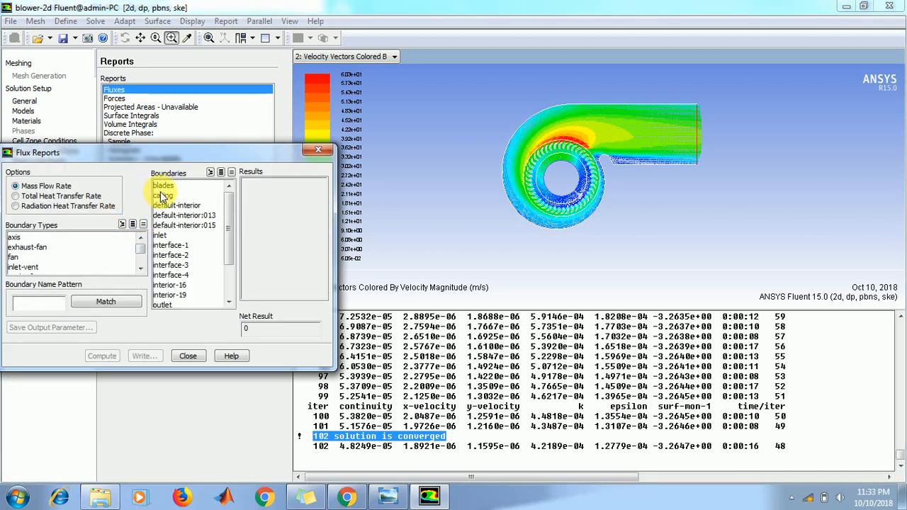
click(161, 235)
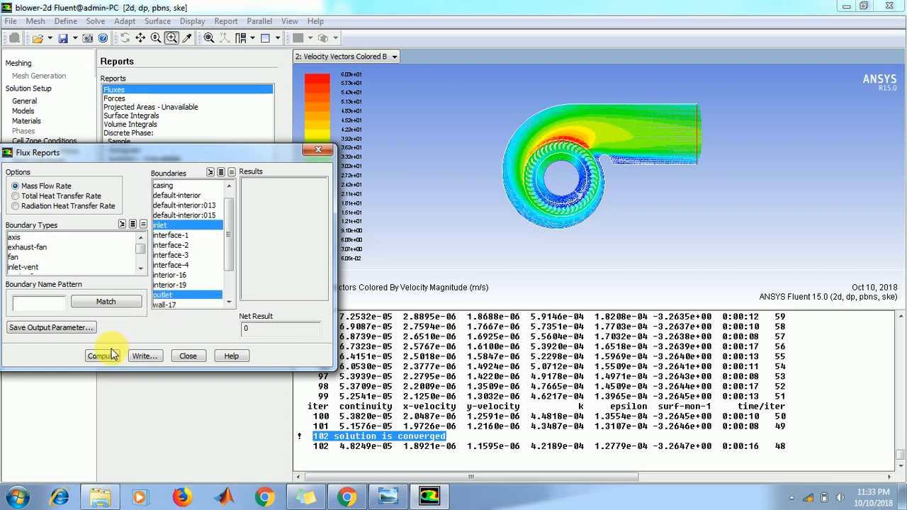
click(103, 356)
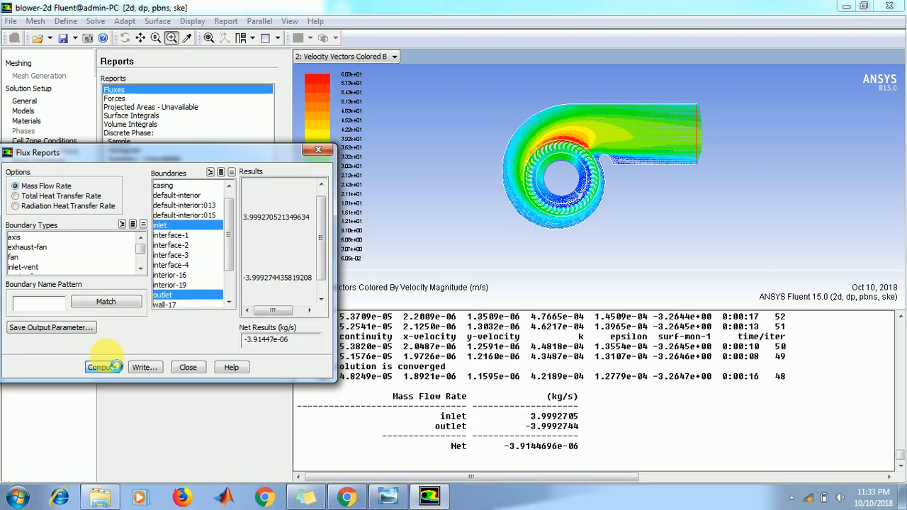